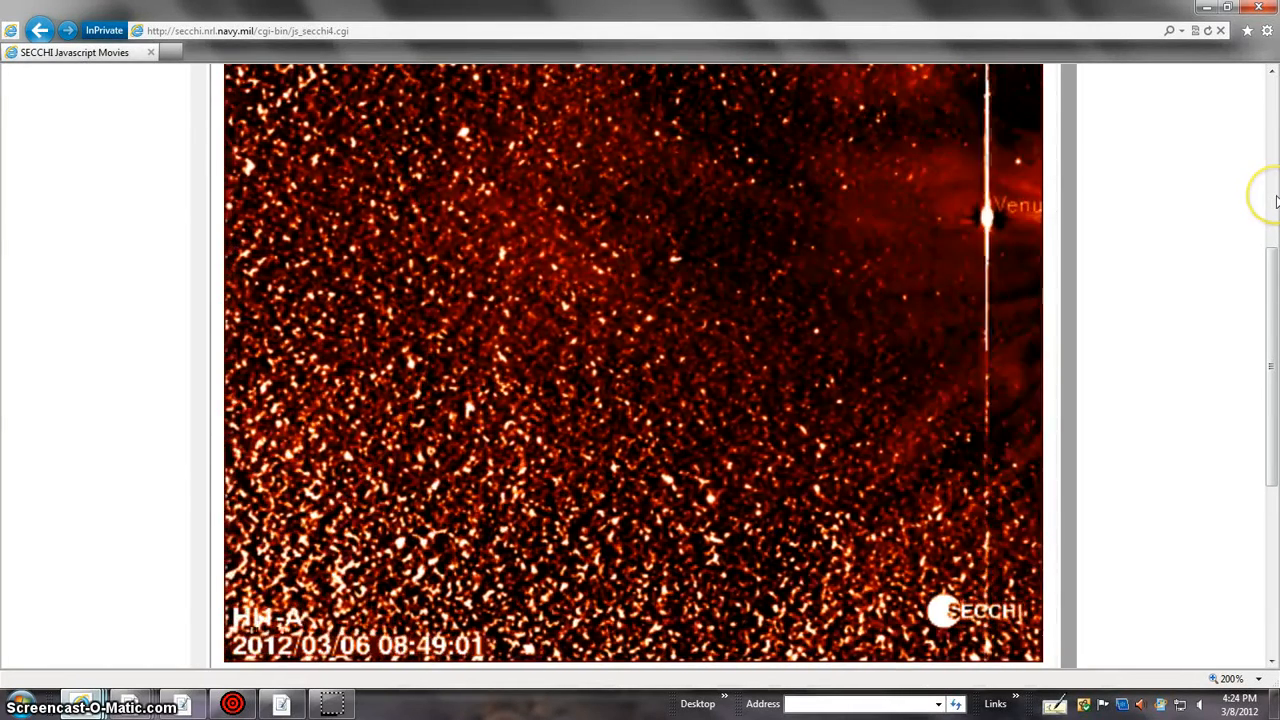
# Scroll the M45 result down to the sky chart showing the Pleiades, Sun, Venus and Jupiter on the ecliptic
pyautogui.scroll(-3)
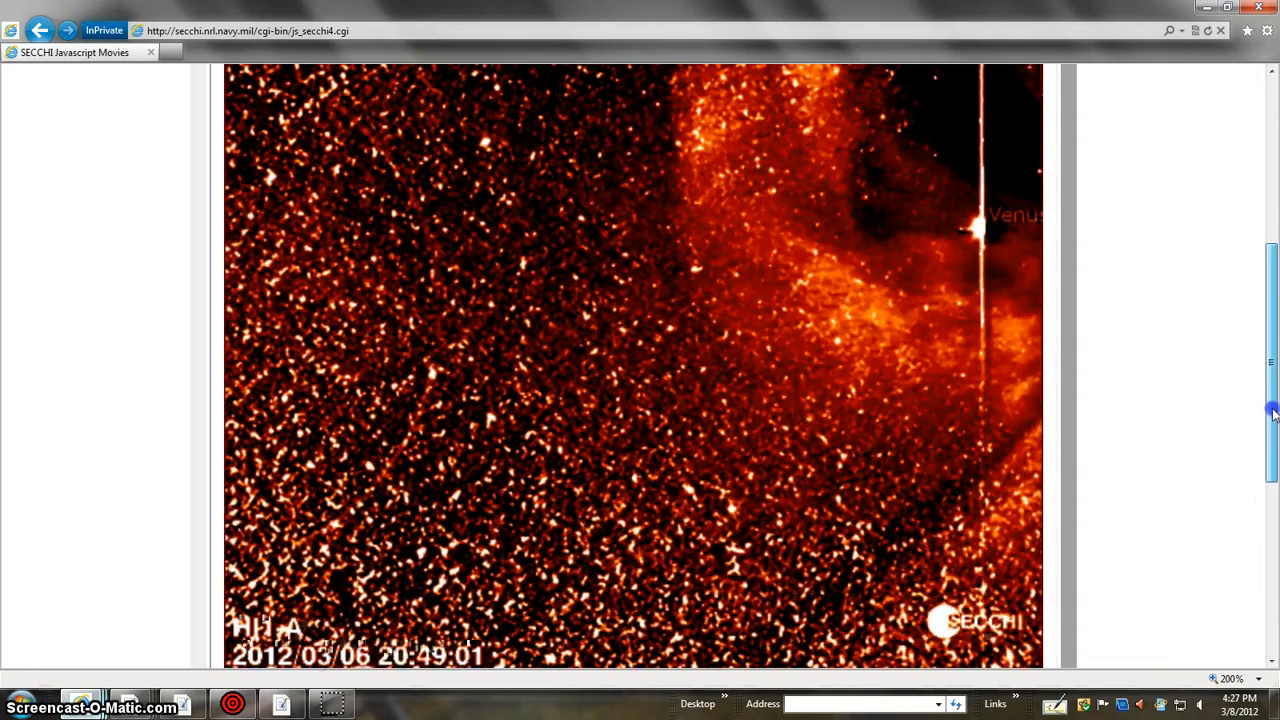
pyautogui.scroll(-3)
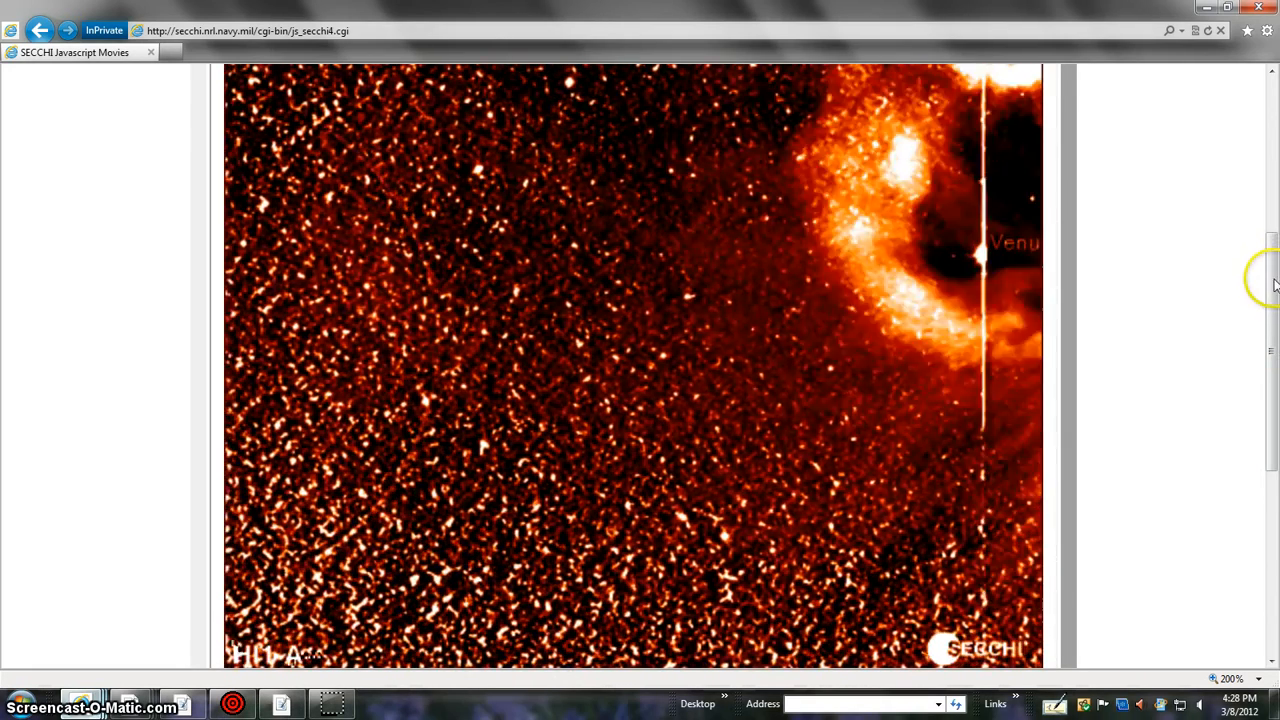
pyautogui.scroll(-3)
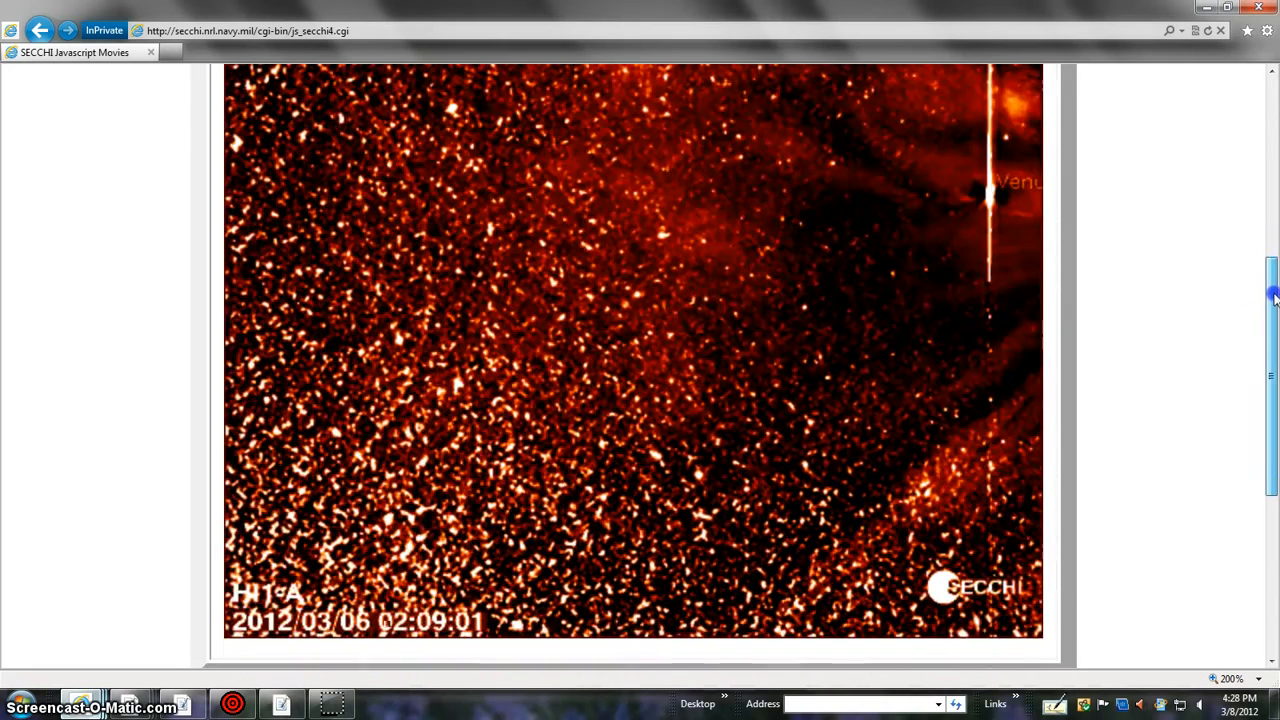
pyautogui.scroll(3)
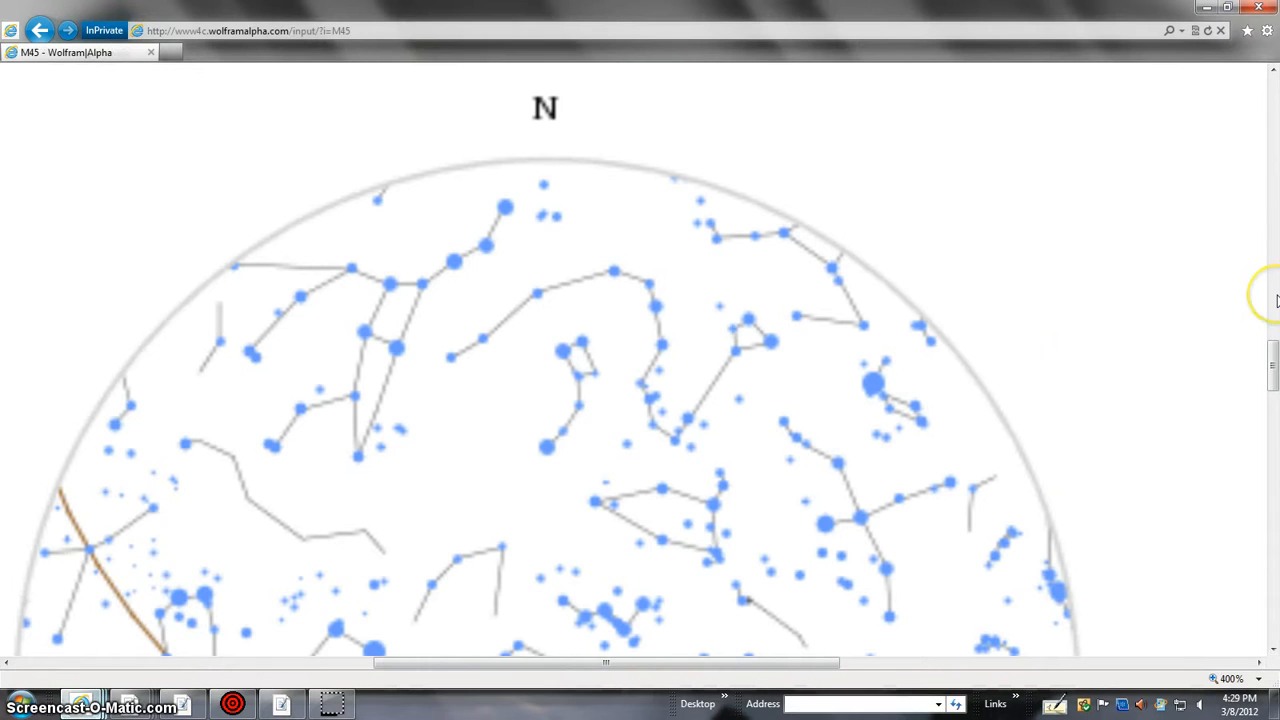
pyautogui.scroll(-3)
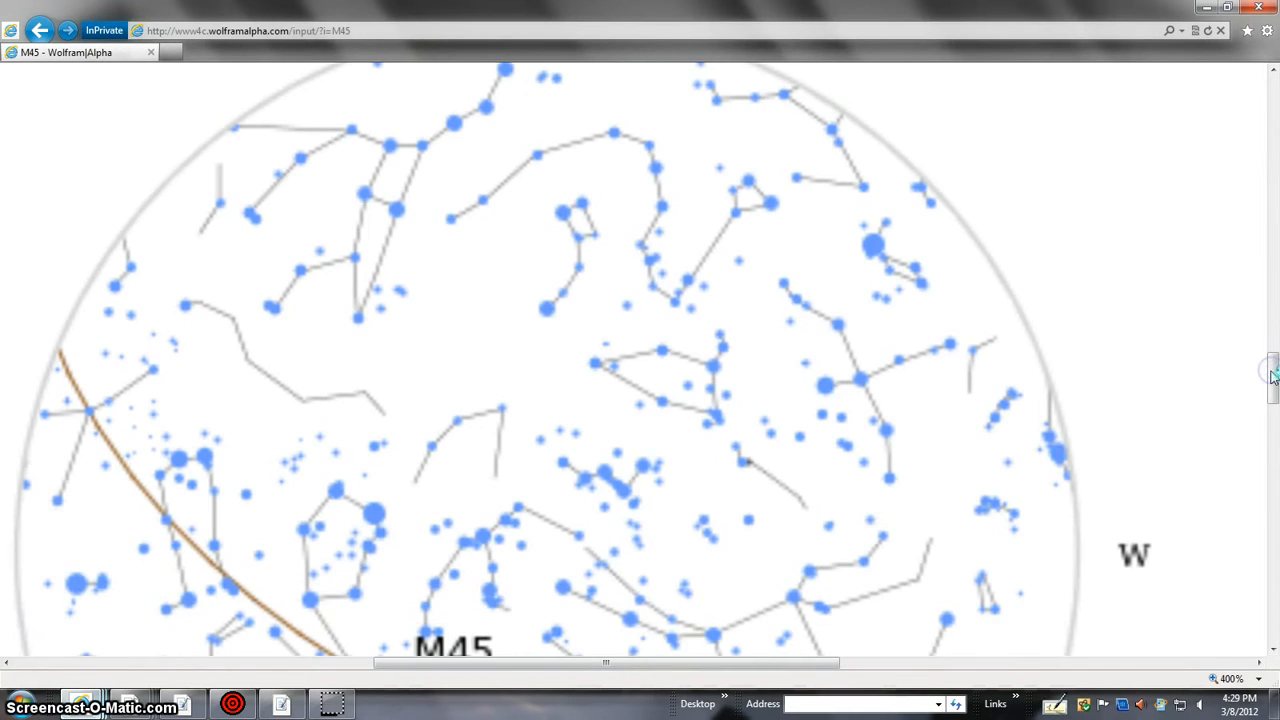
pyautogui.scroll(-3)
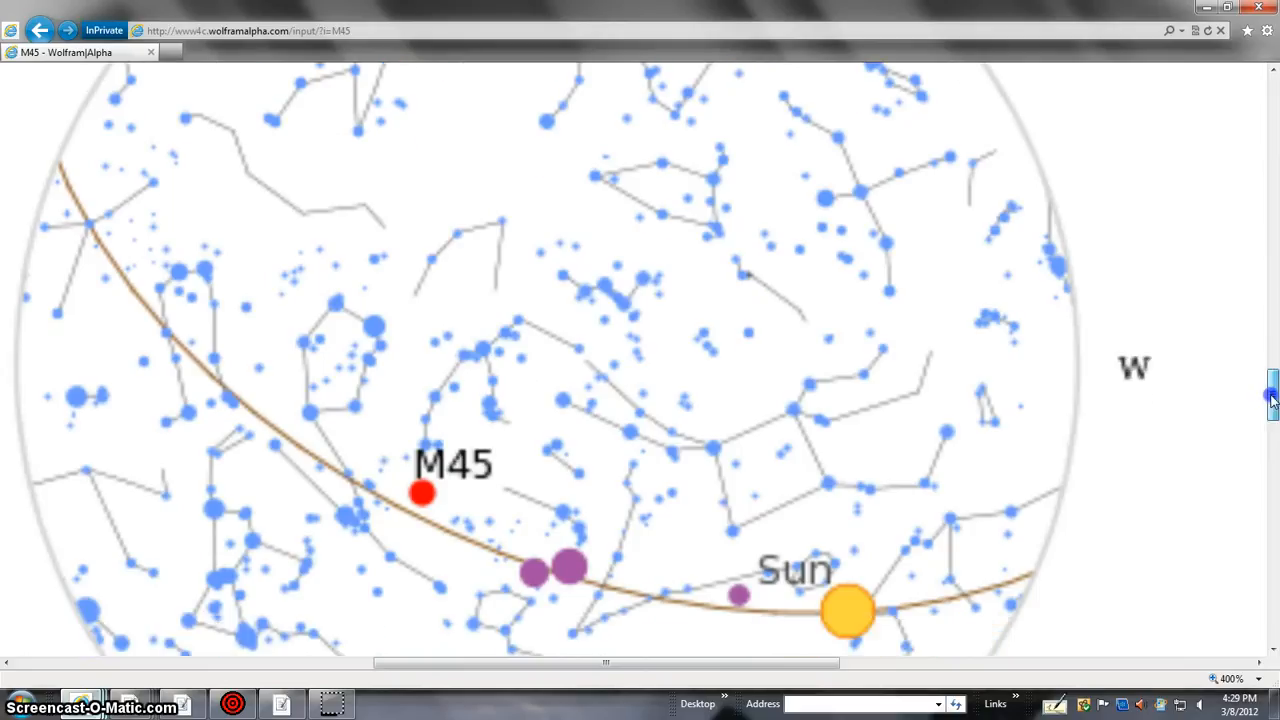
pyautogui.scroll(-3)
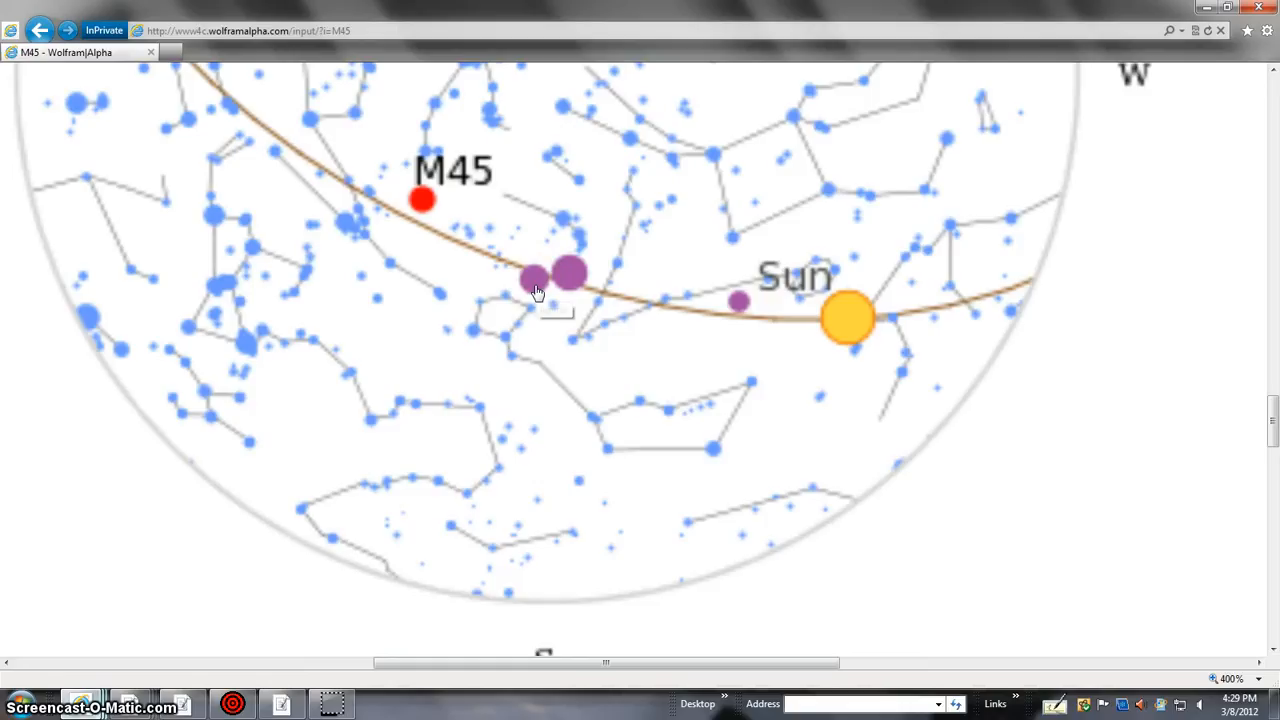
pyautogui.moveTo(536, 290)
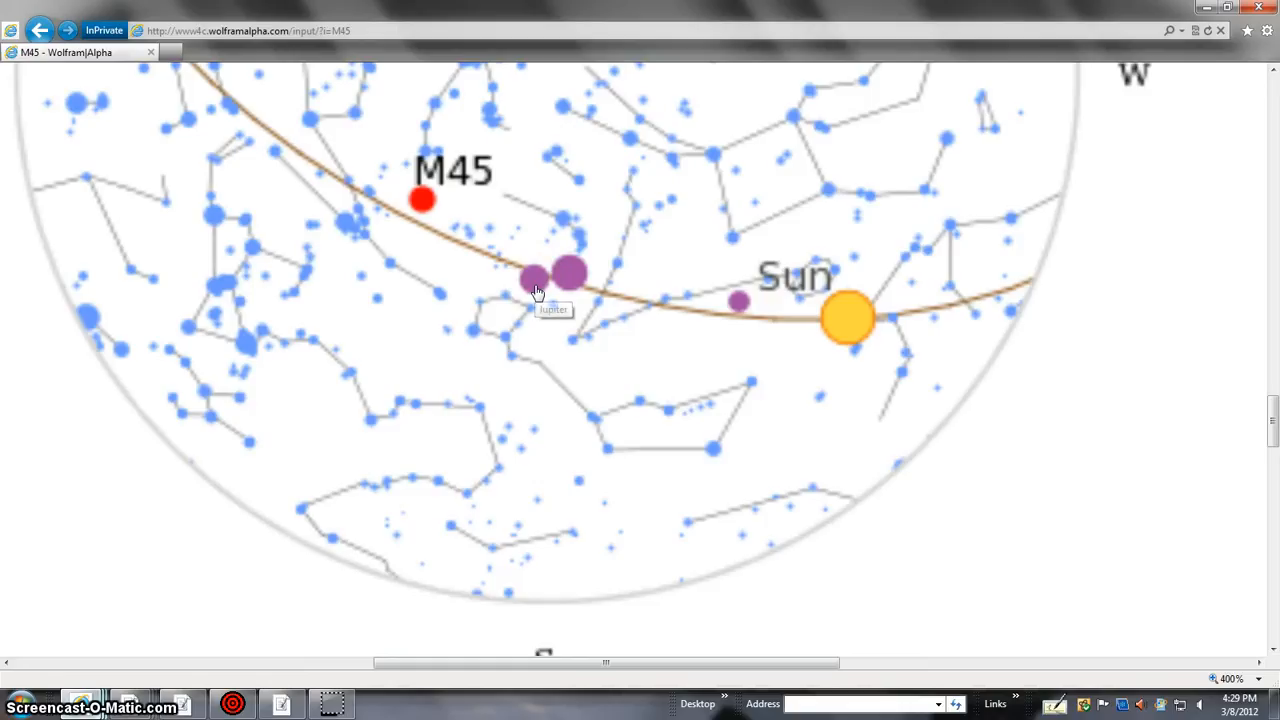
pyautogui.moveTo(536, 290)
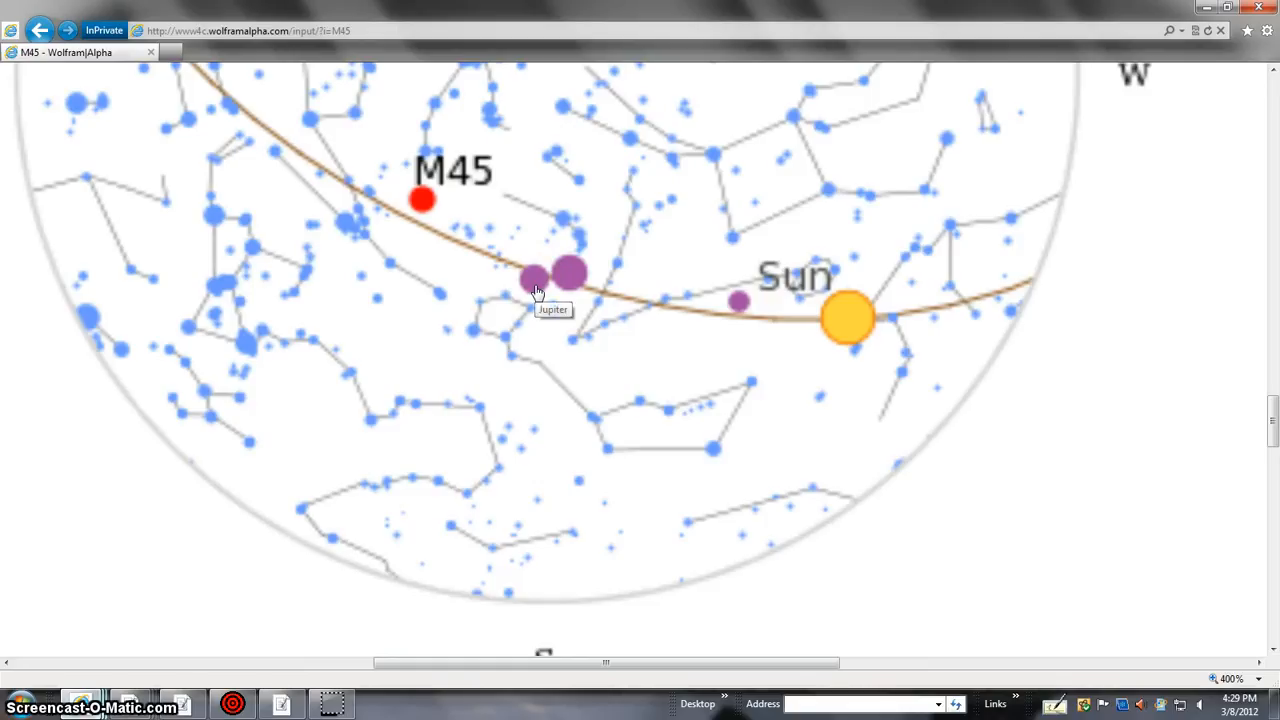
pyautogui.moveTo(572, 288)
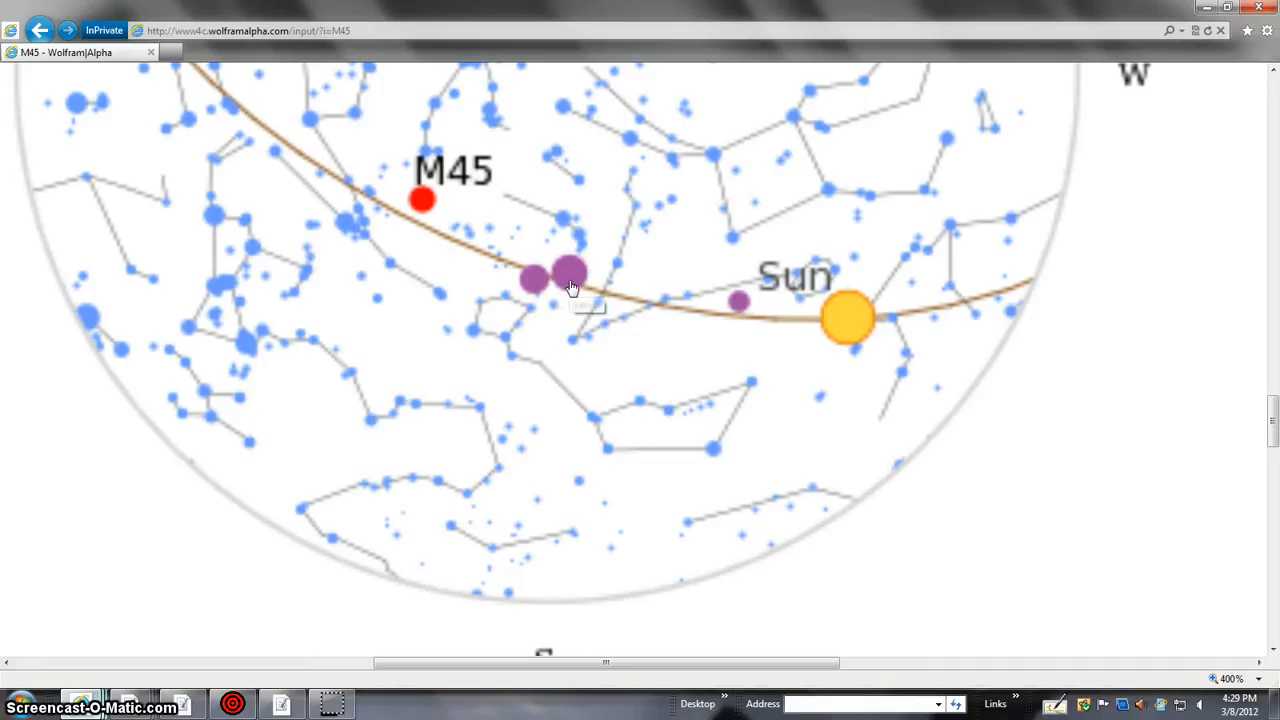
pyautogui.moveTo(570, 280)
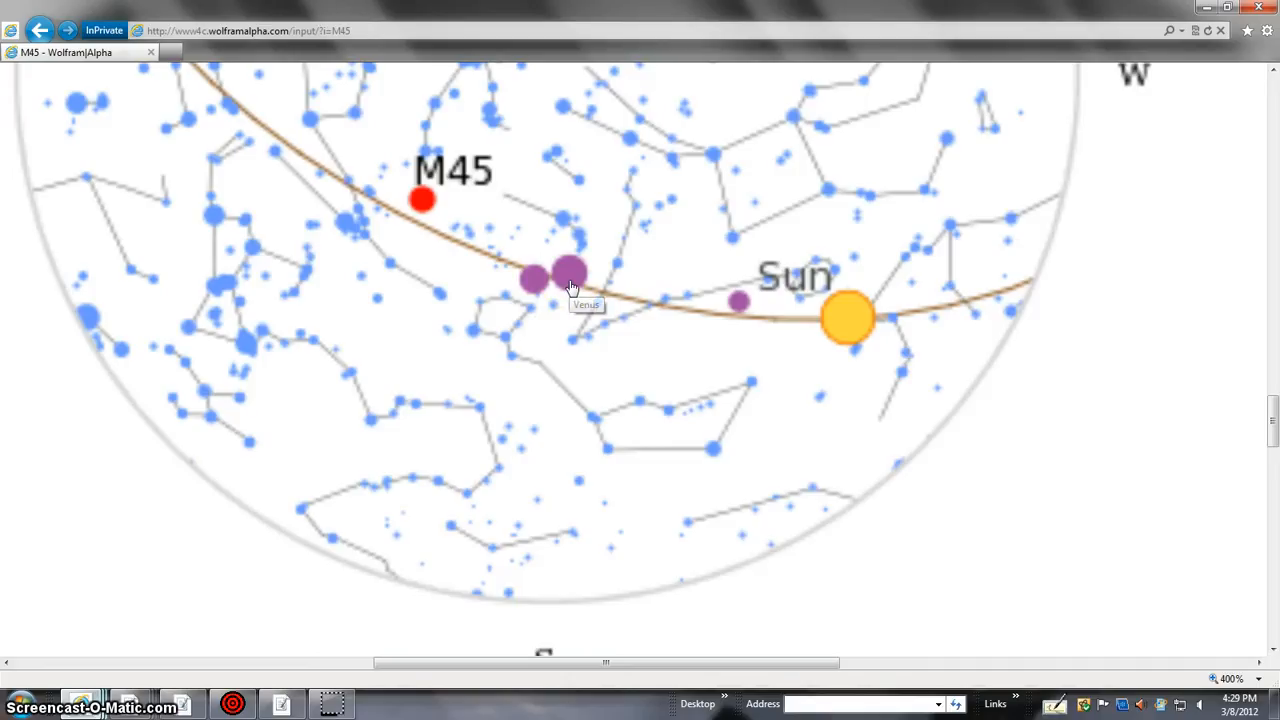
pyautogui.moveTo(740, 310)
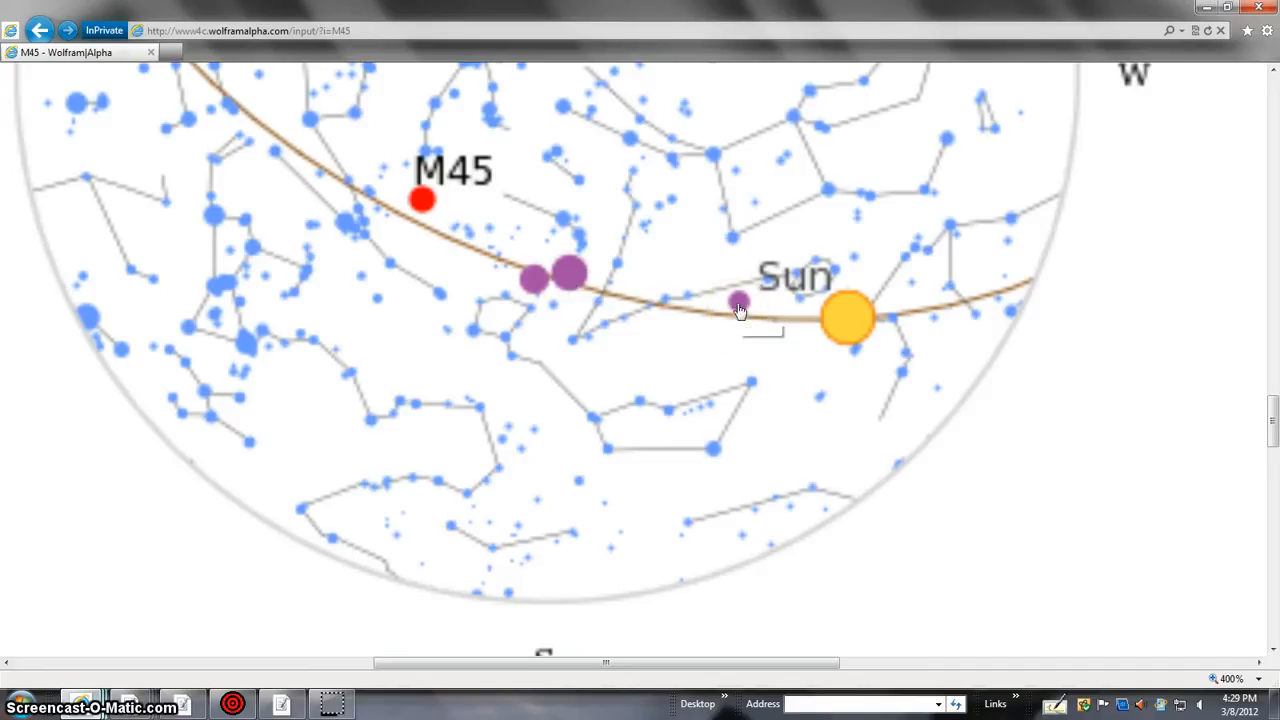
pyautogui.moveTo(738, 304)
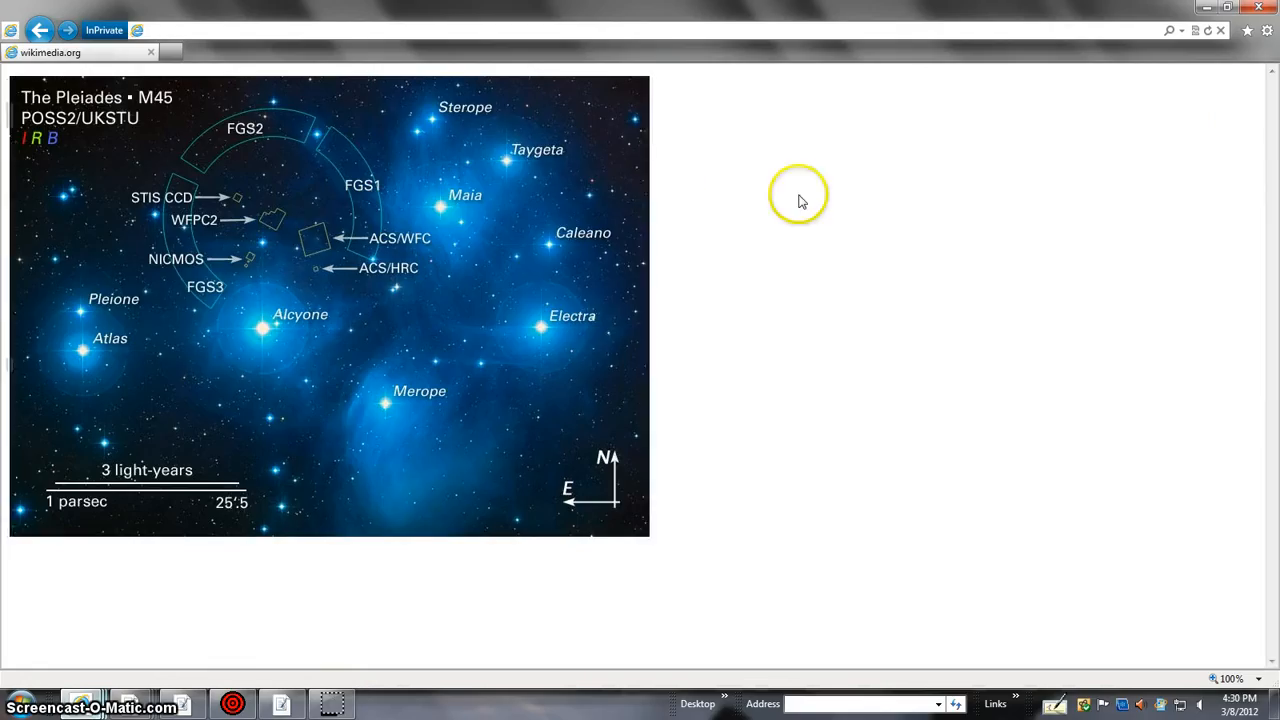
pyautogui.moveTo(876, 244)
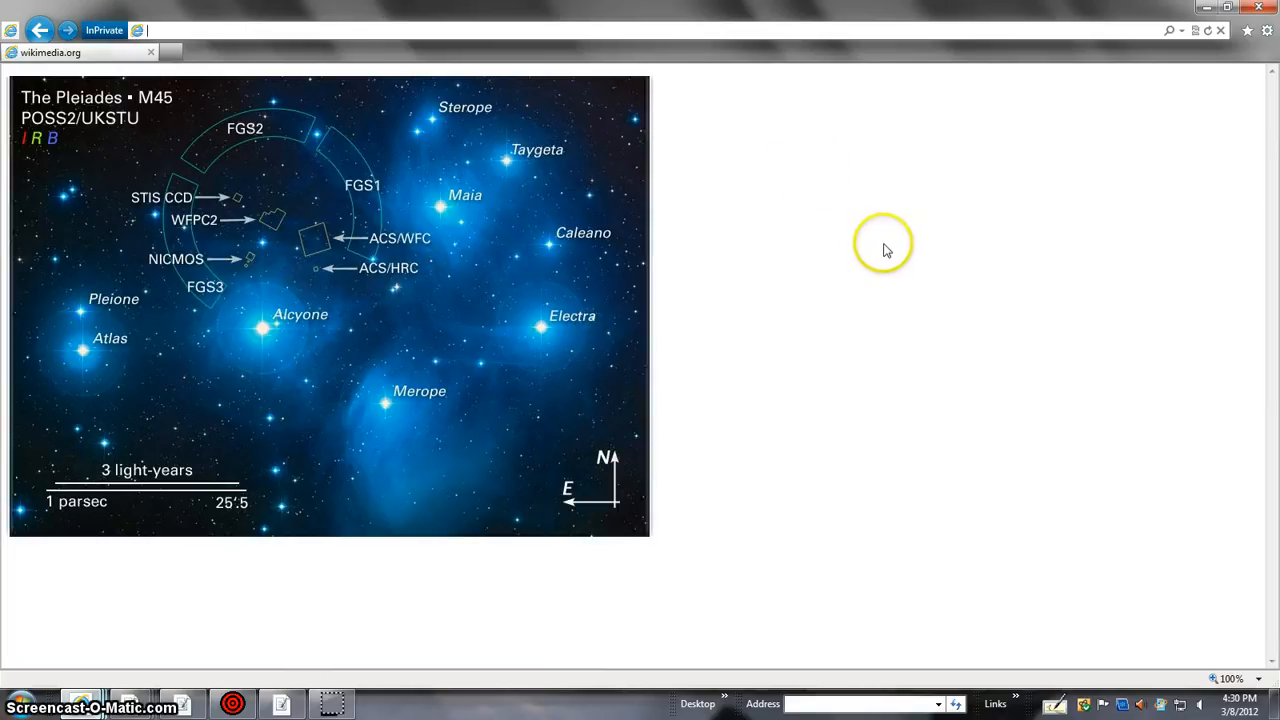
pyautogui.moveTo(480, 660)
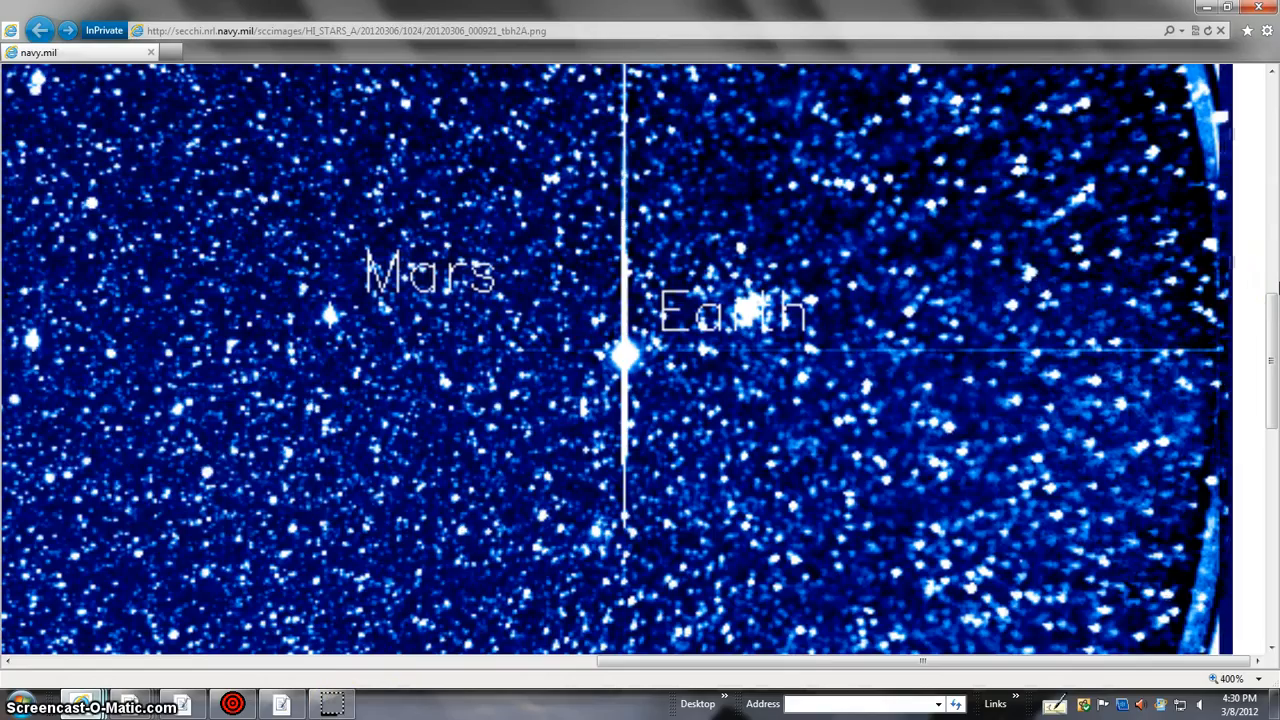
pyautogui.moveTo(884, 400)
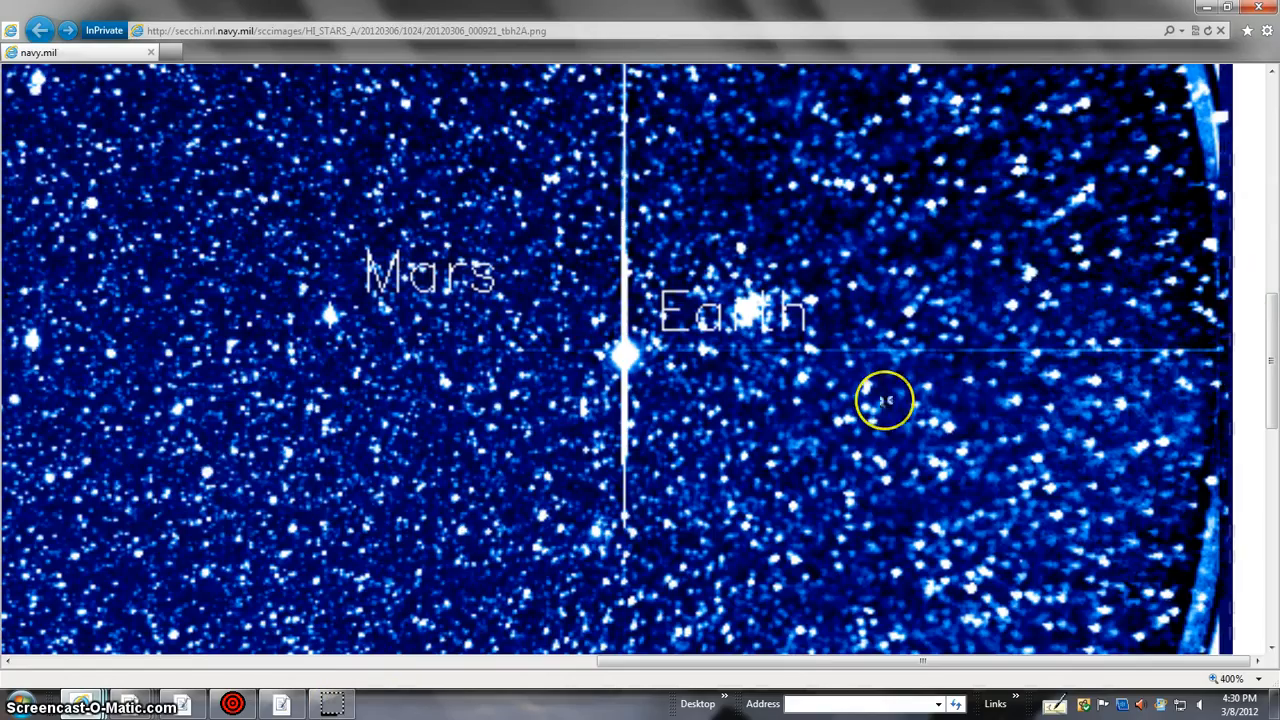
pyautogui.moveTo(776, 340)
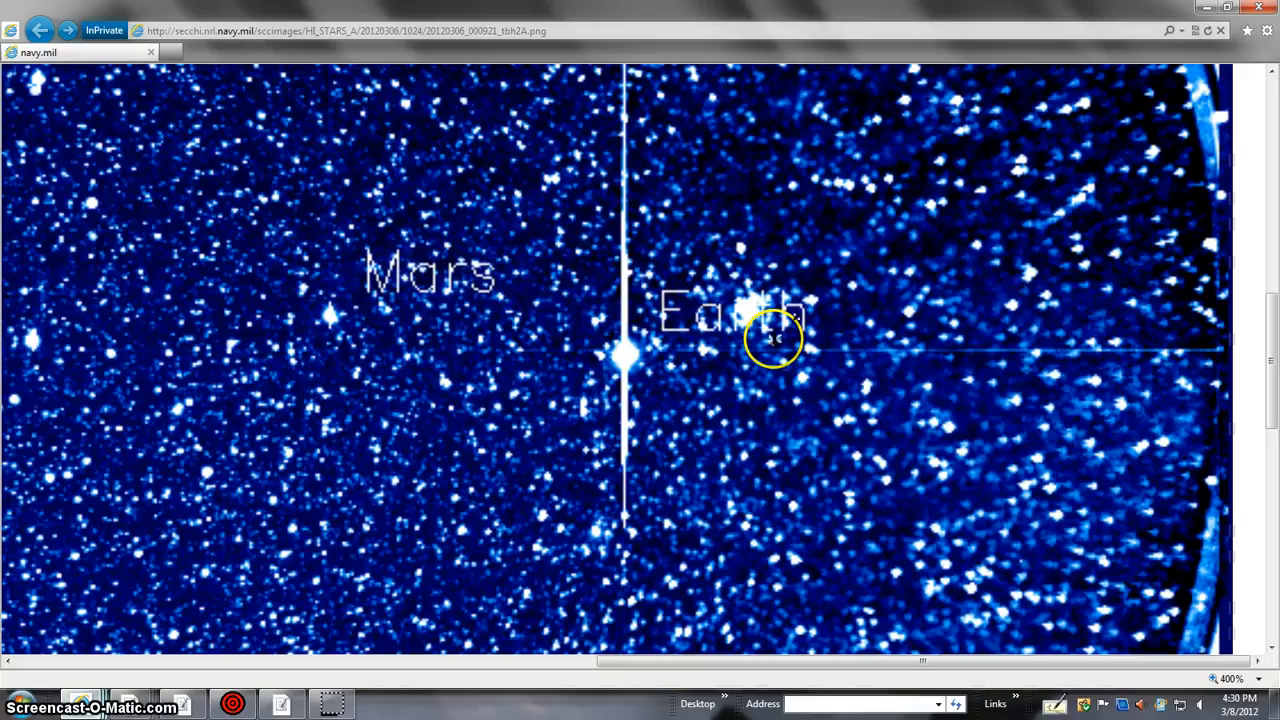
pyautogui.moveTo(1256, 620)
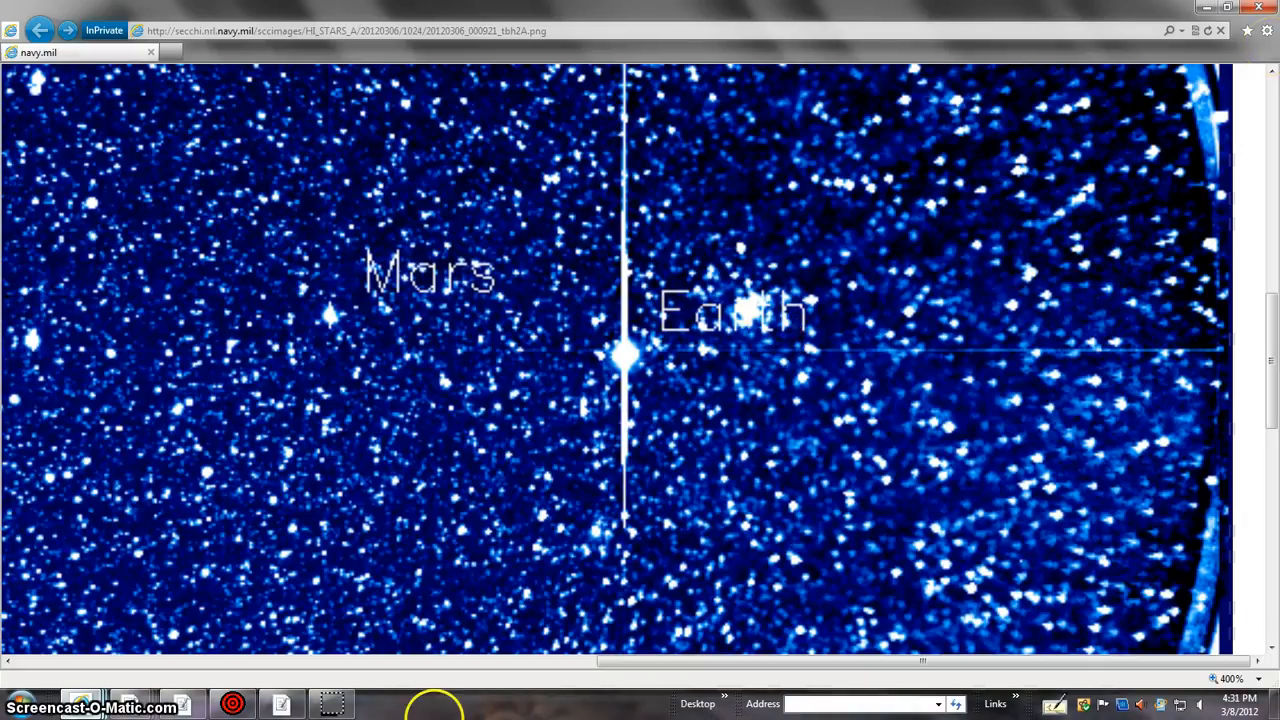
# Enlarge the HI2-A star-field image and pan right to the bright object beside the Earth label
pyautogui.click(1242, 680)
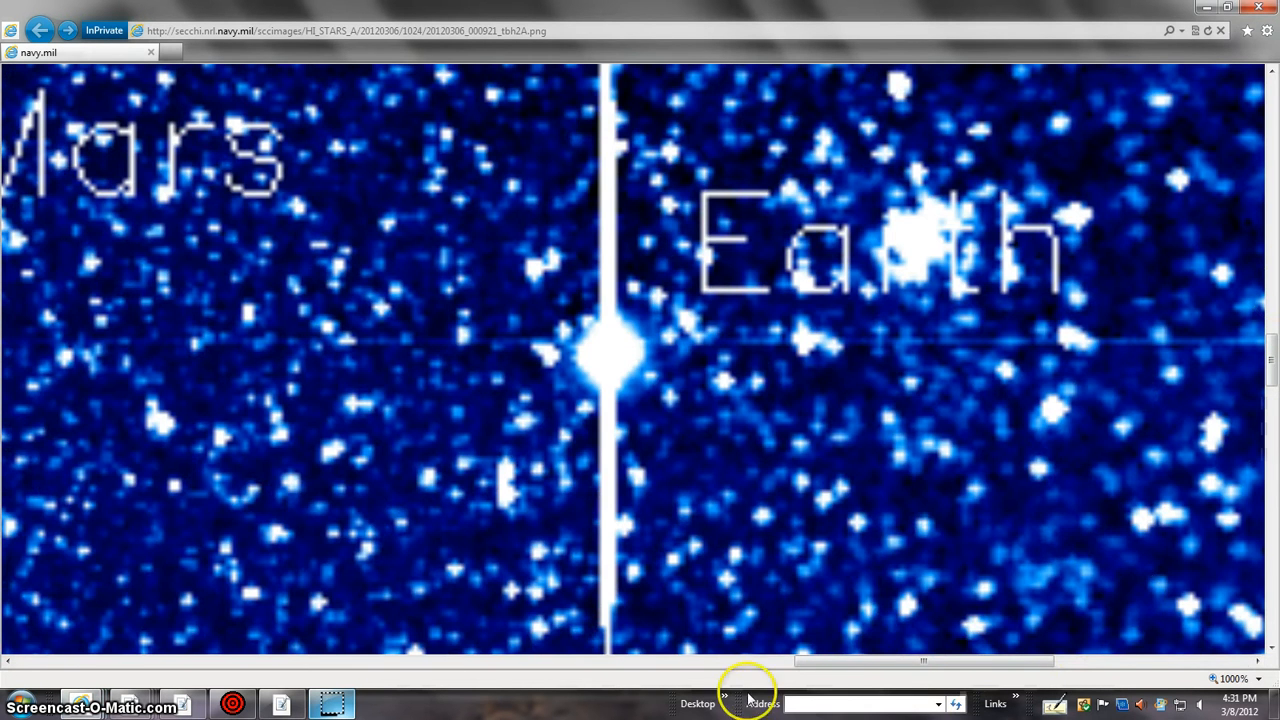
pyautogui.hscroll(3)
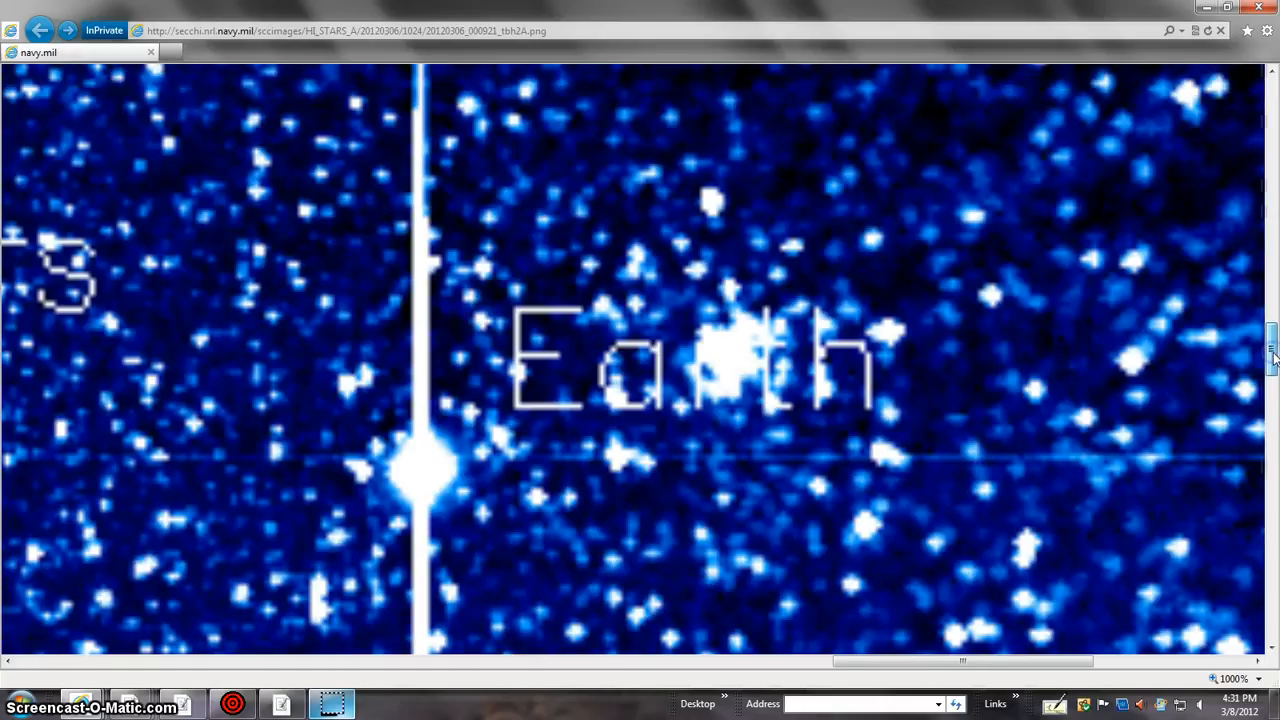
pyautogui.moveTo(804, 390)
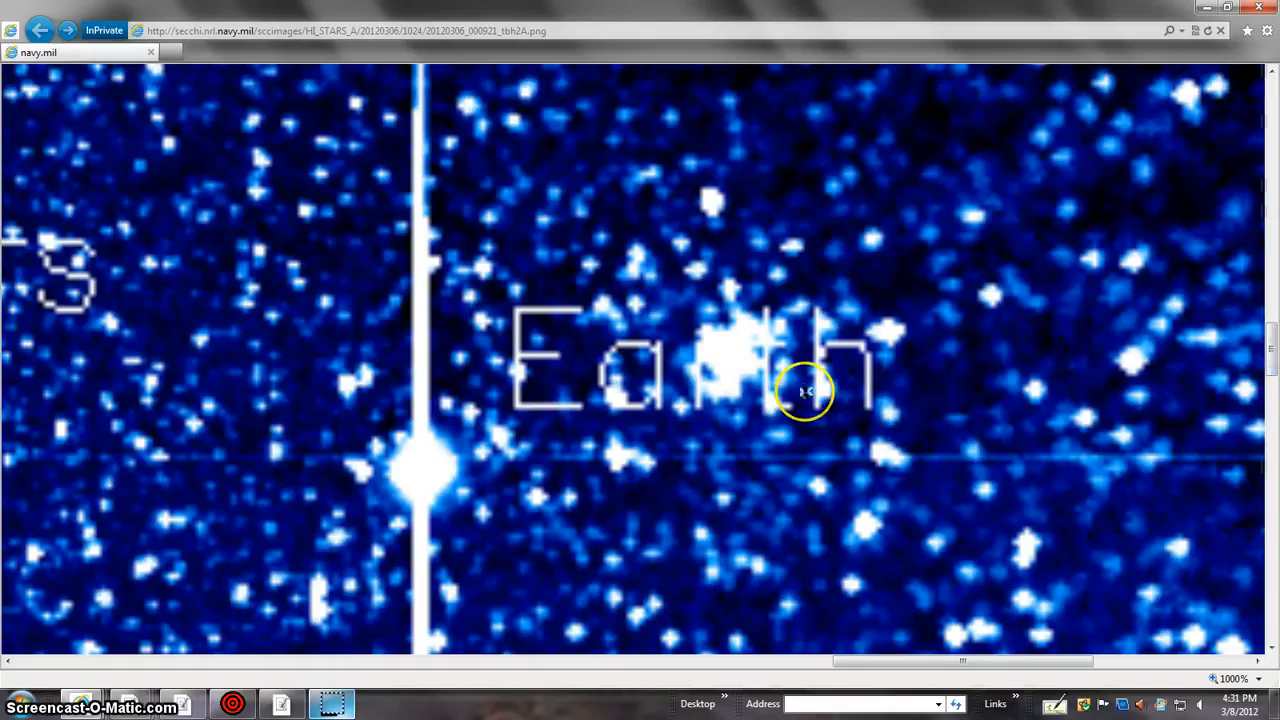
pyautogui.moveTo(1262, 296)
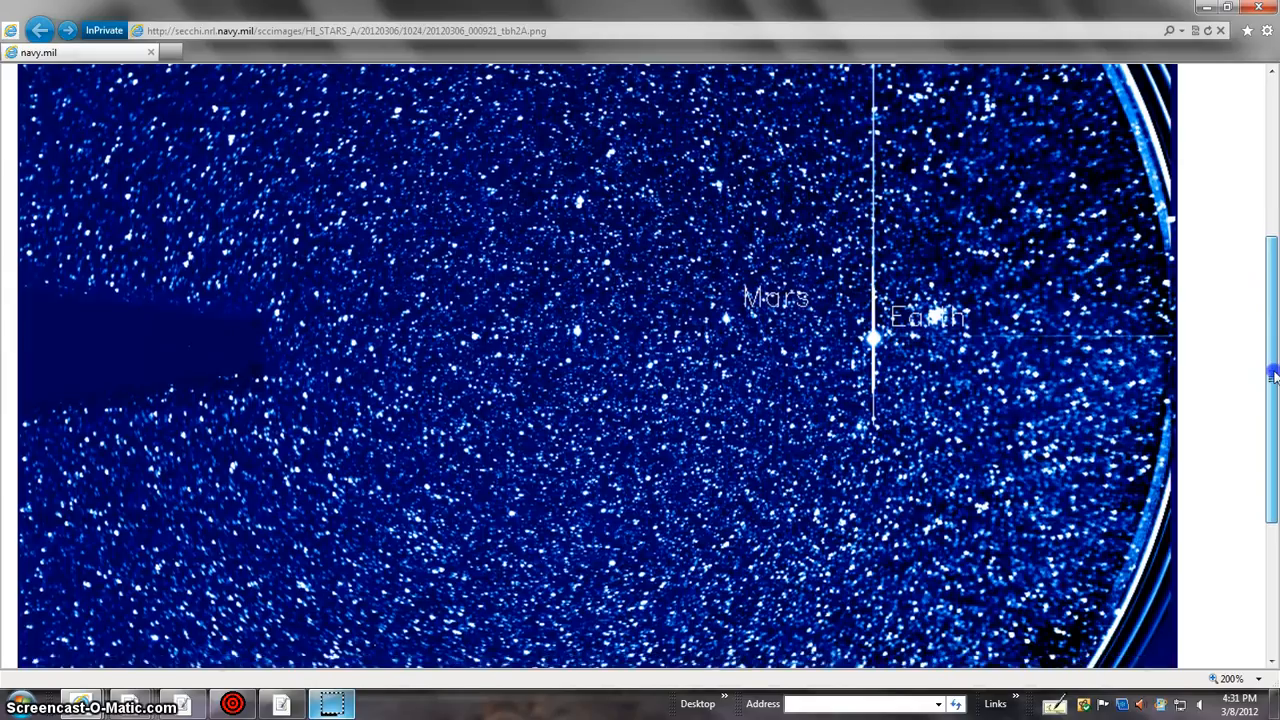
pyautogui.scroll(3)
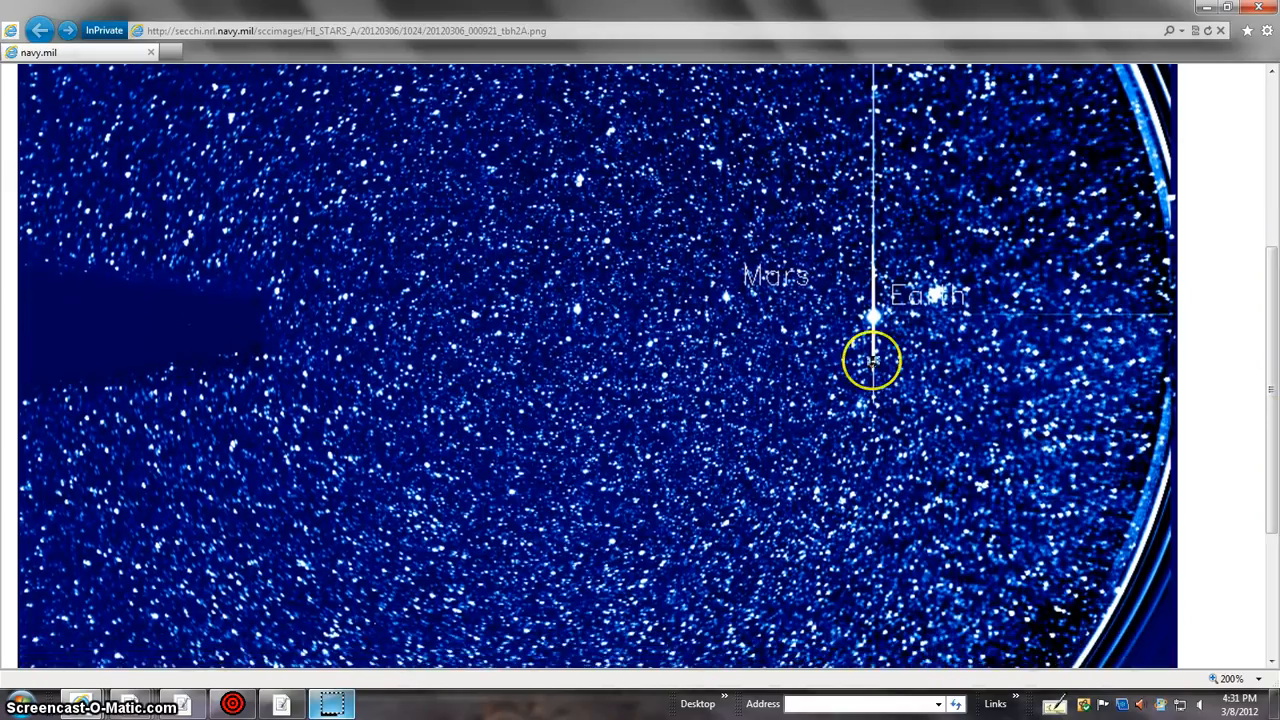
pyautogui.moveTo(804, 330)
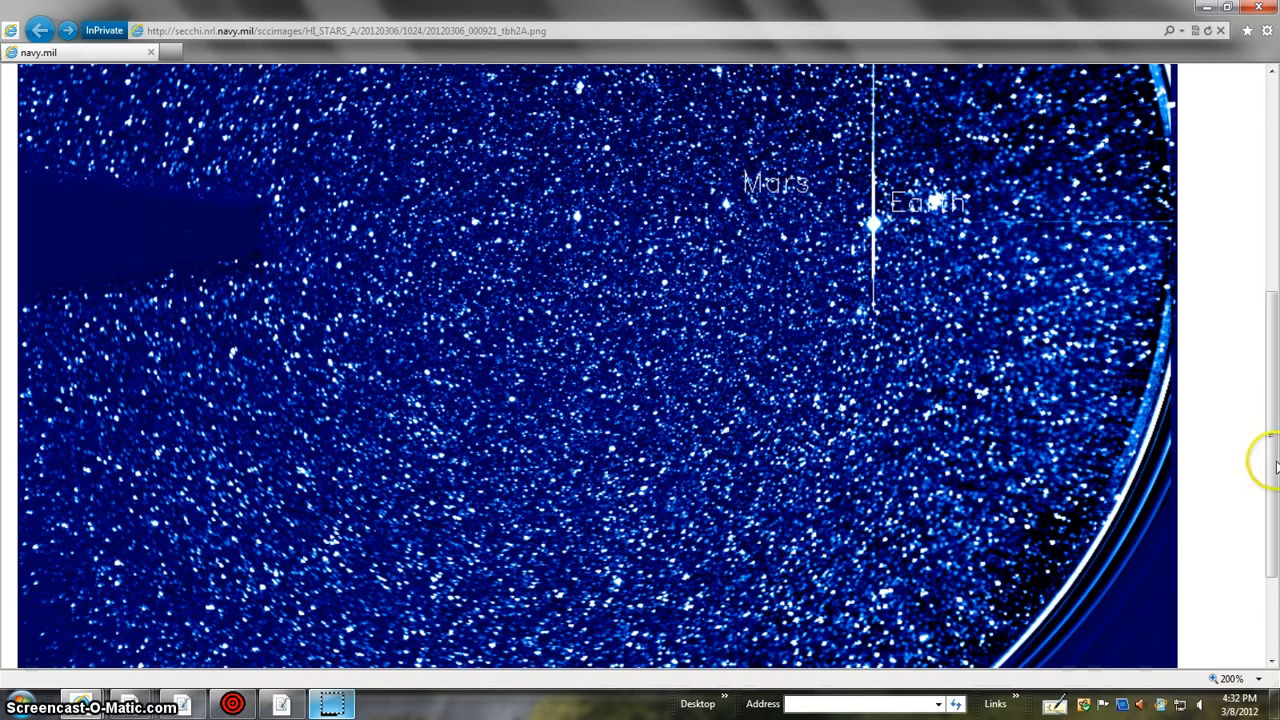
pyautogui.scroll(-3)
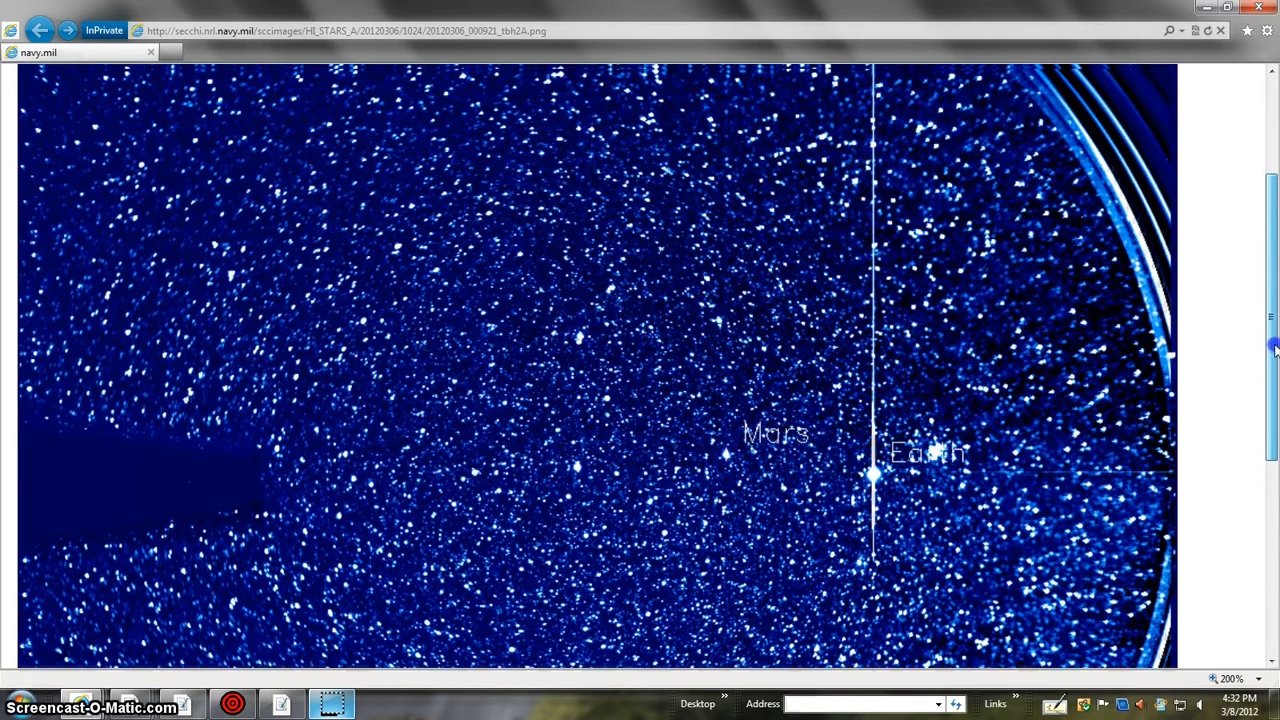
pyautogui.scroll(-3)
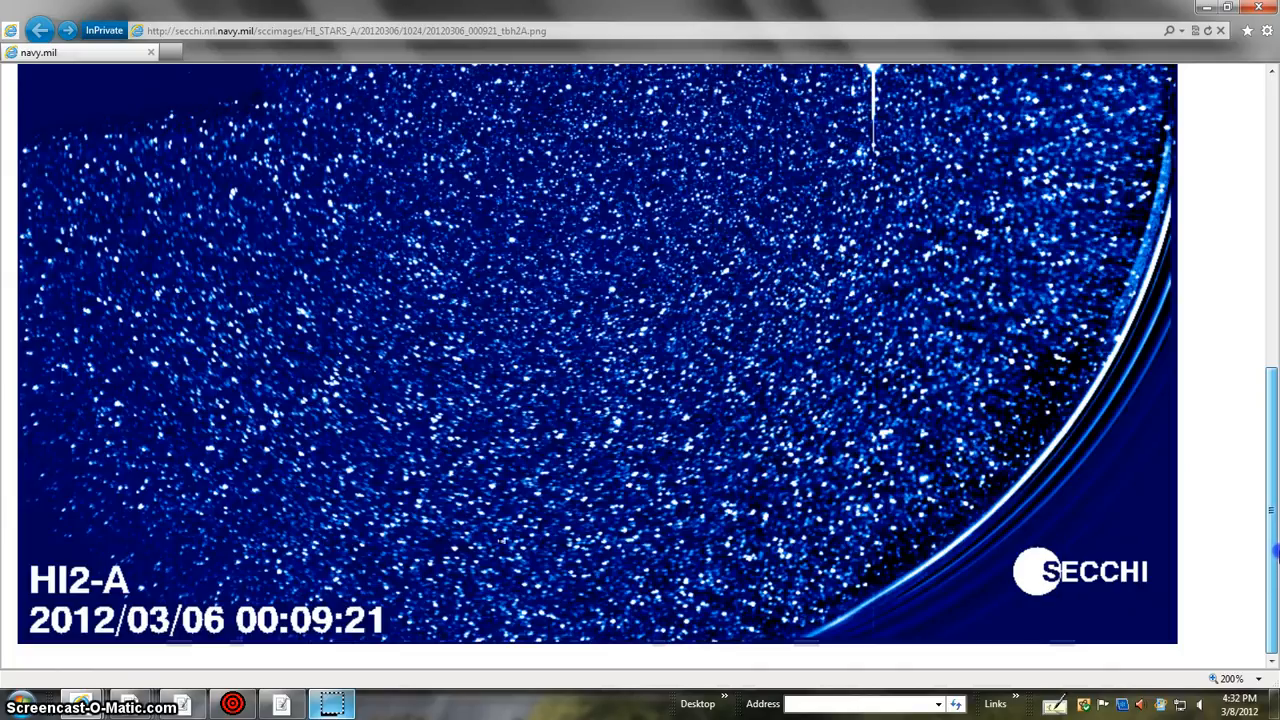
pyautogui.scroll(3)
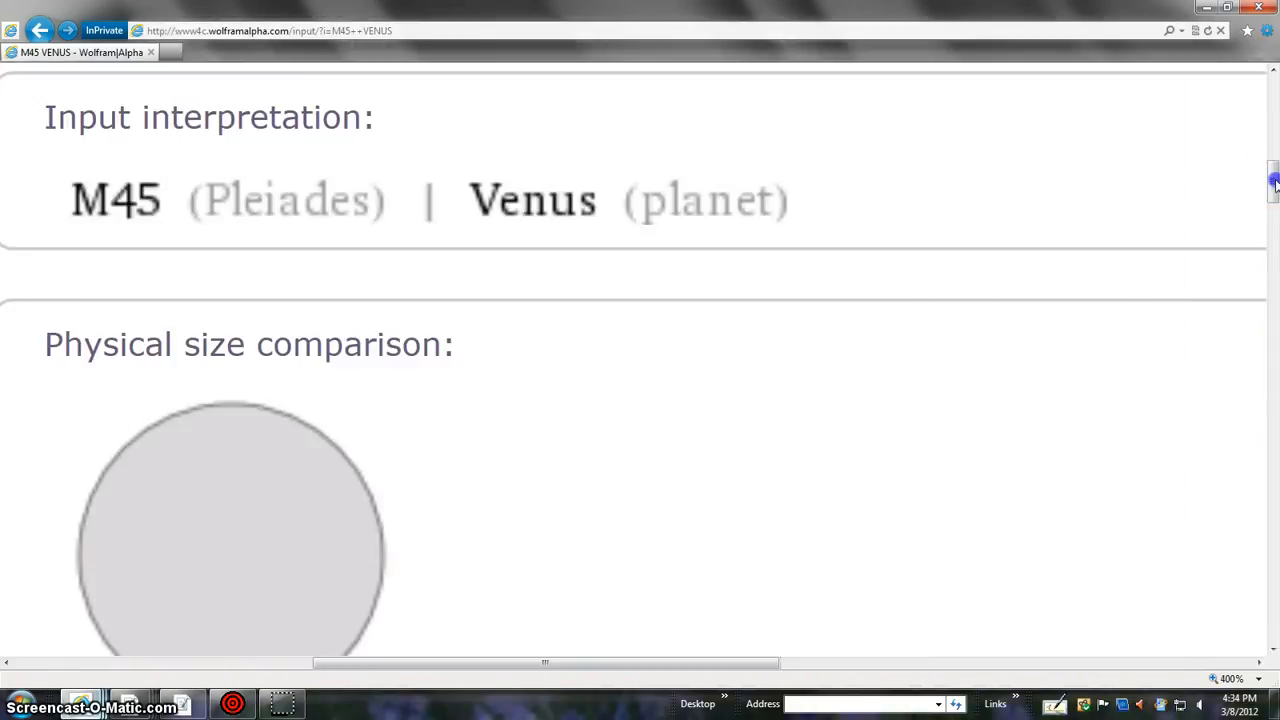
pyautogui.scroll(-3)
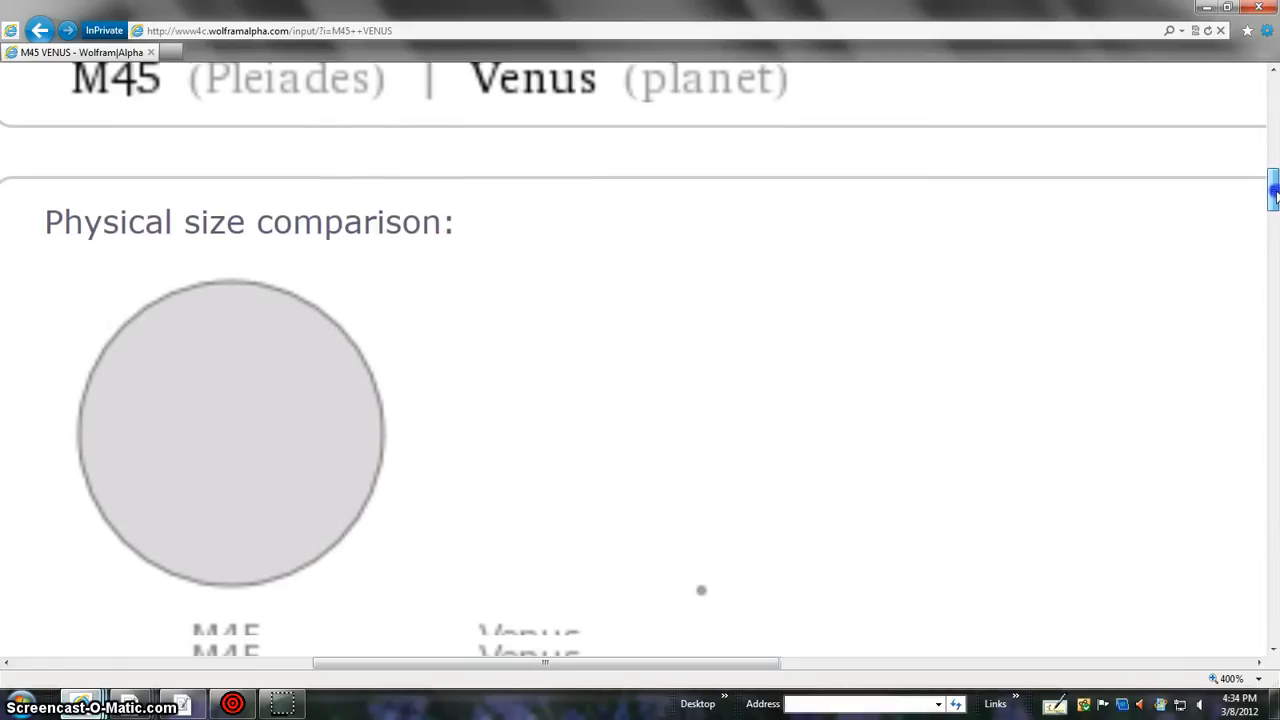
pyautogui.scroll(-3)
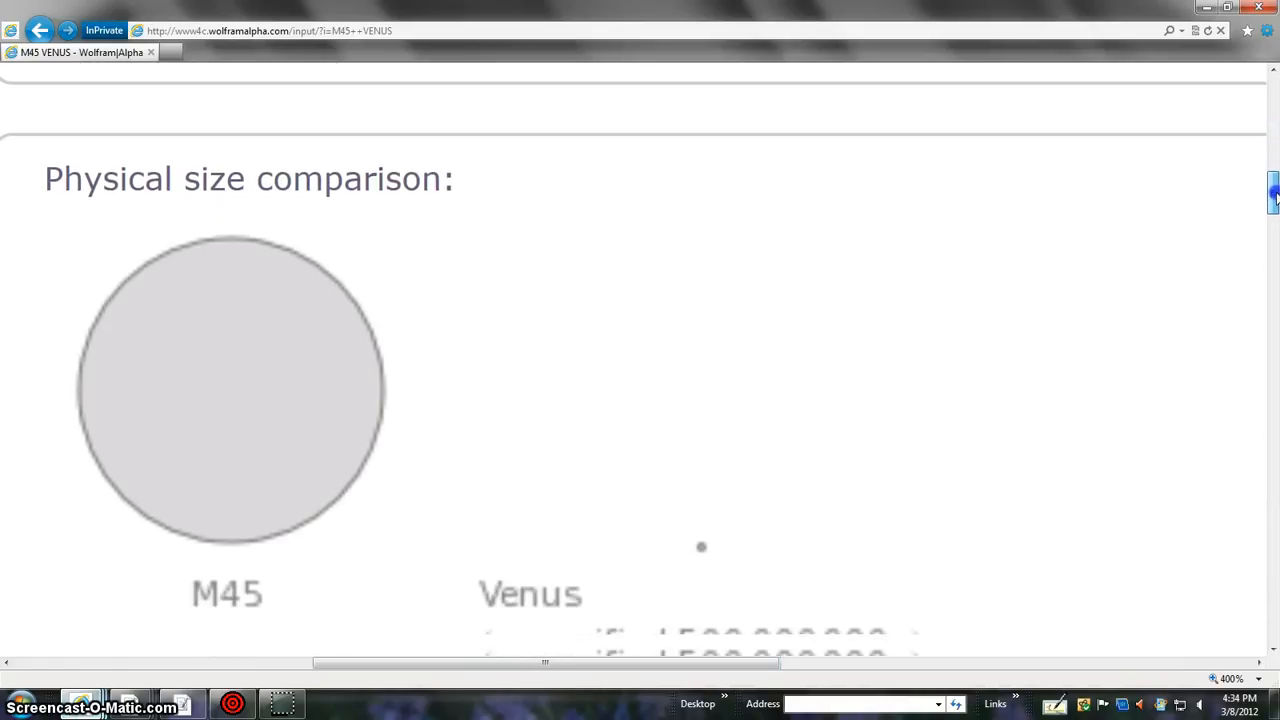
pyautogui.scroll(-3)
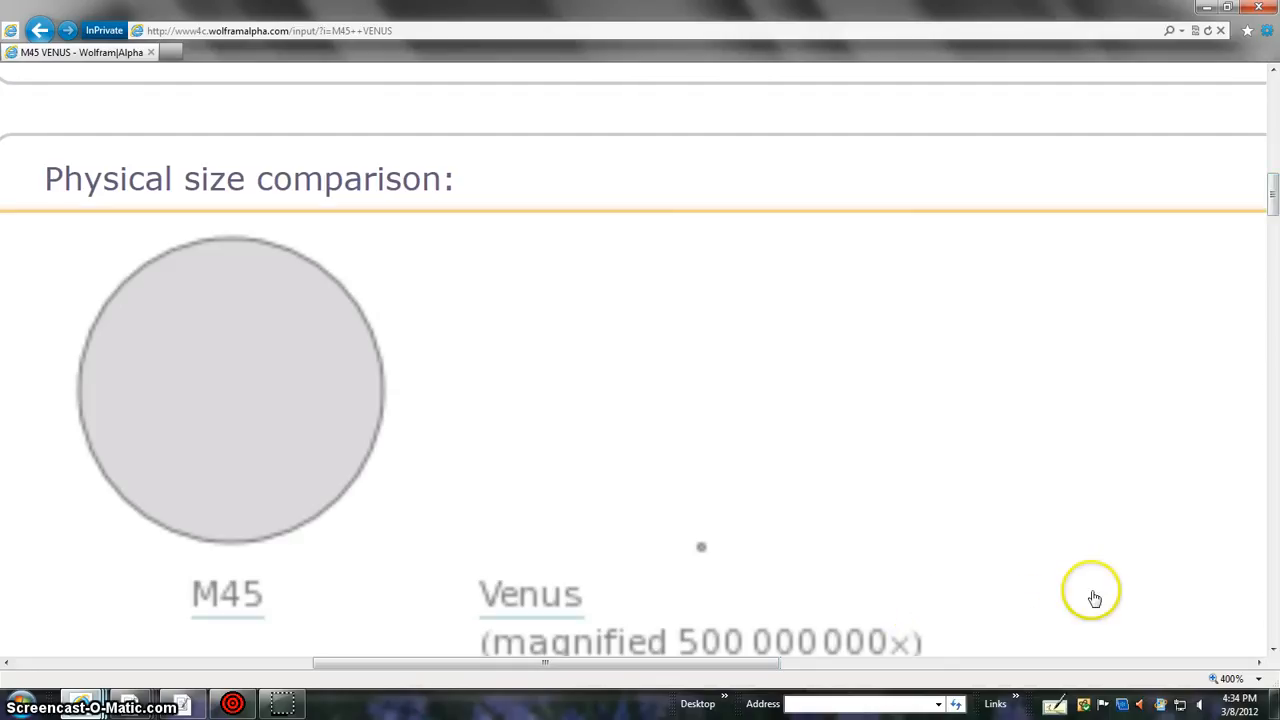
pyautogui.moveTo(1108, 624)
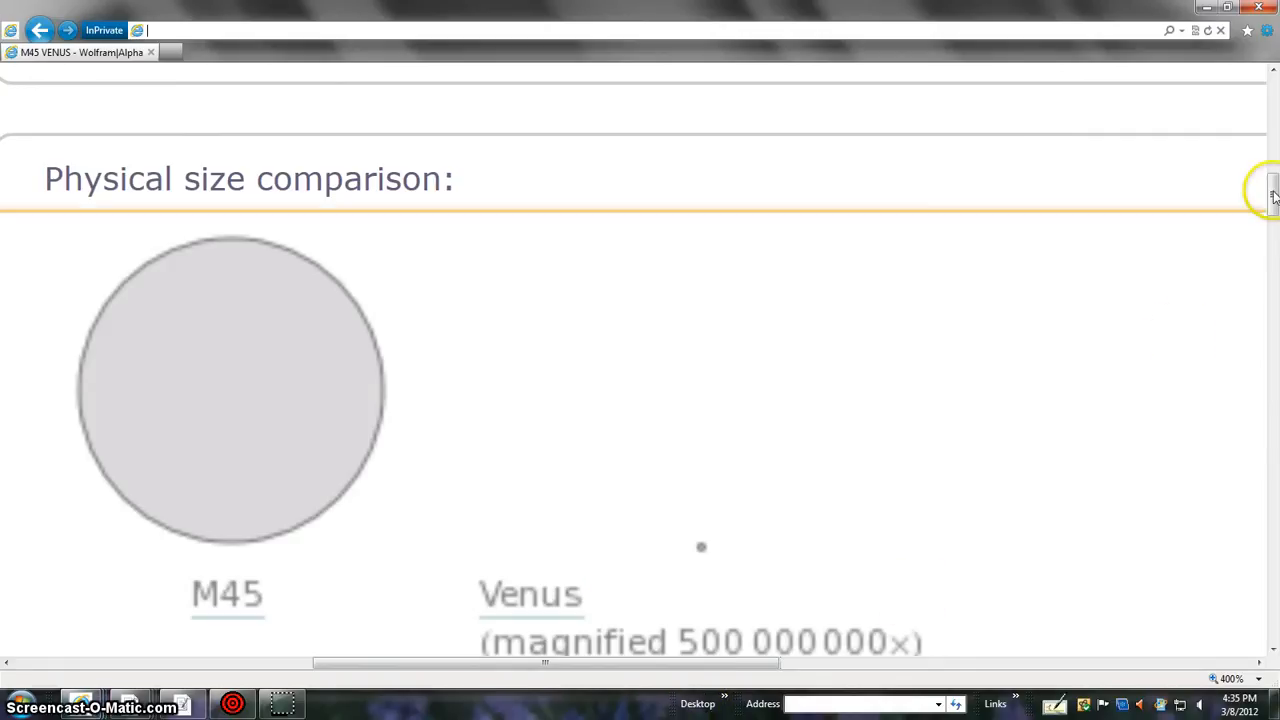
pyautogui.scroll(-3)
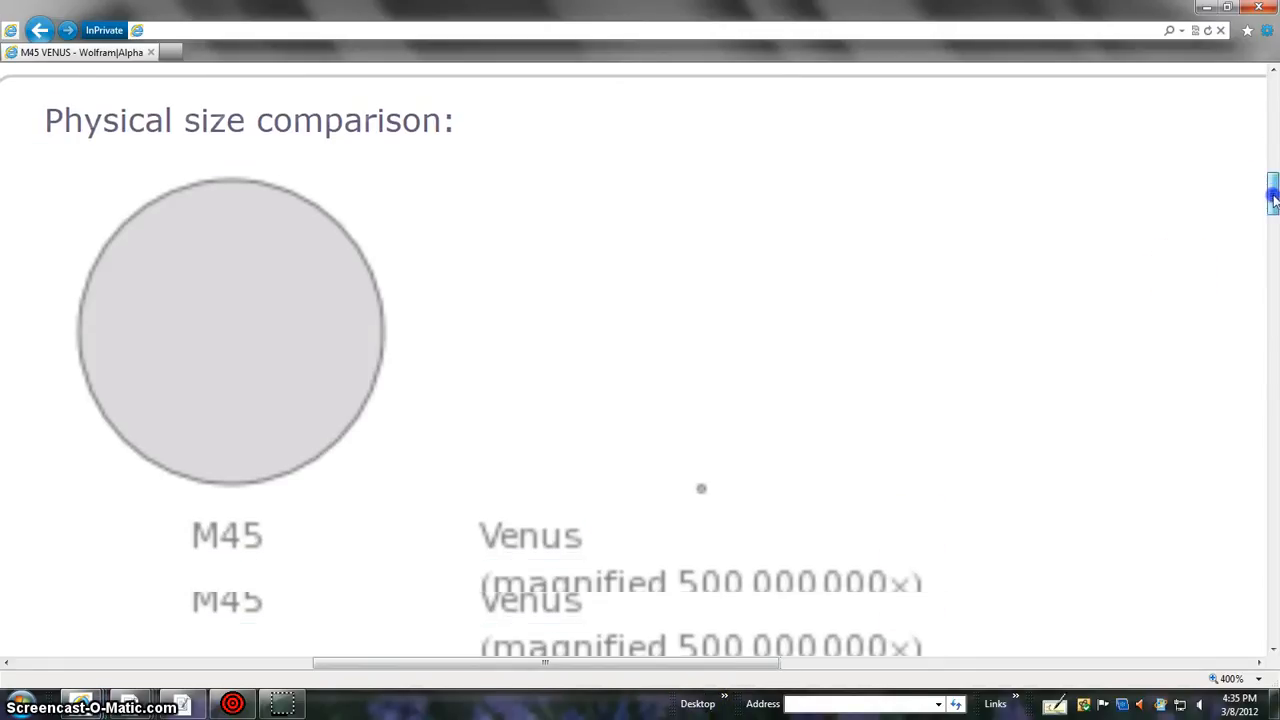
pyautogui.scroll(-3)
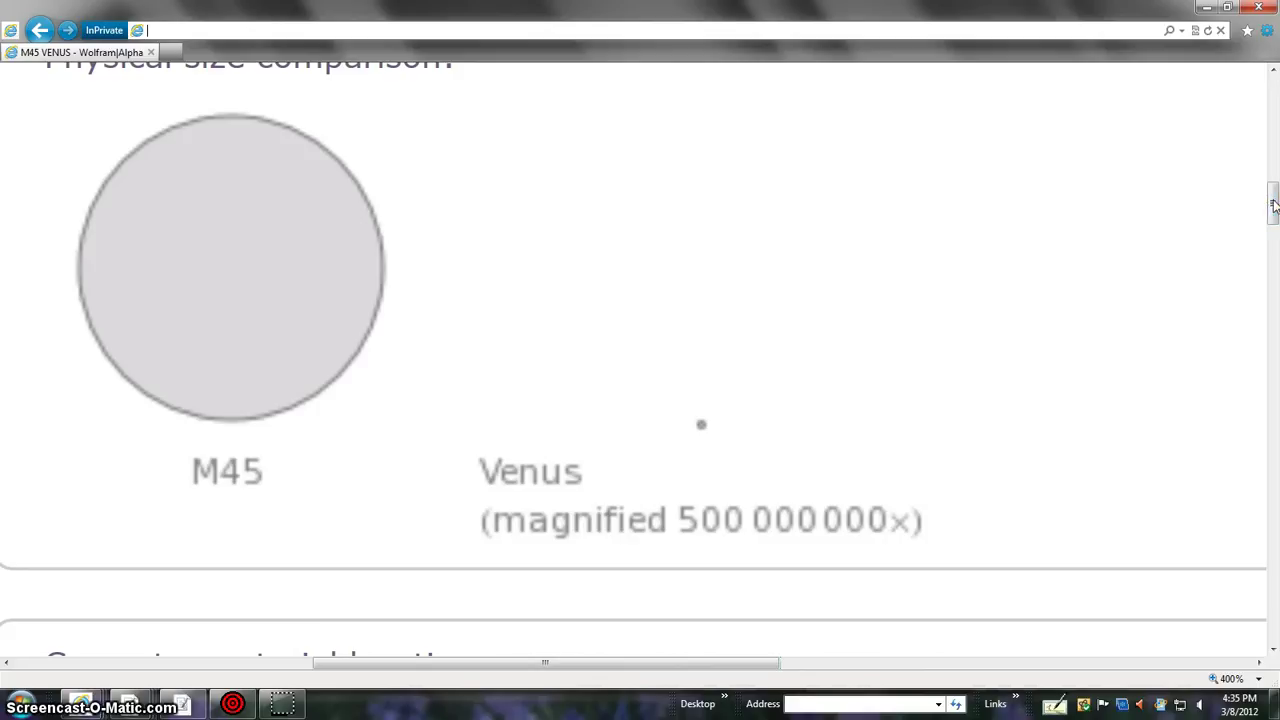
pyautogui.click(170, 704)
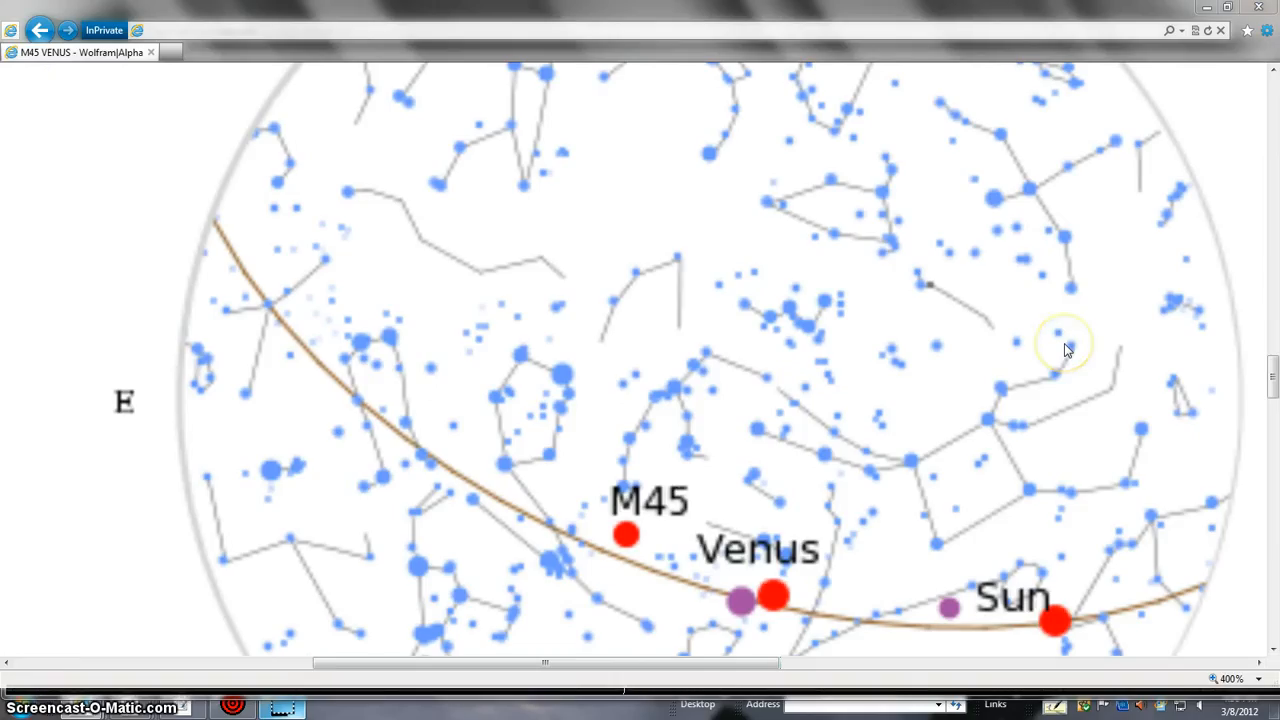
pyautogui.moveTo(750, 608)
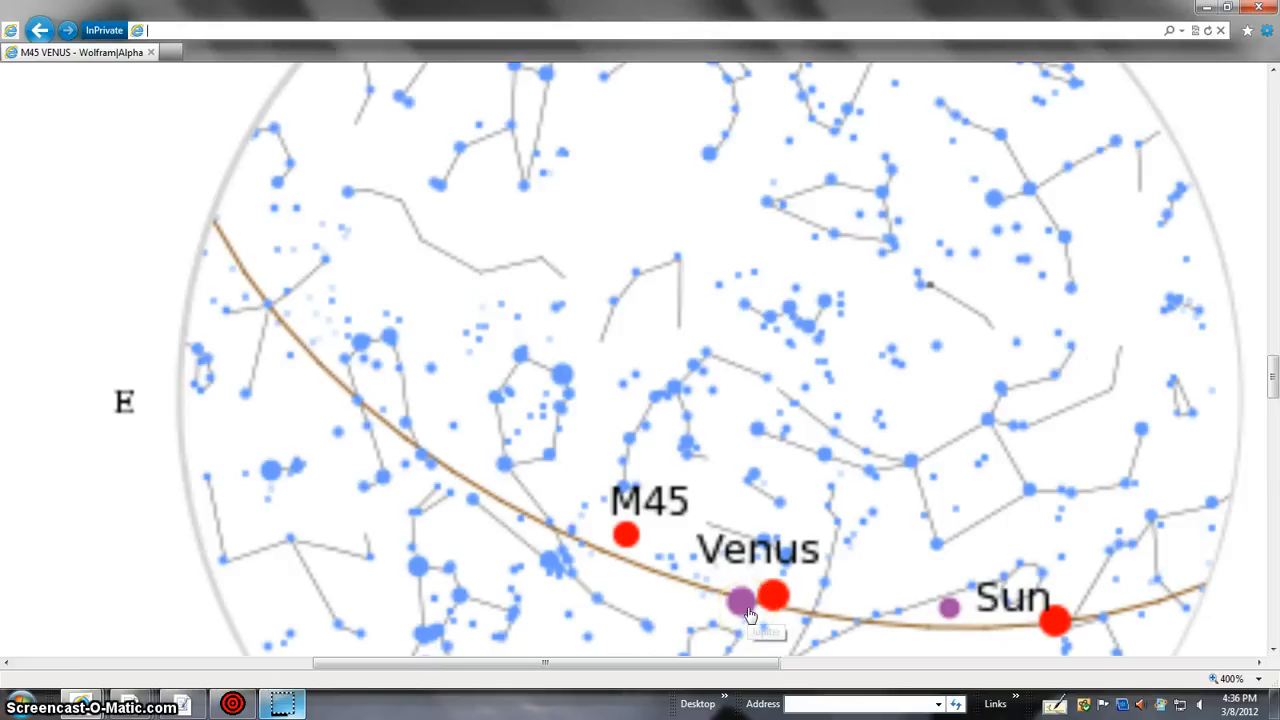
pyautogui.moveTo(744, 602)
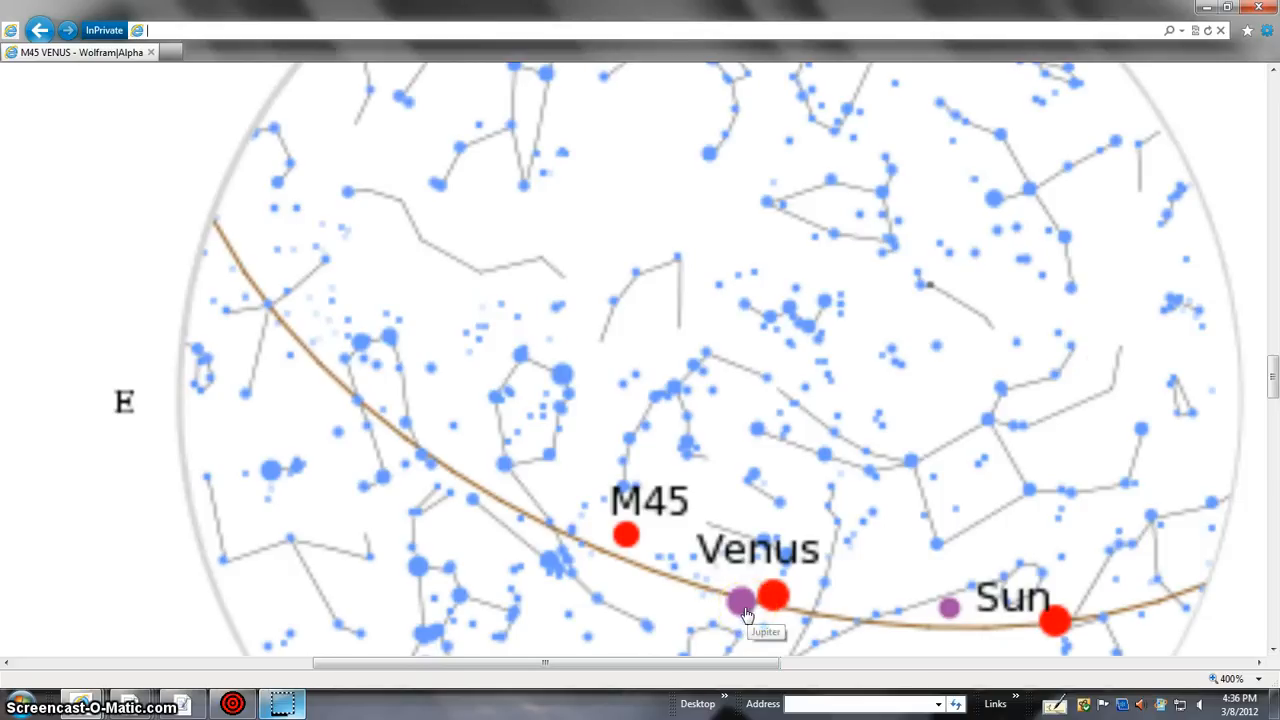
pyautogui.moveTo(628, 536)
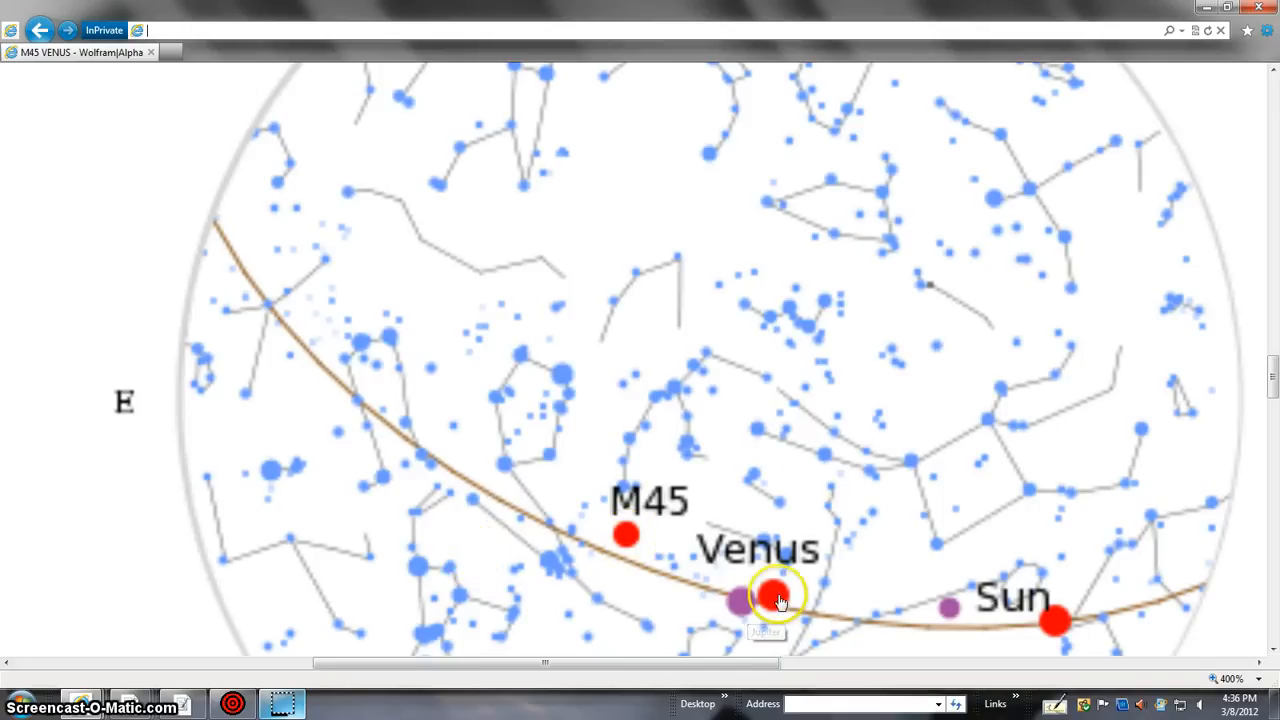
pyautogui.moveTo(778, 598)
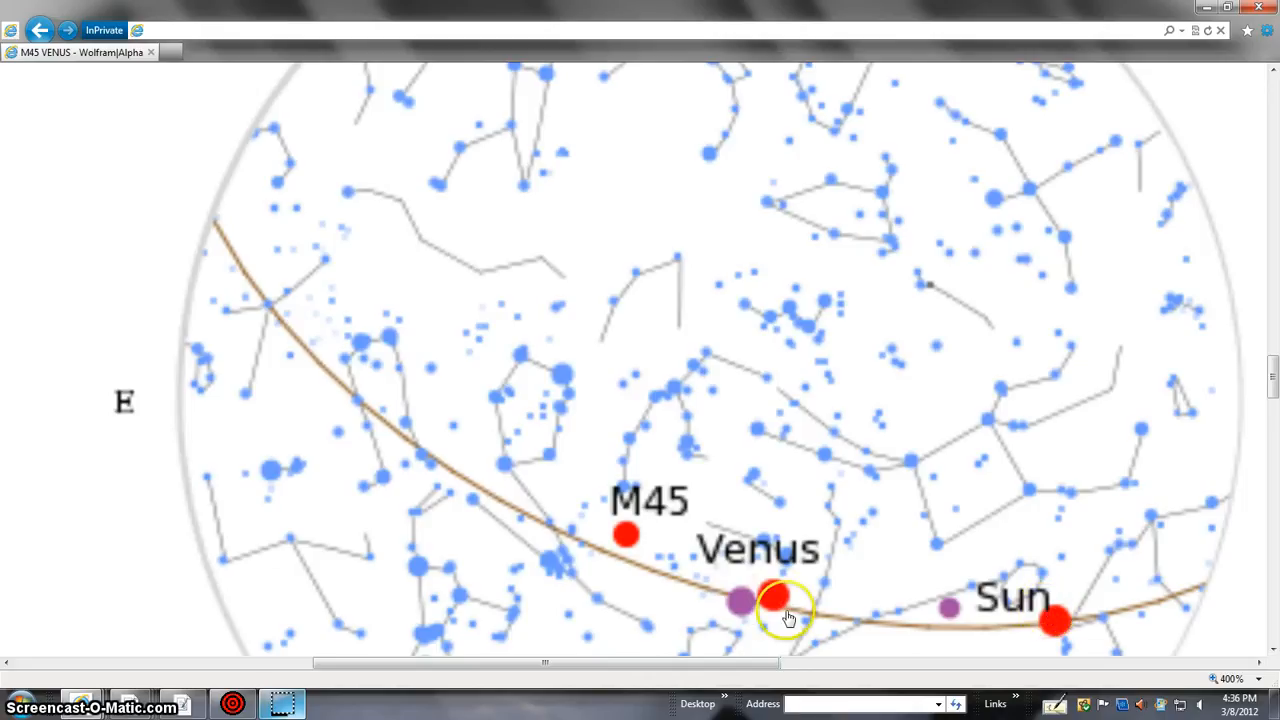
pyautogui.moveTo(880, 624)
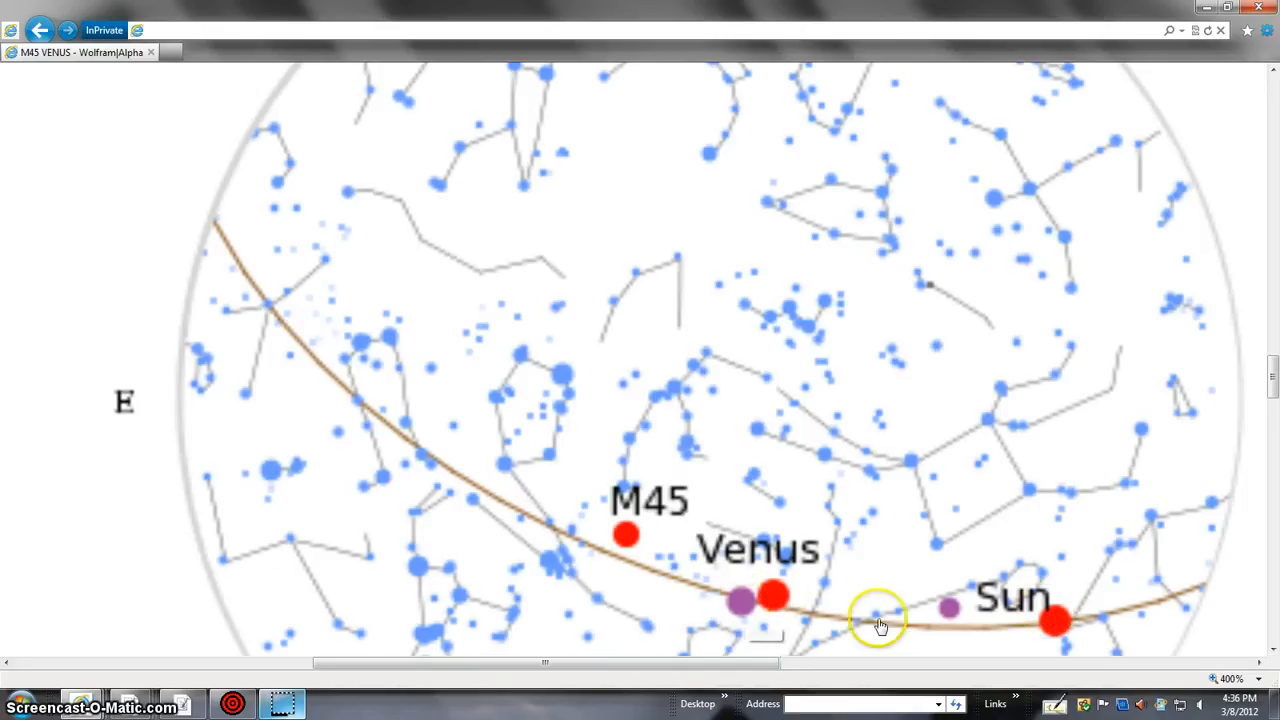
pyautogui.moveTo(824, 628)
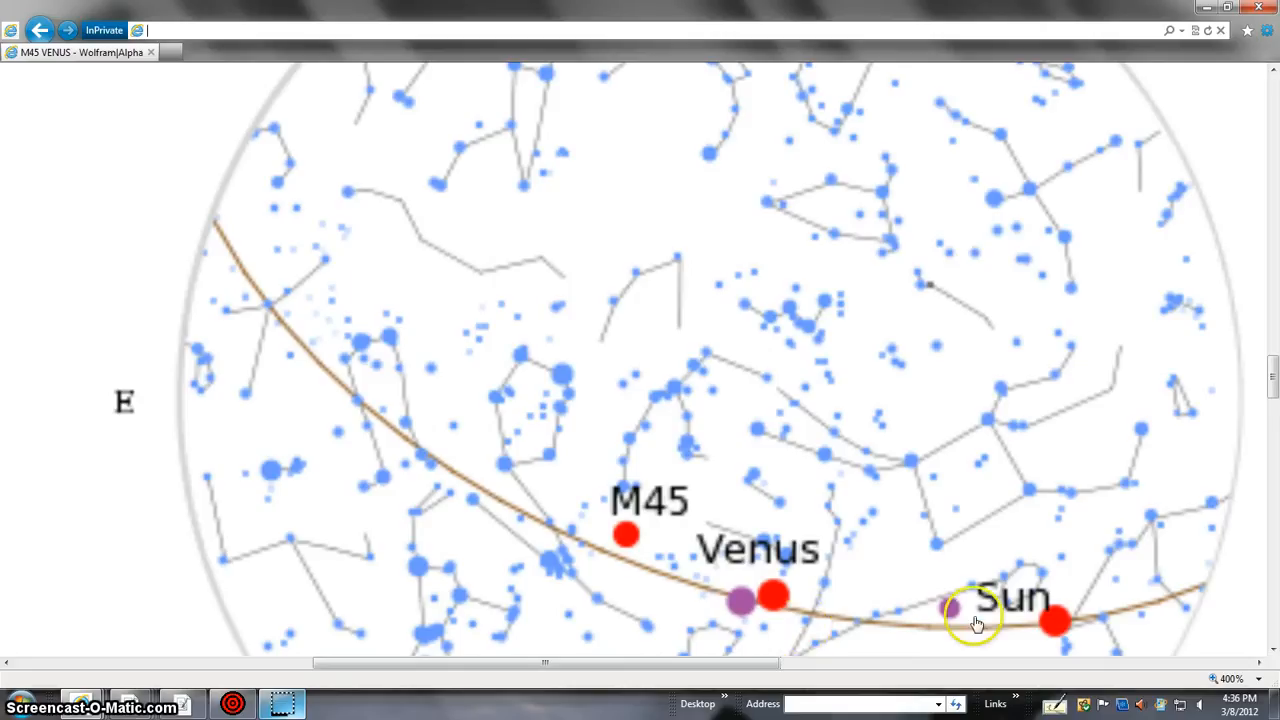
pyautogui.moveTo(956, 618)
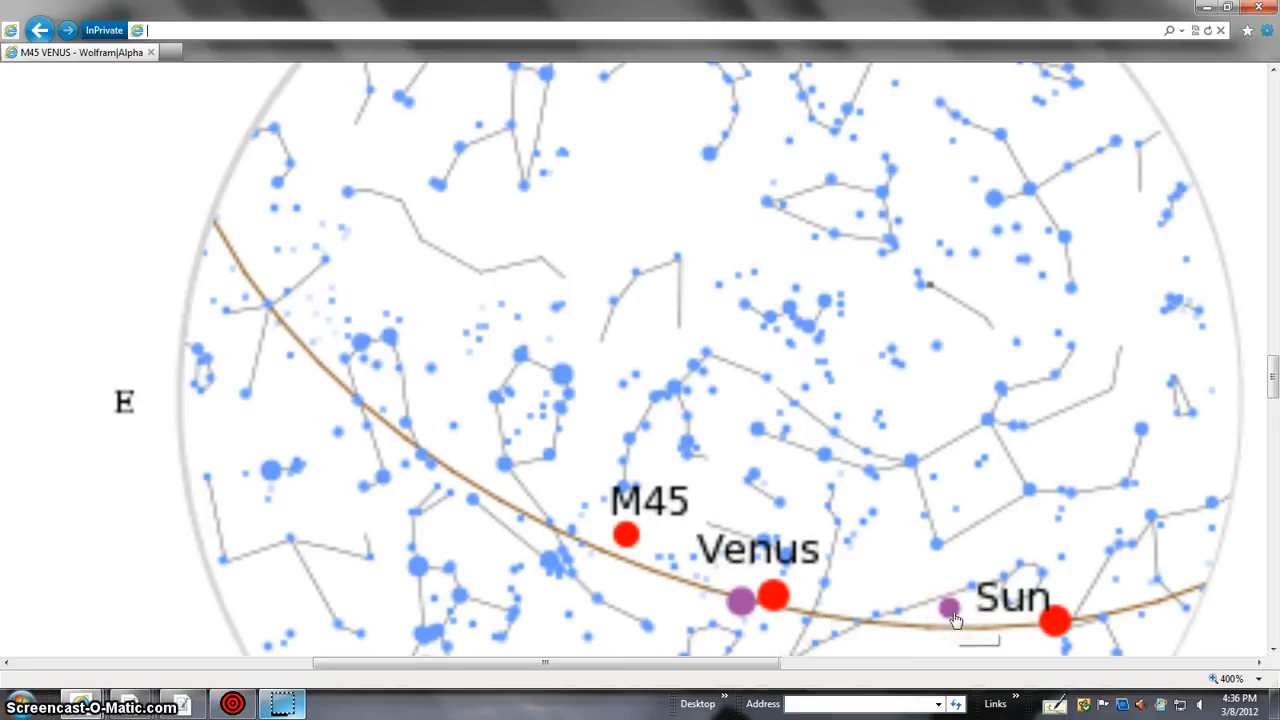
pyautogui.moveTo(948, 608)
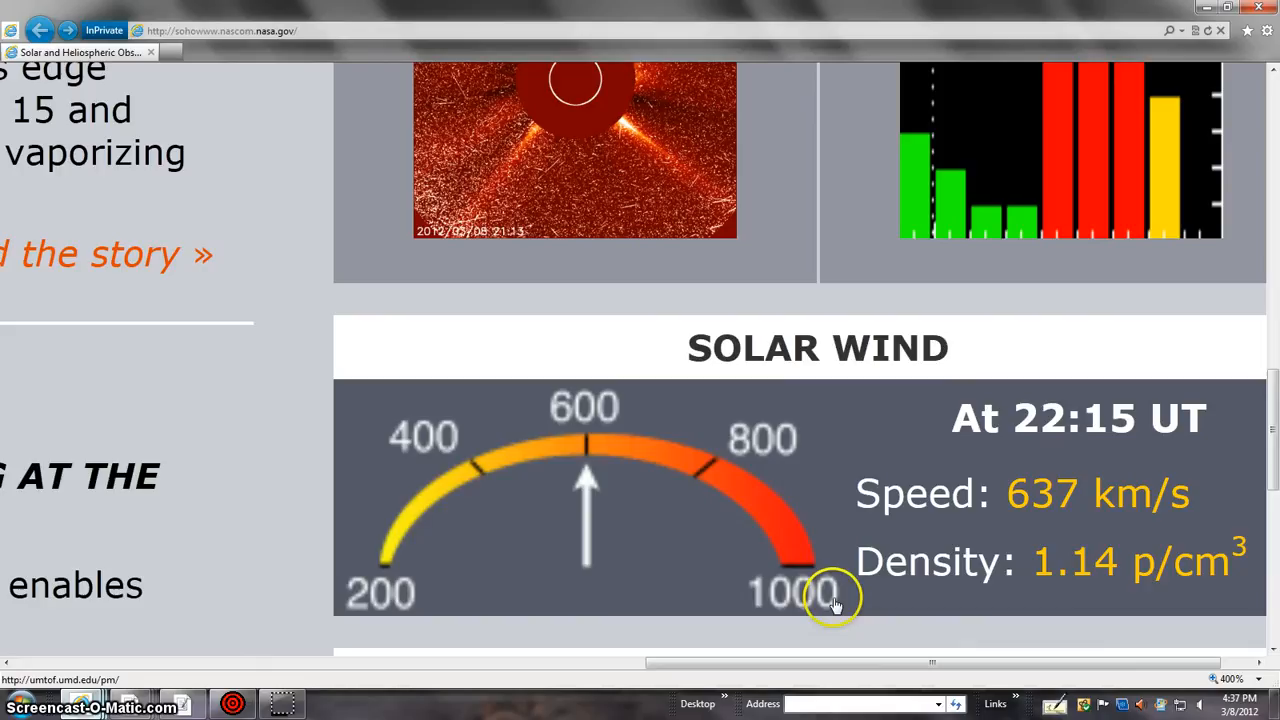
pyautogui.moveTo(1098, 590)
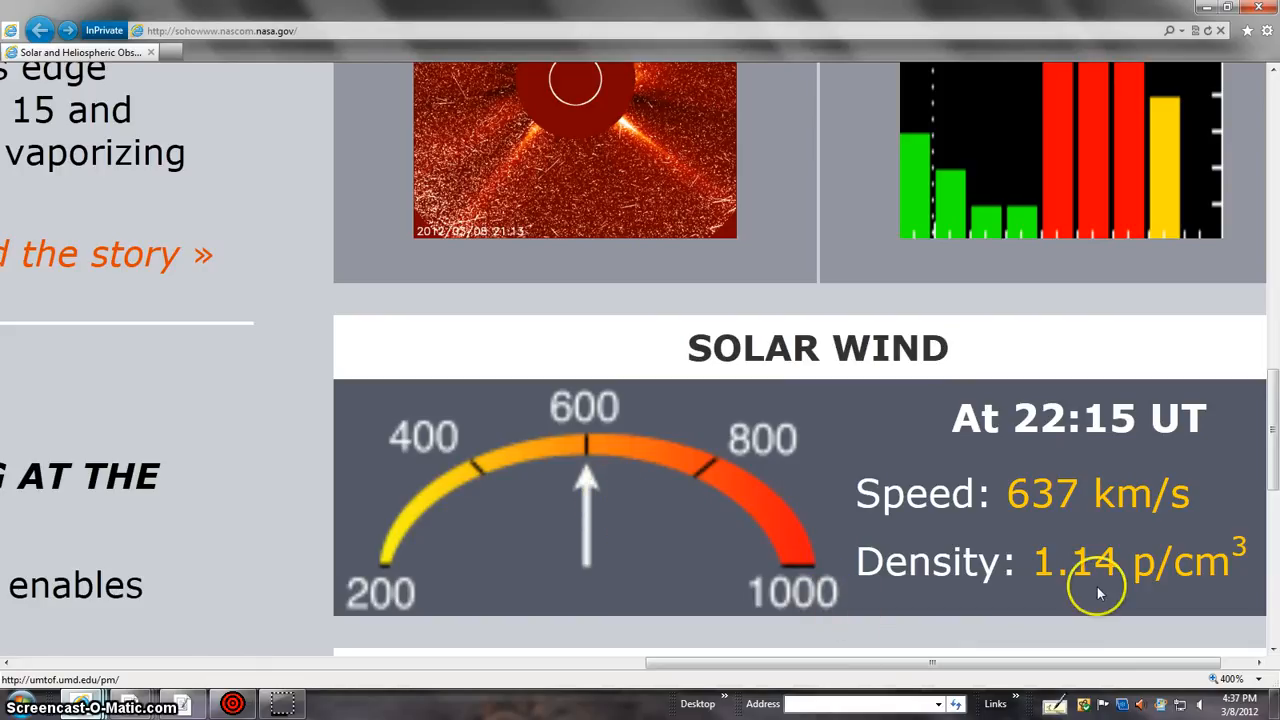
pyautogui.moveTo(1260, 408)
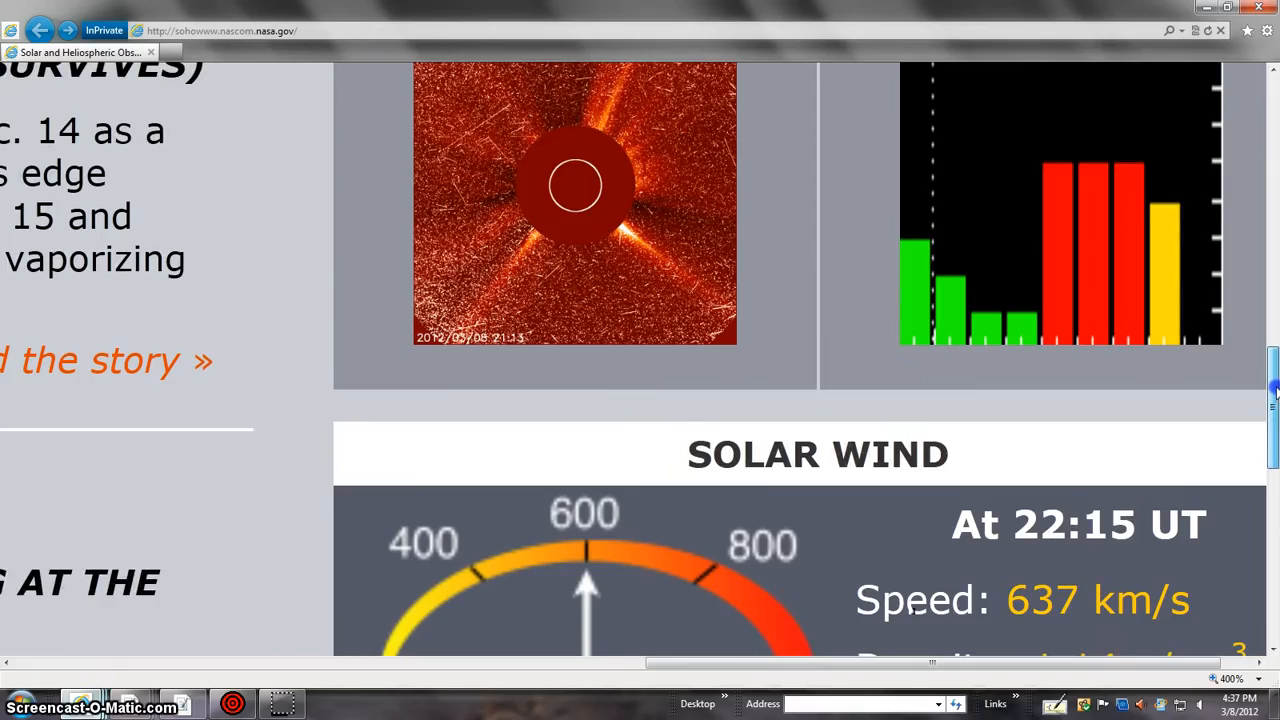
# Scroll up from the solar wind gauge to the Spaceweather coronagraph and Estimated Kp panels
pyautogui.scroll(3)
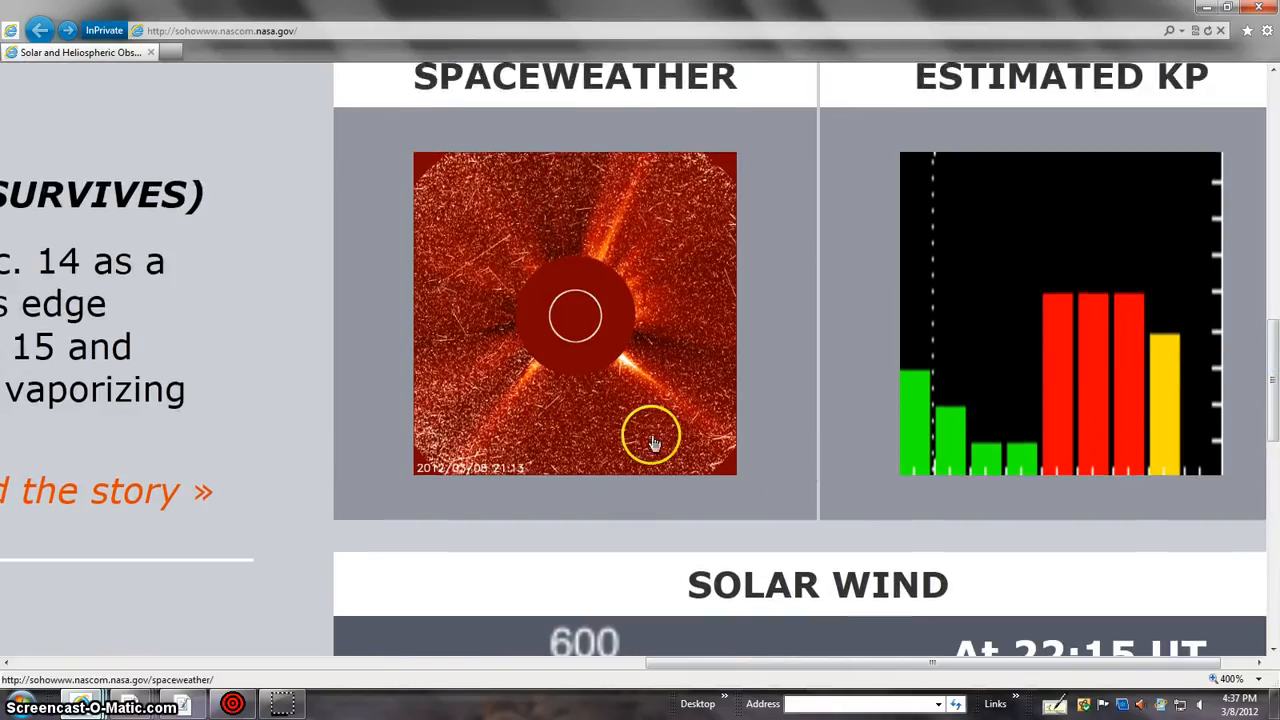
pyautogui.moveTo(662, 478)
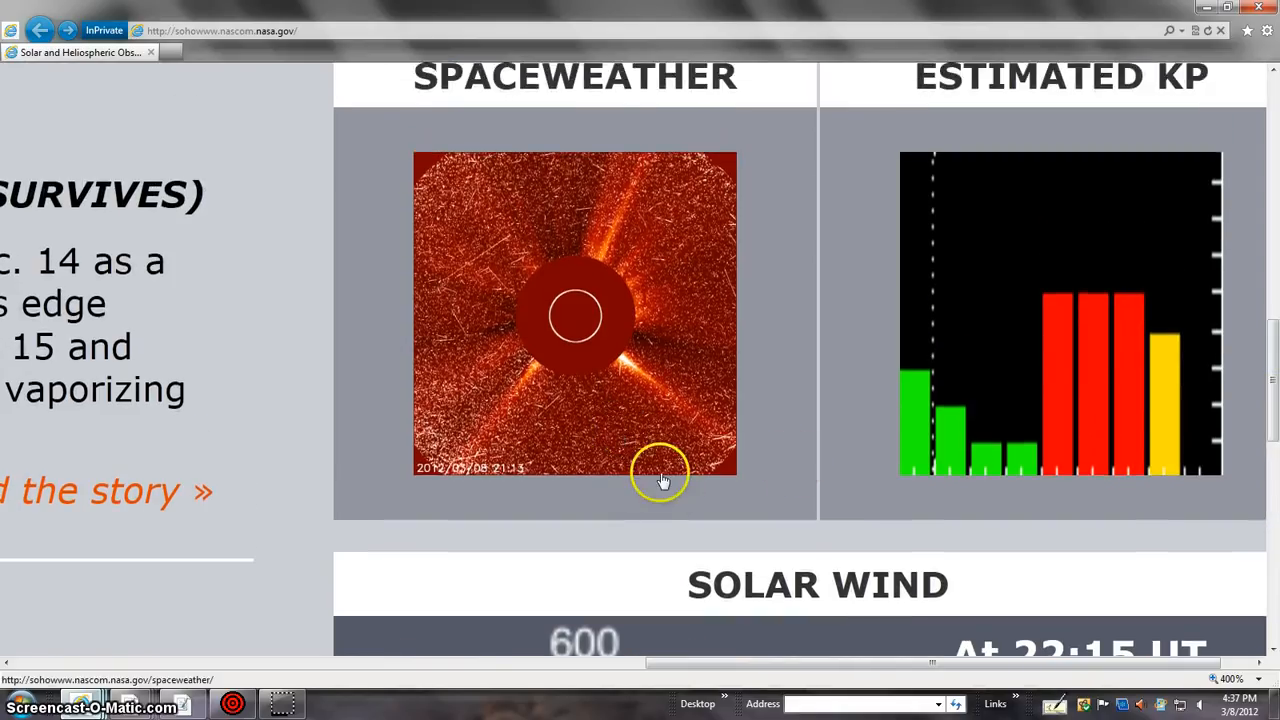
pyautogui.moveTo(662, 480)
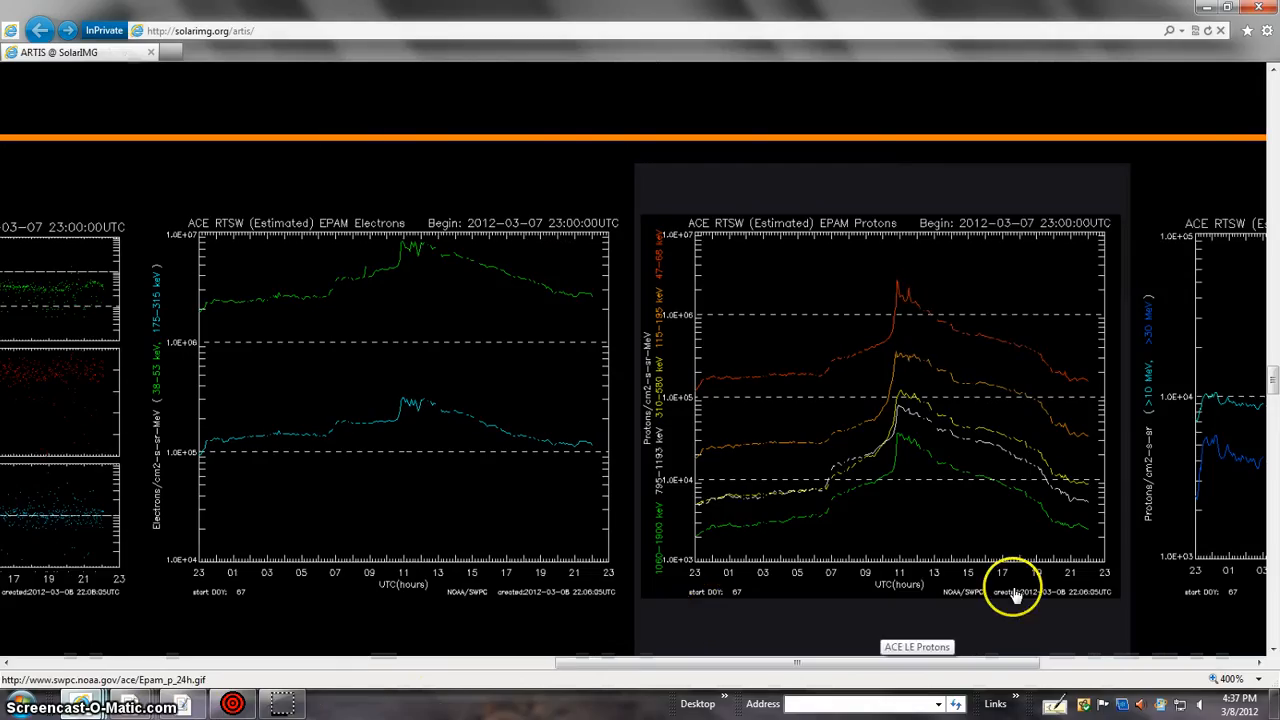
pyautogui.moveTo(904, 528)
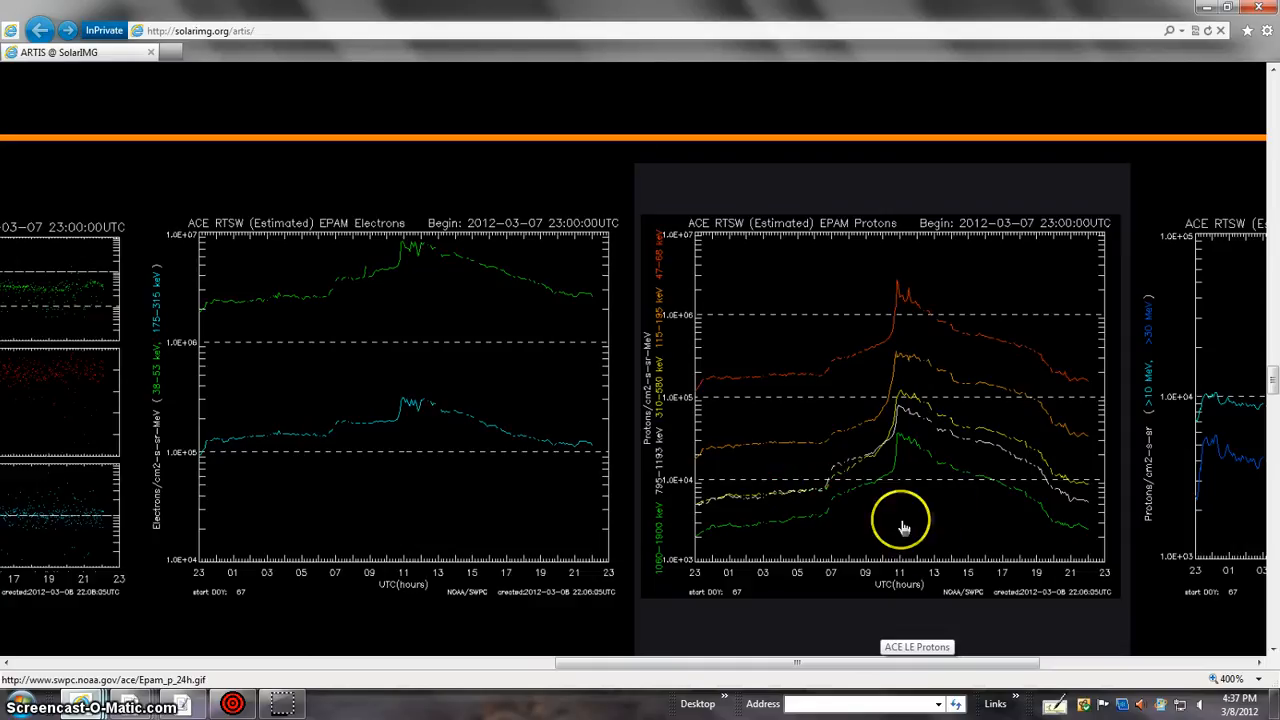
pyautogui.moveTo(990, 632)
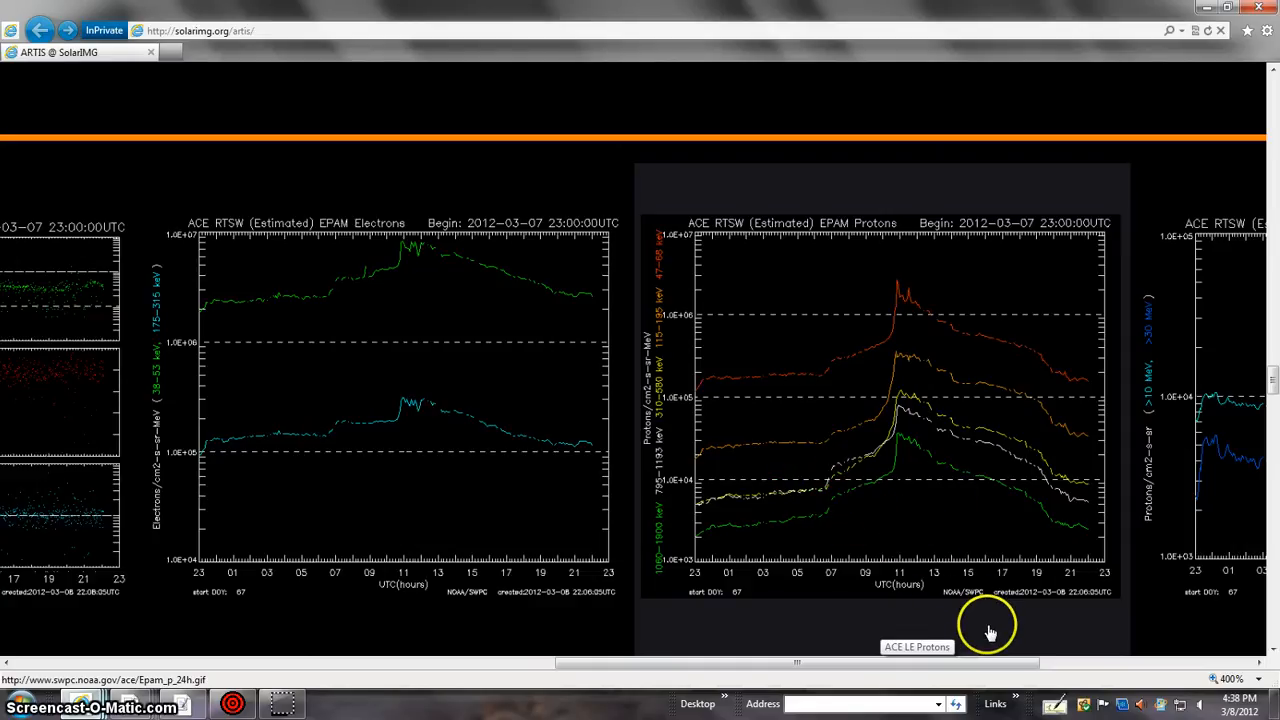
pyautogui.moveTo(876, 604)
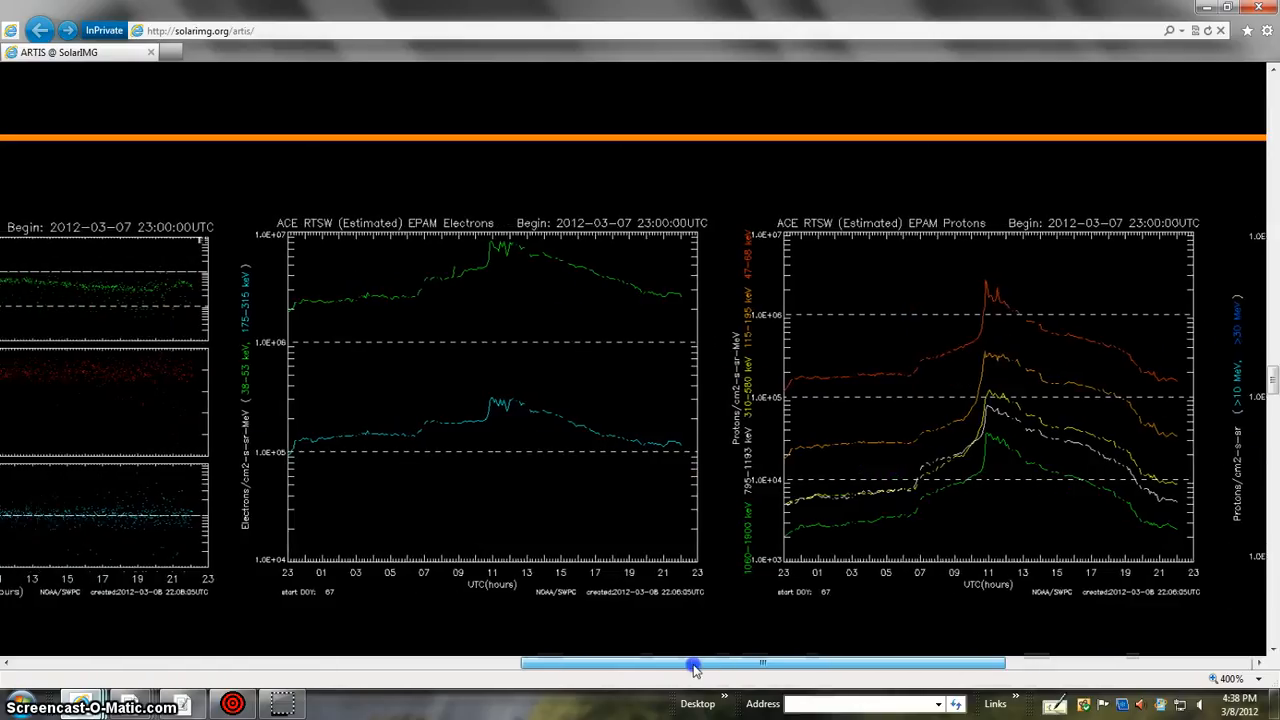
# Pan the ARTIS page left to the ACE MAG and SWEPAM real-time solar wind charts
pyautogui.moveTo(692, 664); pyautogui.dragTo(556, 664)
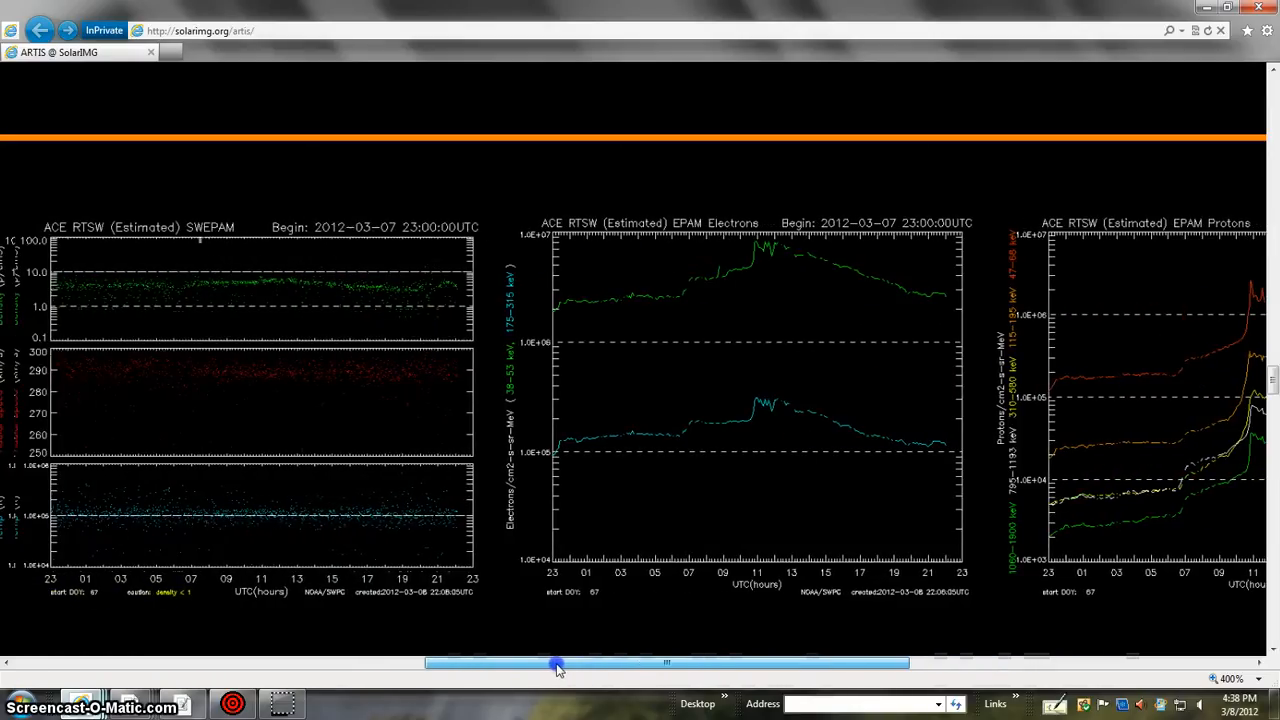
pyautogui.moveTo(556, 664); pyautogui.dragTo(450, 664)
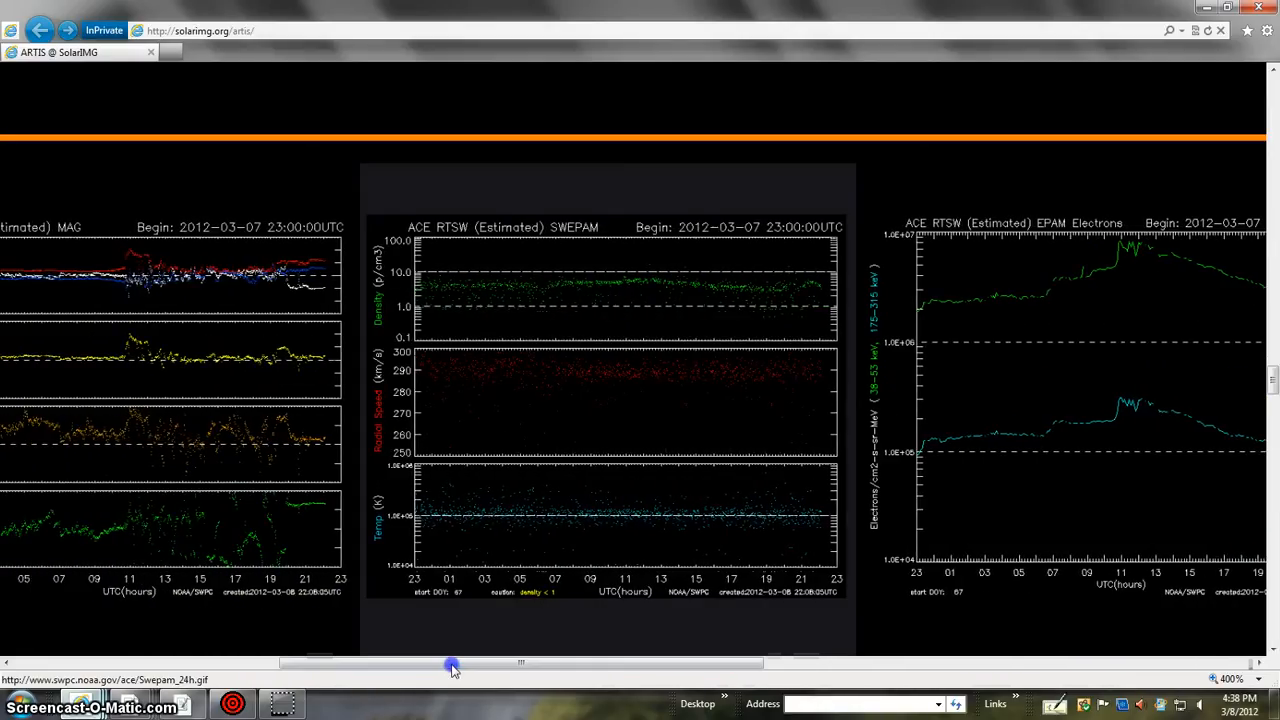
pyautogui.moveTo(450, 664); pyautogui.dragTo(418, 664)
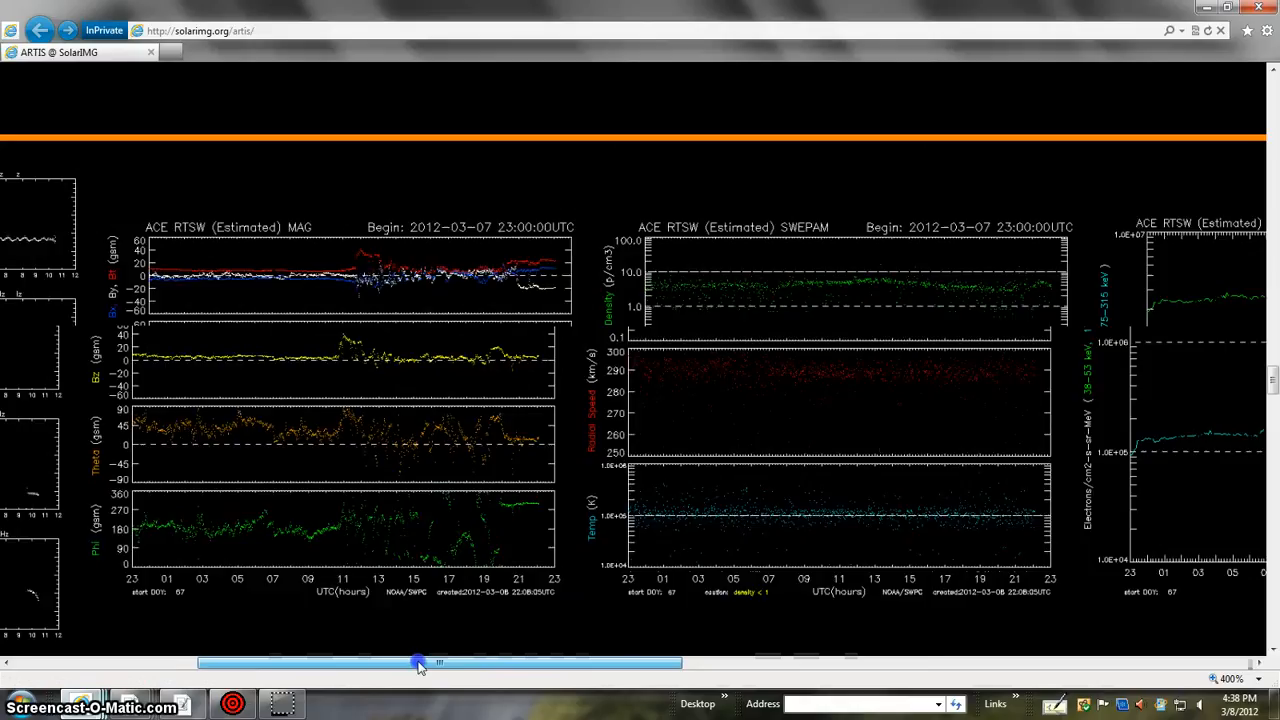
pyautogui.moveTo(418, 662); pyautogui.dragTo(304, 668)
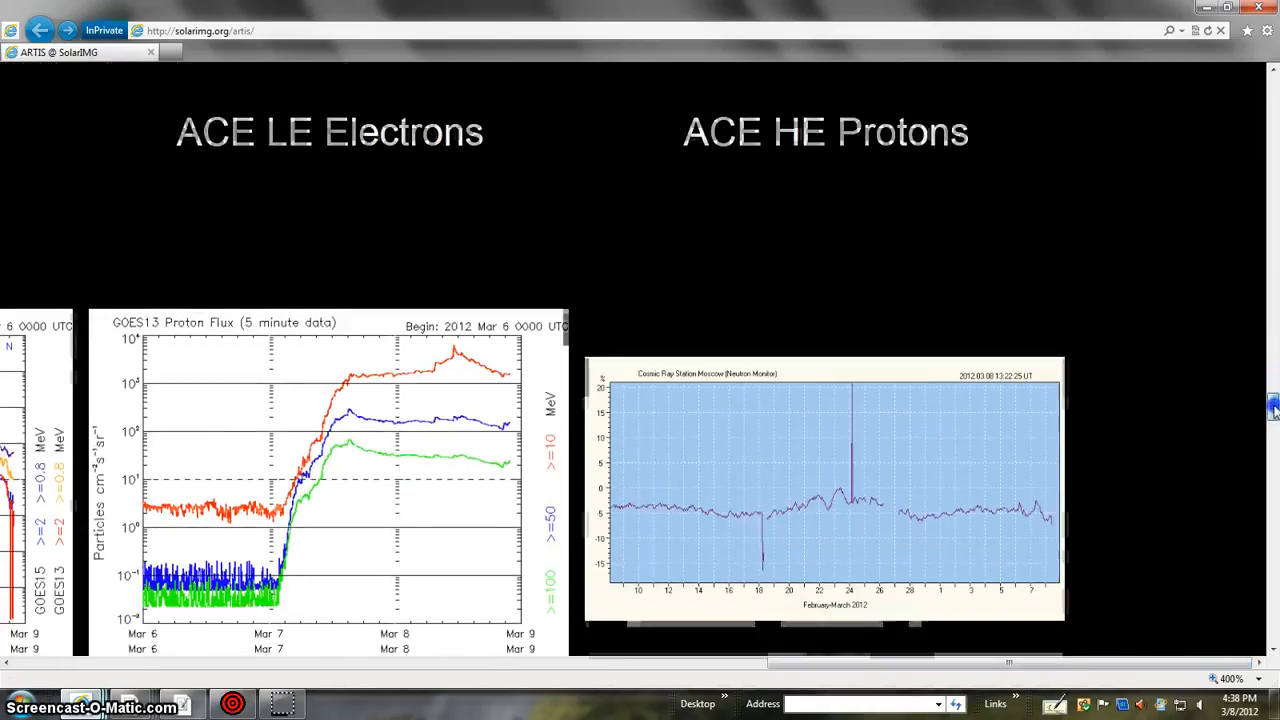
# Move to the next plot row and pan left across the SDO-EVE, GOES magnetometer and X-ray flux panels
pyautogui.scroll(3)
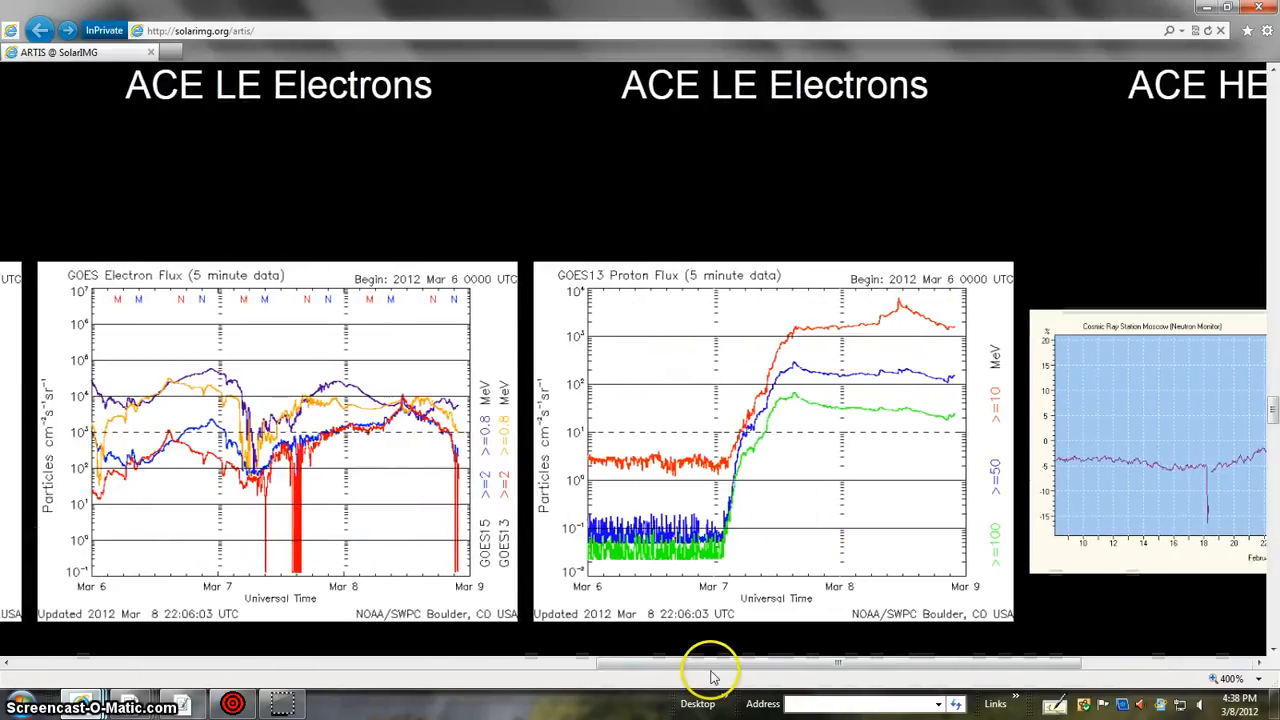
pyautogui.moveTo(710, 662); pyautogui.dragTo(636, 662)
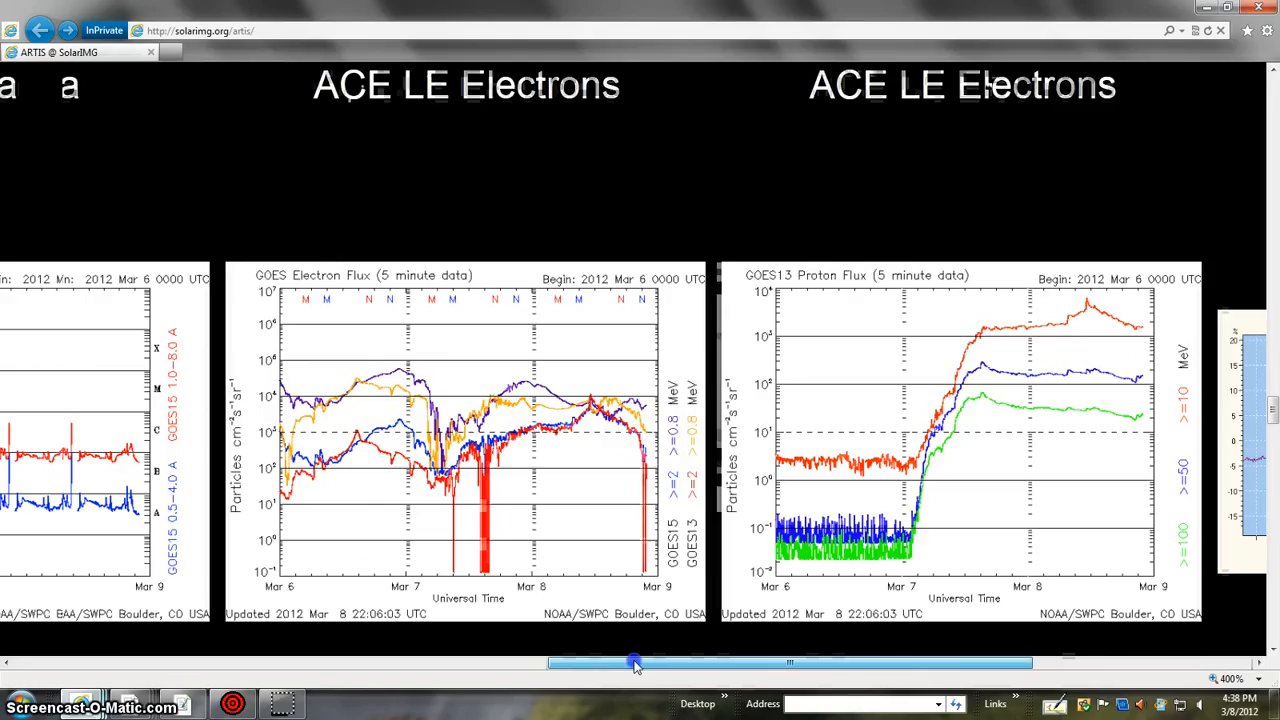
pyautogui.moveTo(636, 662); pyautogui.dragTo(410, 662)
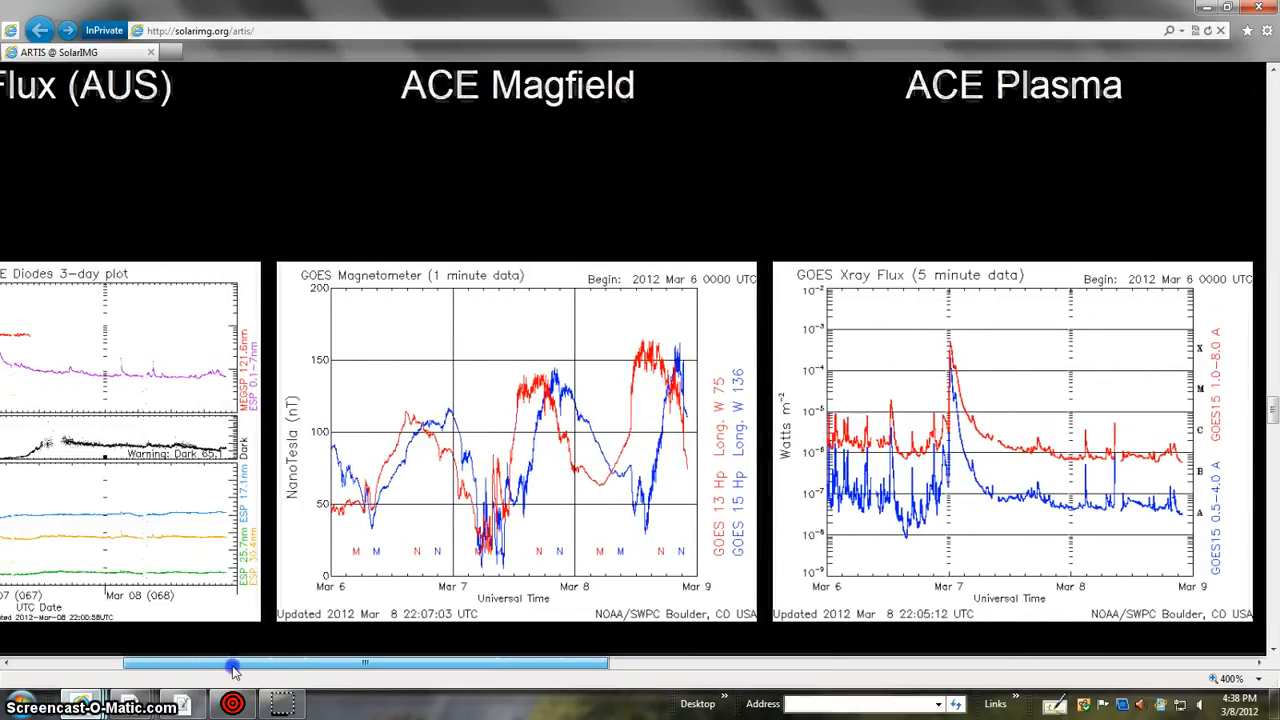
pyautogui.moveTo(232, 664); pyautogui.dragTo(144, 664)
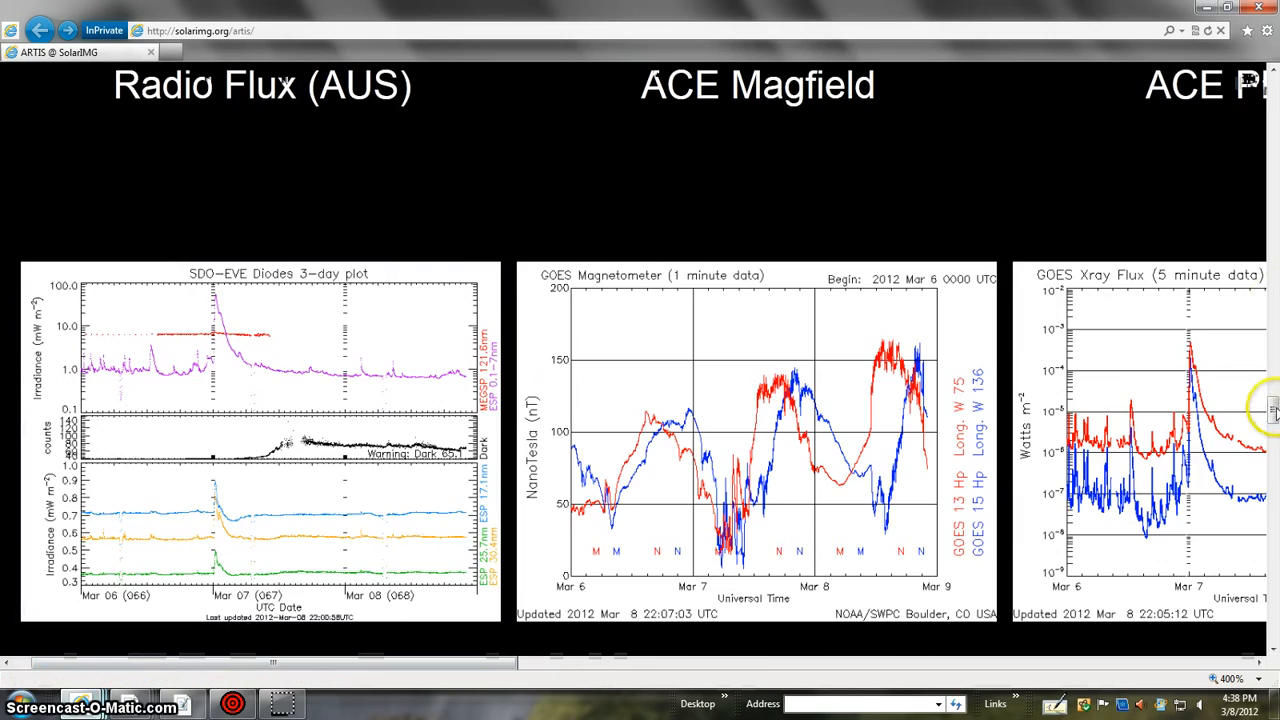
pyautogui.scroll(3)
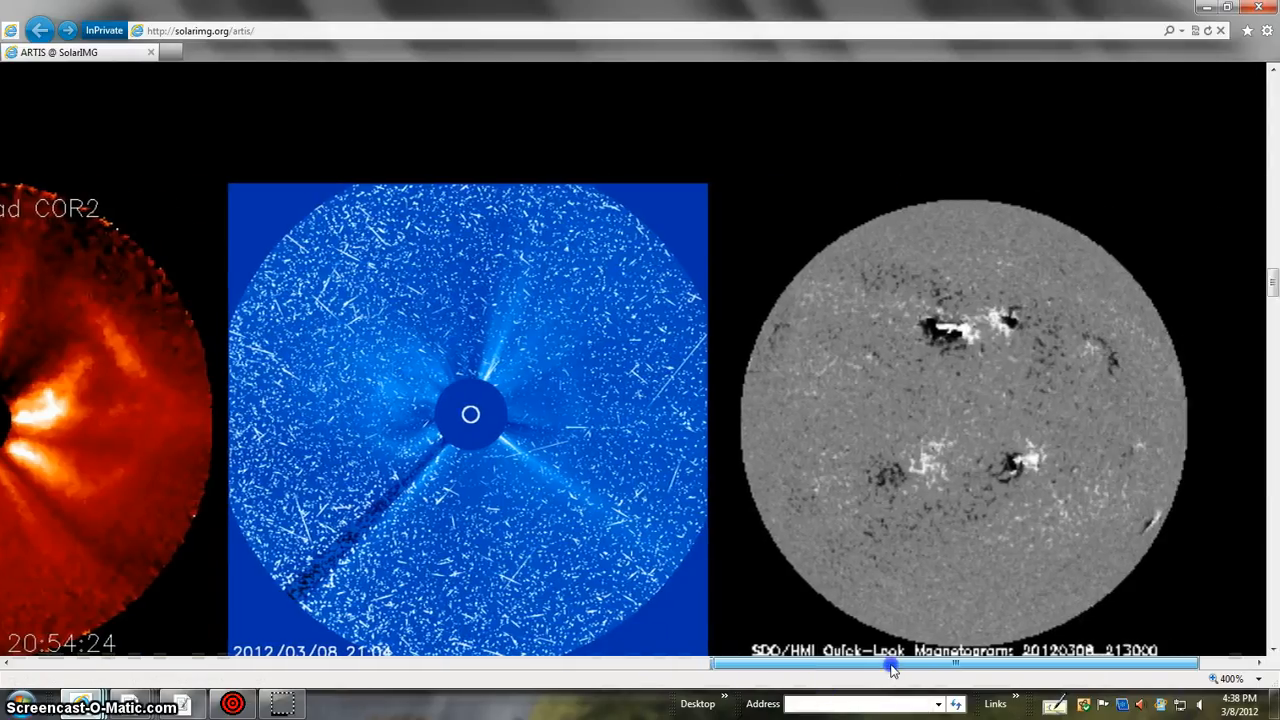
# Pan the page toward the coronal hole map and STEREO Behind COR2 image
pyautogui.moveTo(890, 664); pyautogui.dragTo(518, 664)
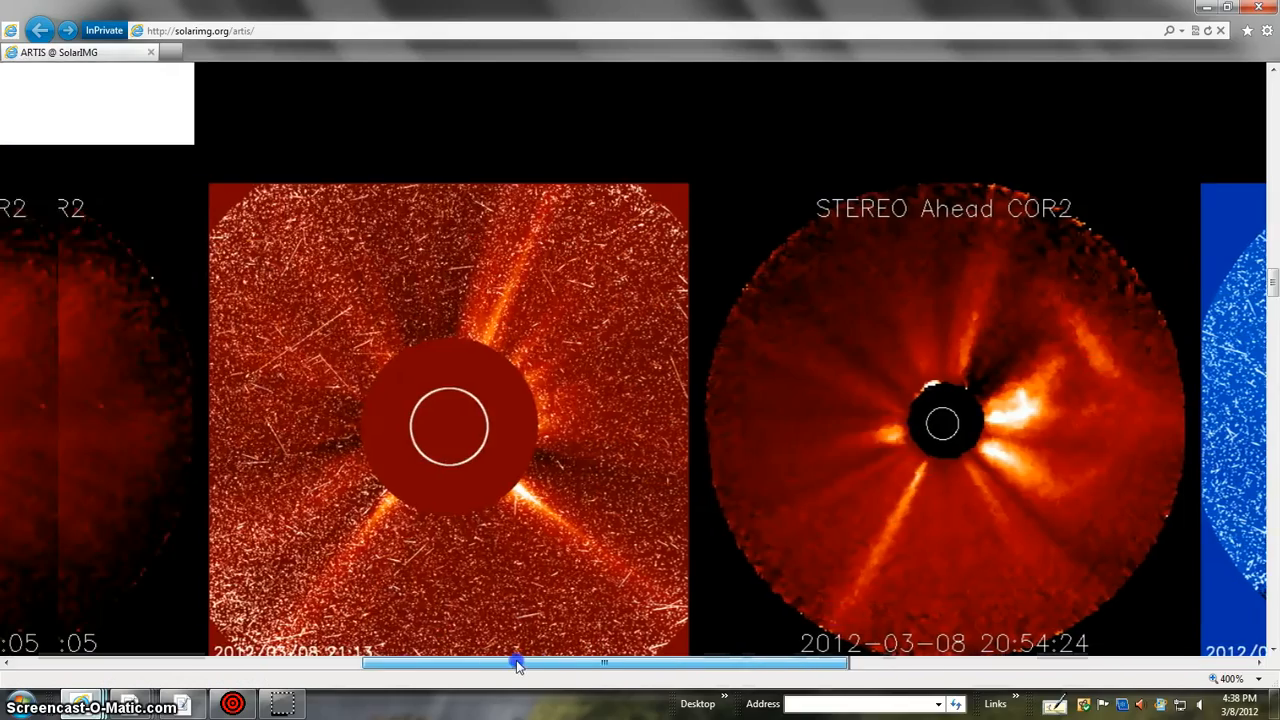
pyautogui.moveTo(516, 664); pyautogui.dragTo(290, 664)
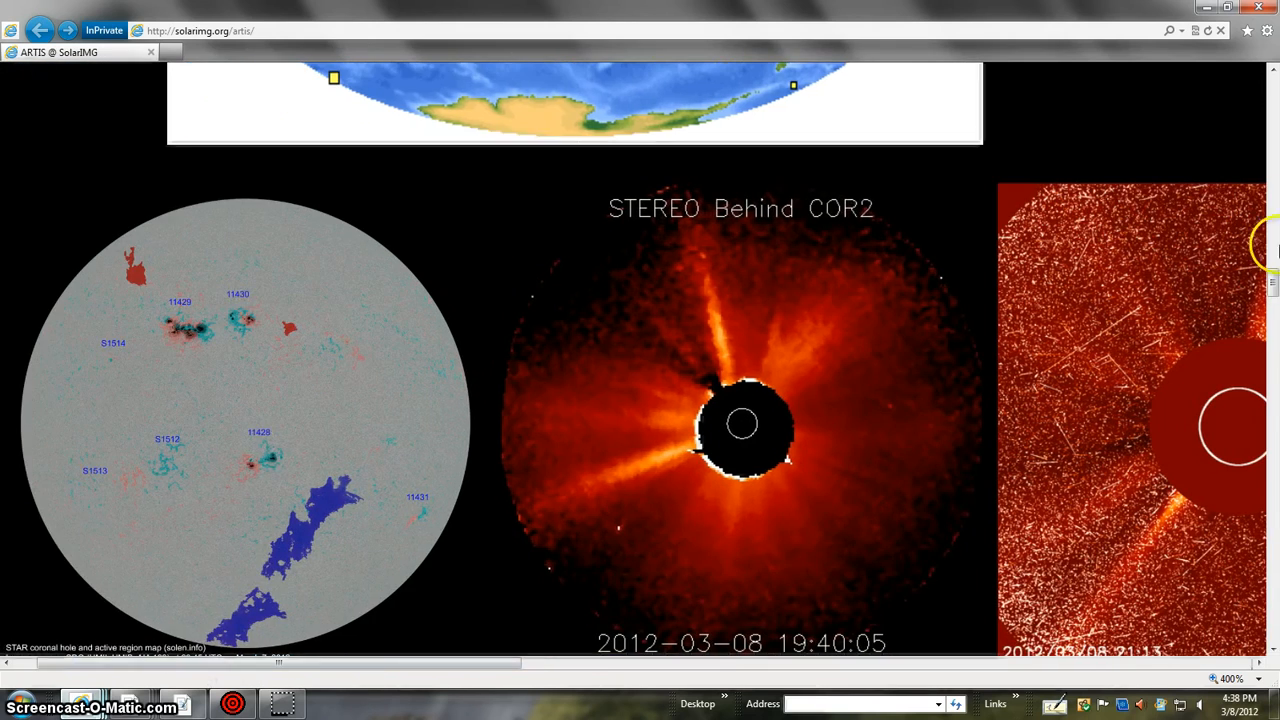
pyautogui.scroll(3)
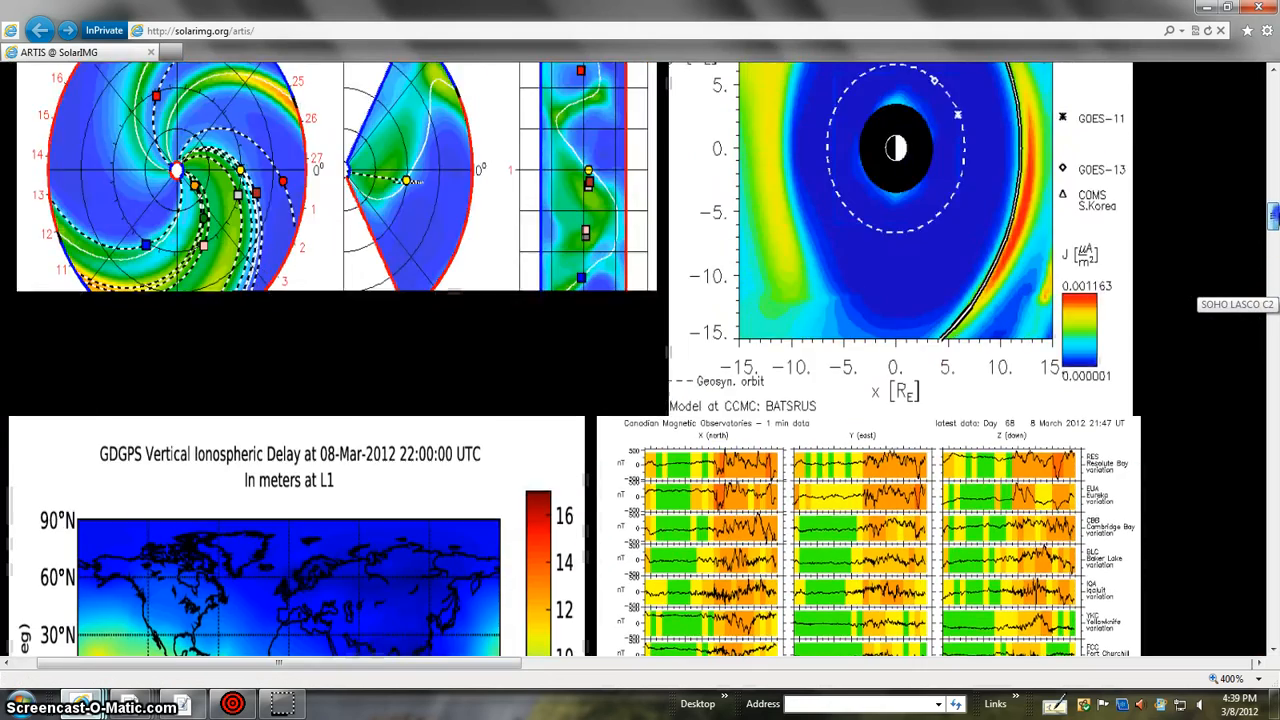
# Scroll to the ENLIL solar wind spiral model and BATSRUS magnetosphere panels
pyautogui.scroll(3)
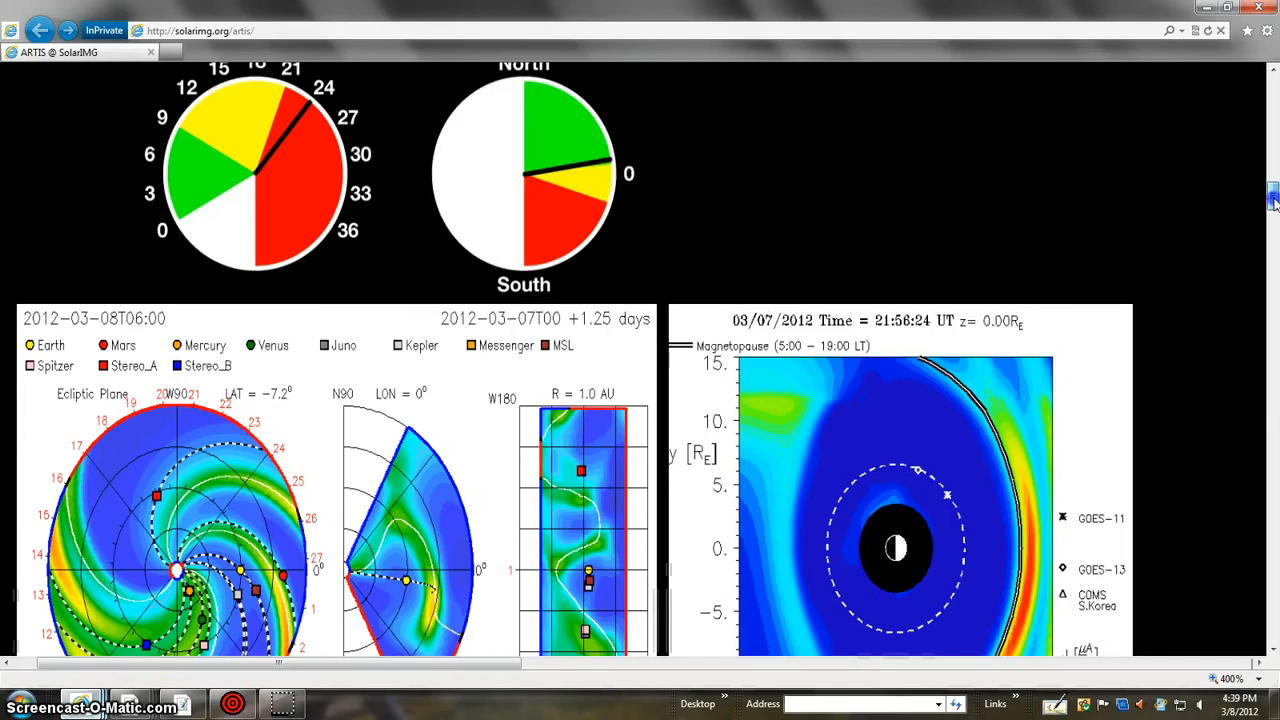
pyautogui.scroll(-3)
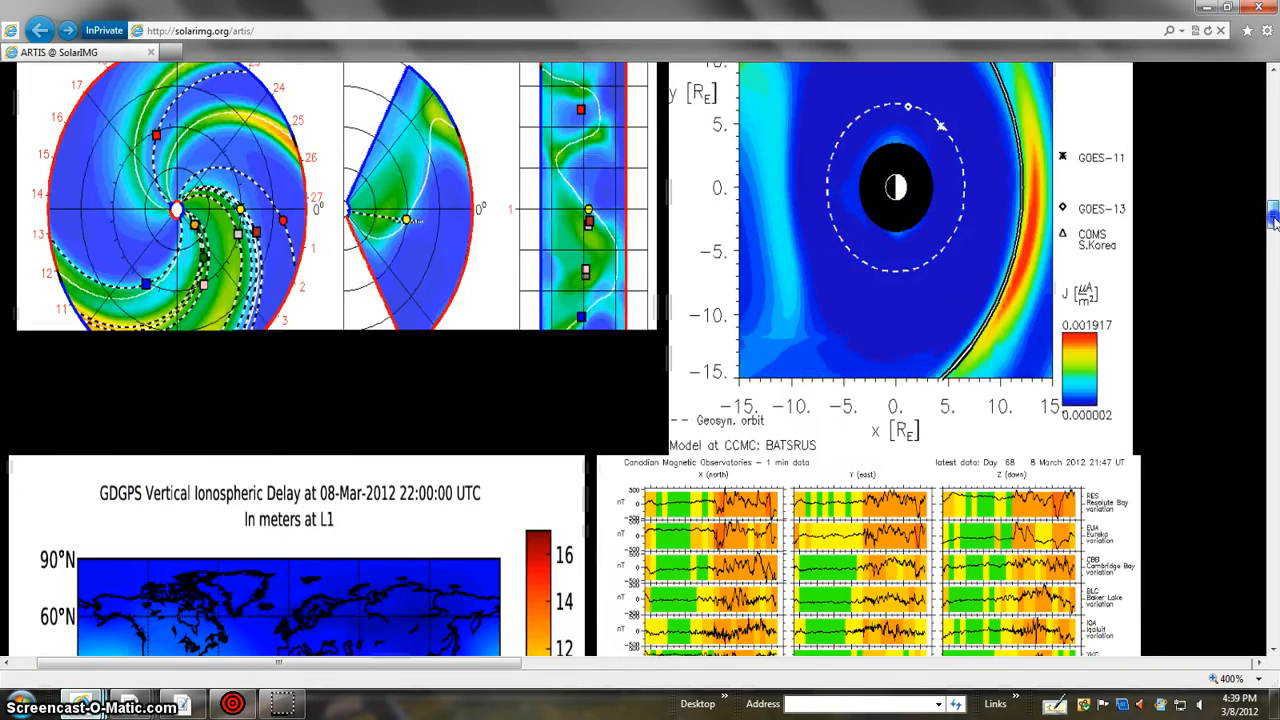
pyautogui.scroll(3)
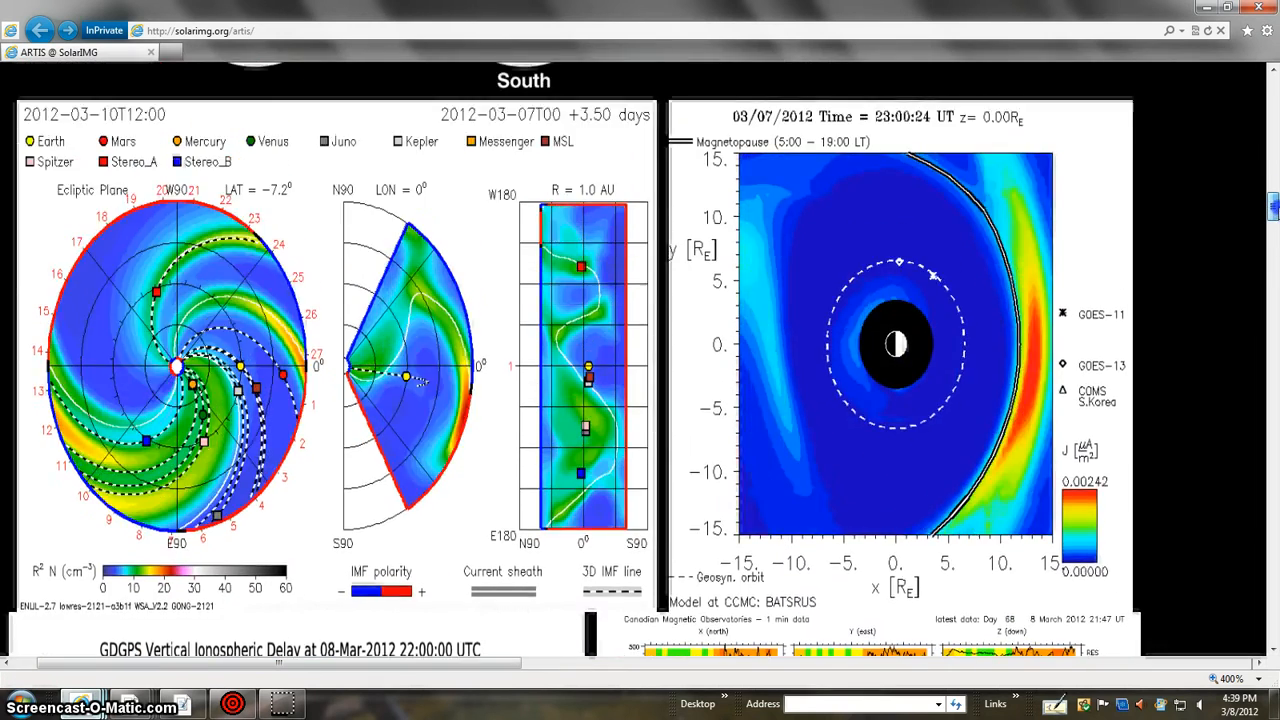
pyautogui.scroll(-3)
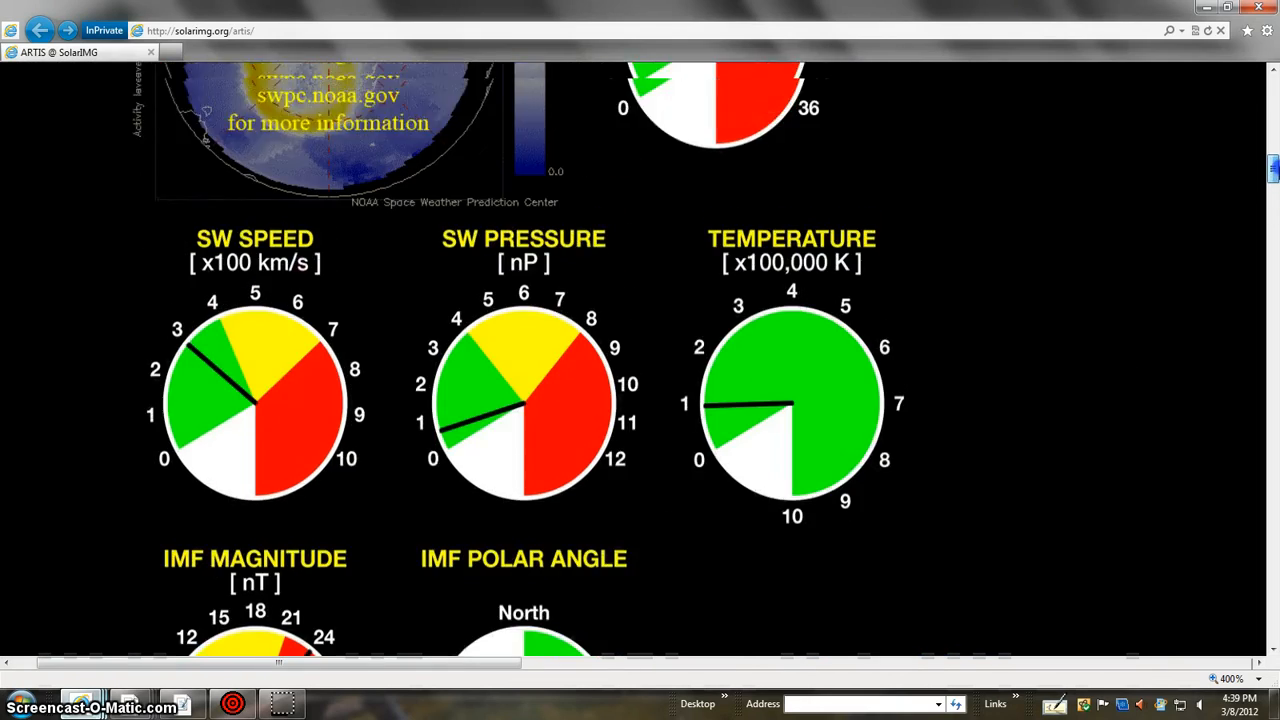
pyautogui.scroll(3)
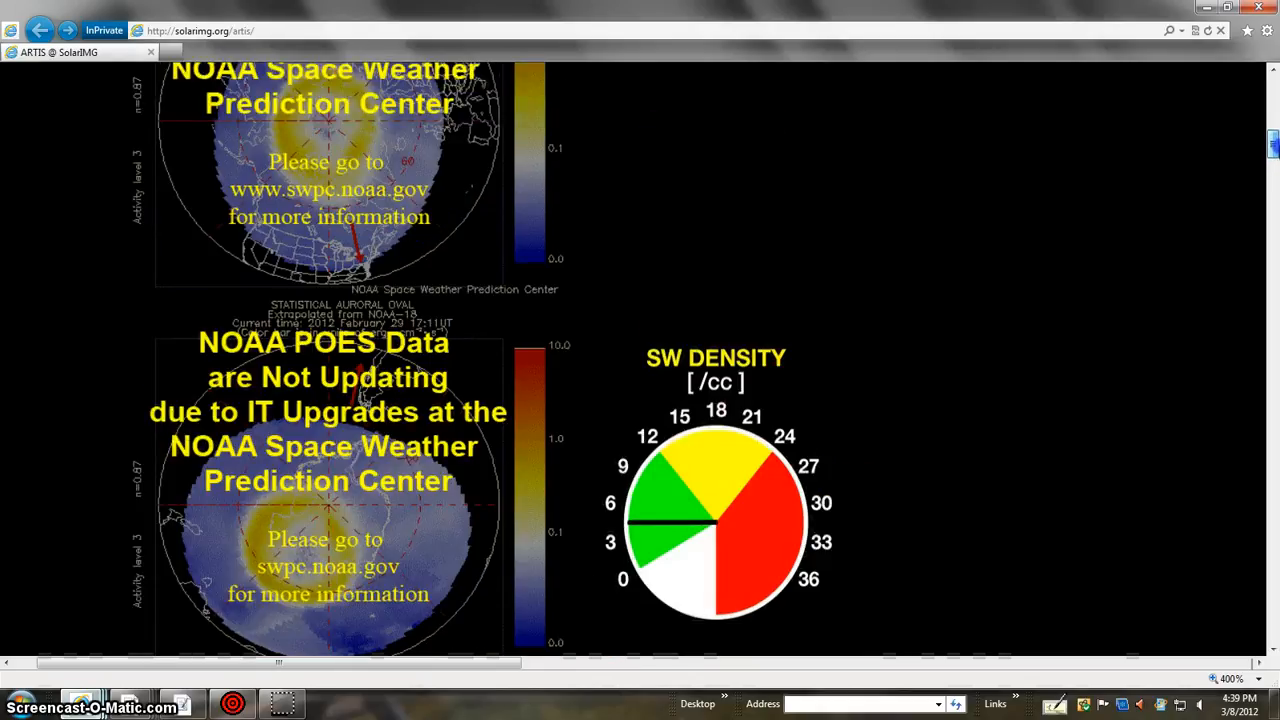
pyautogui.scroll(-3)
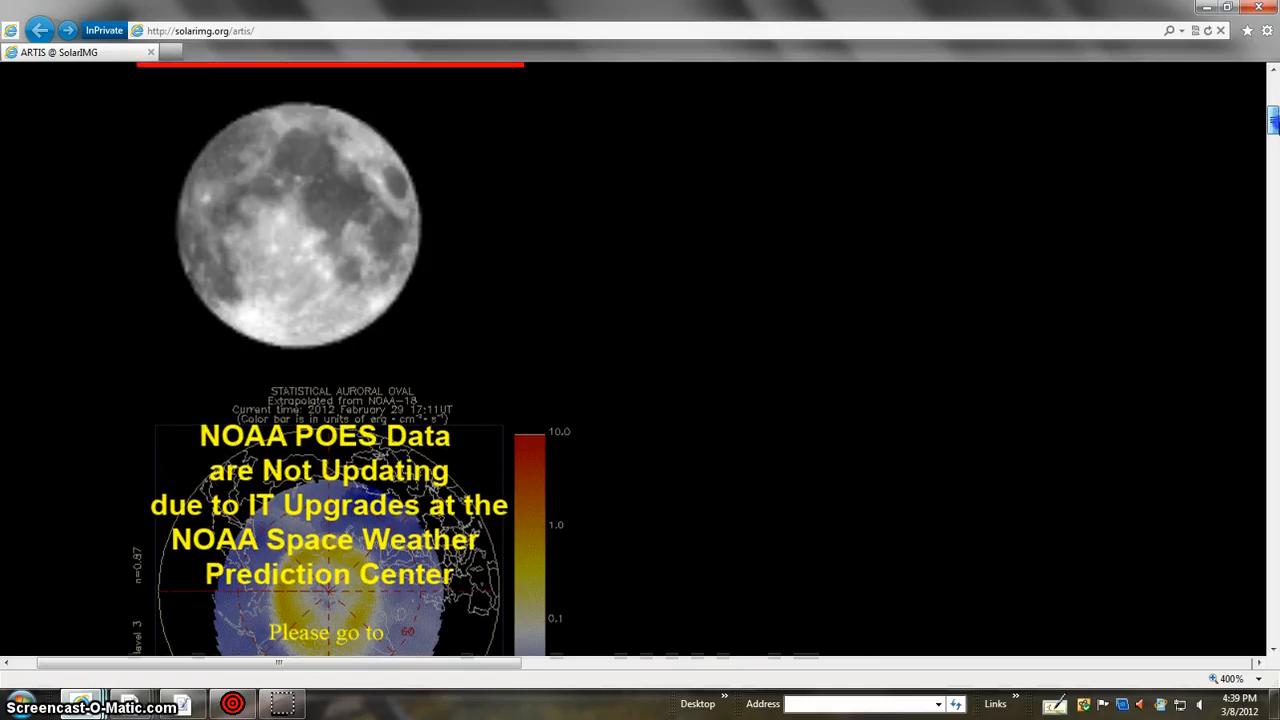
pyautogui.scroll(3)
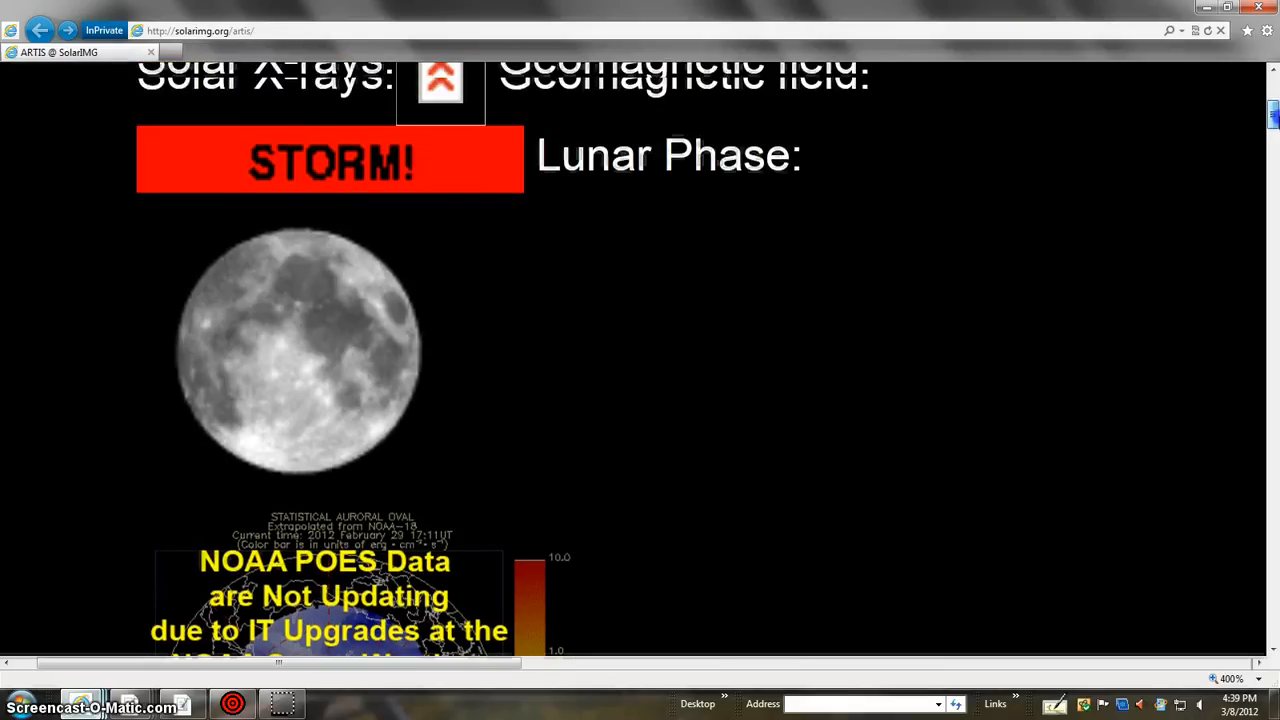
pyautogui.scroll(3)
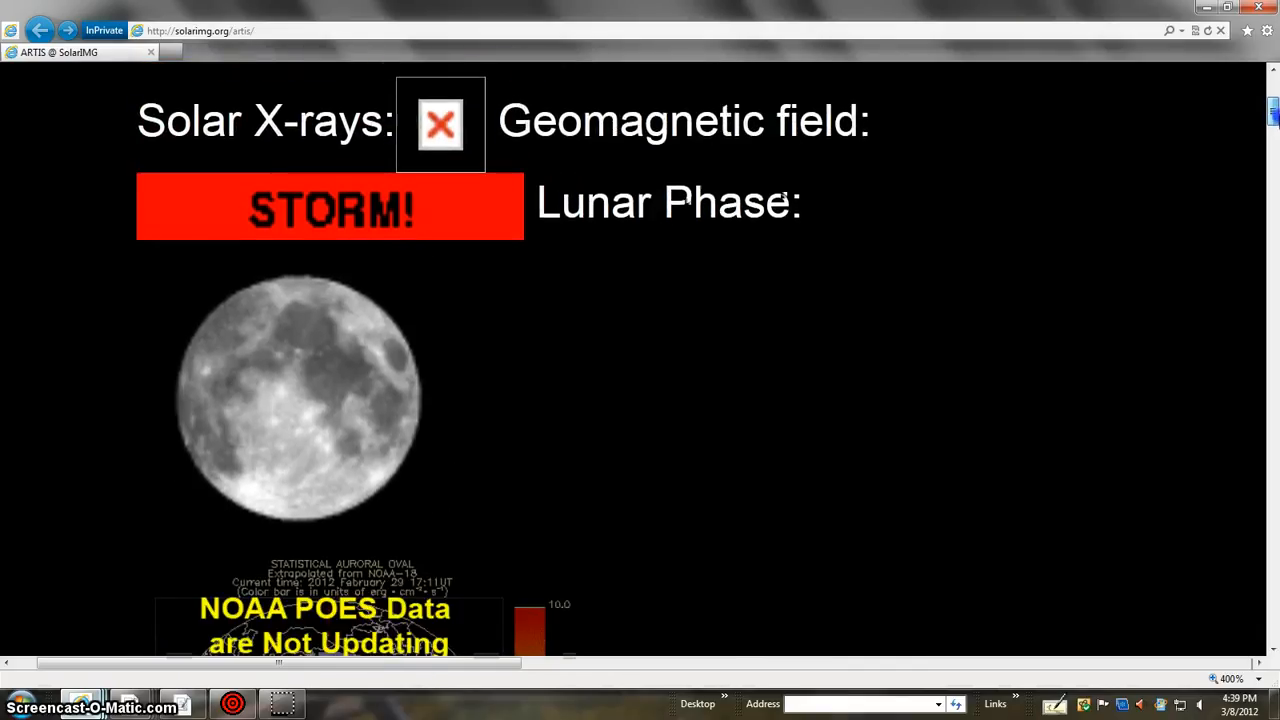
pyautogui.scroll(-3)
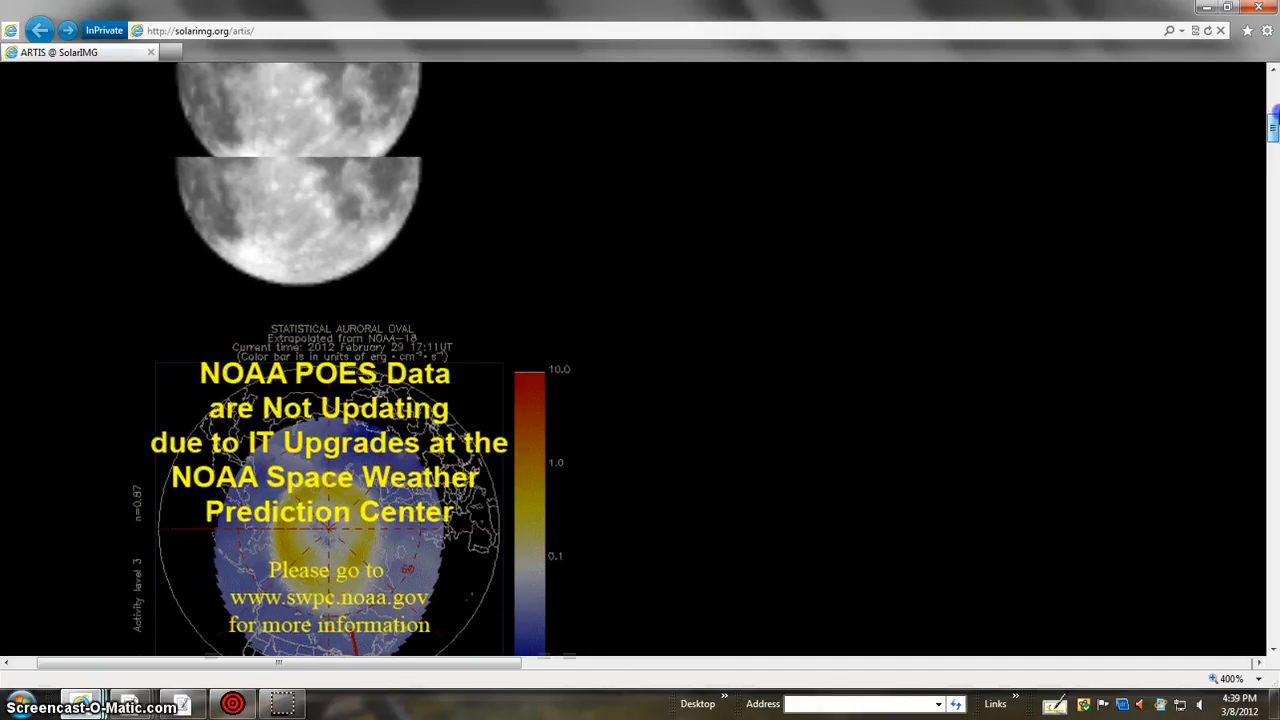
pyautogui.scroll(3)
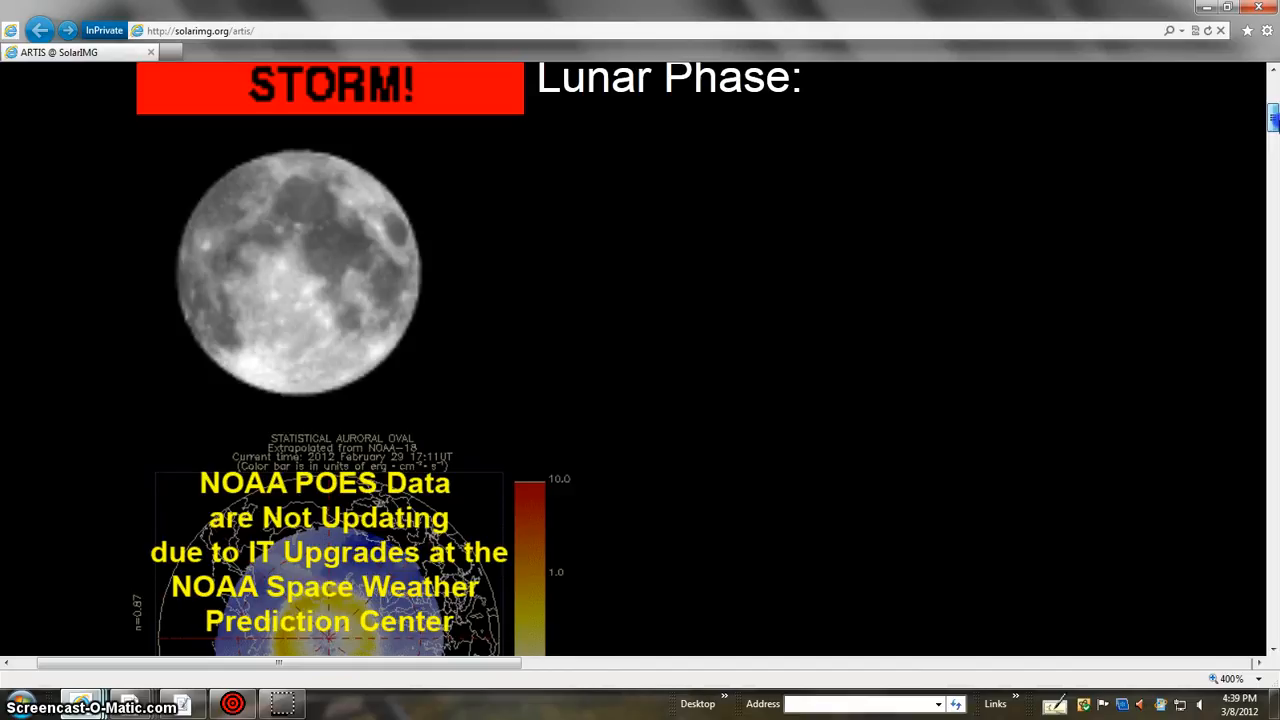
pyautogui.scroll(-3)
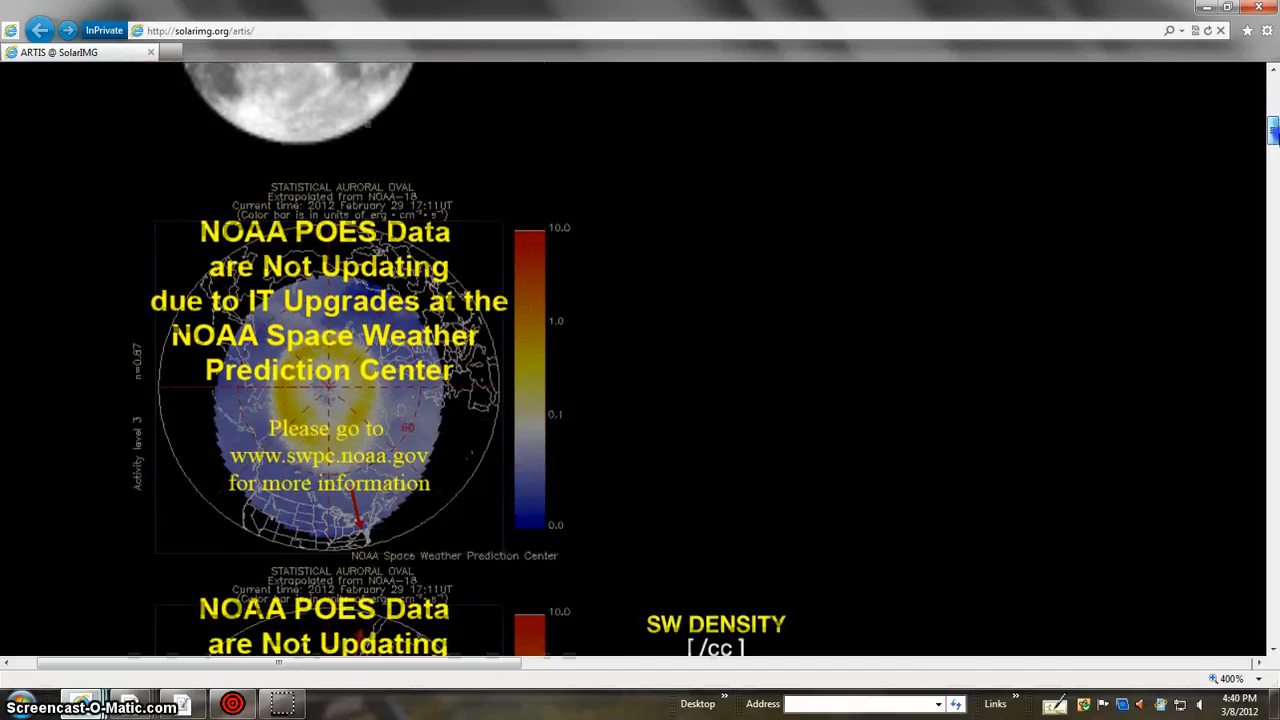
pyautogui.scroll(3)
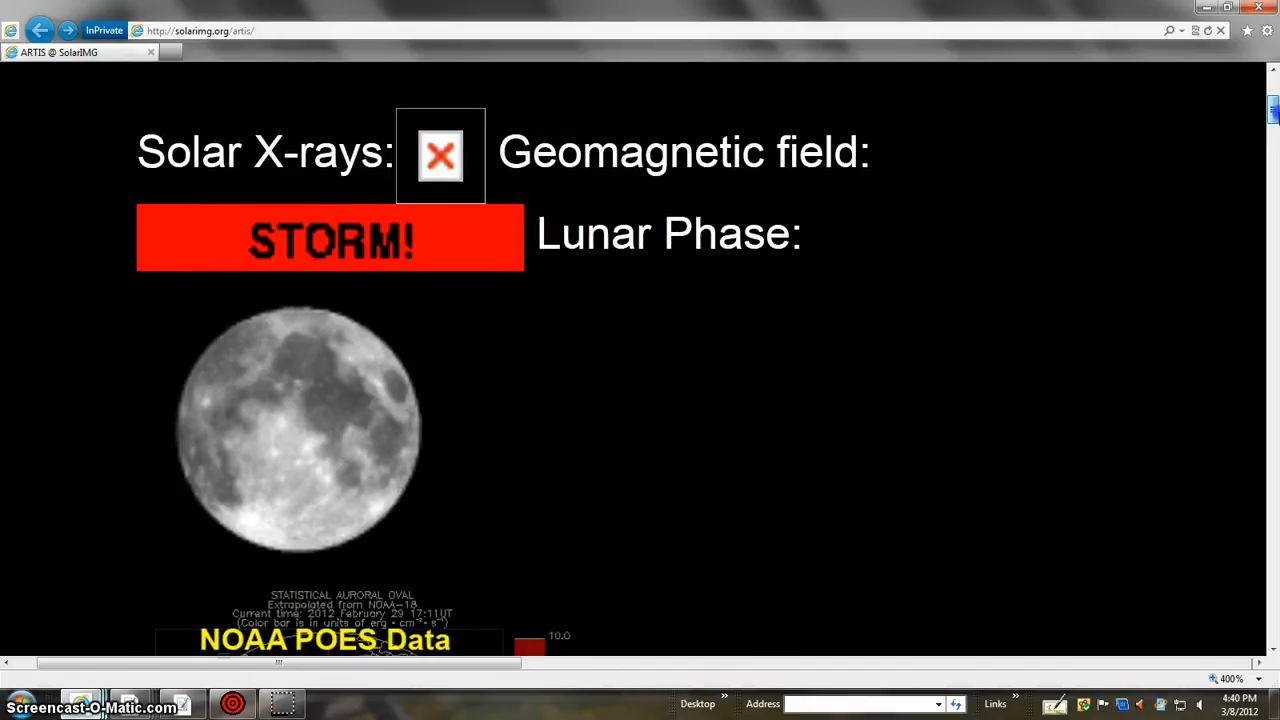
pyautogui.scroll(-3)
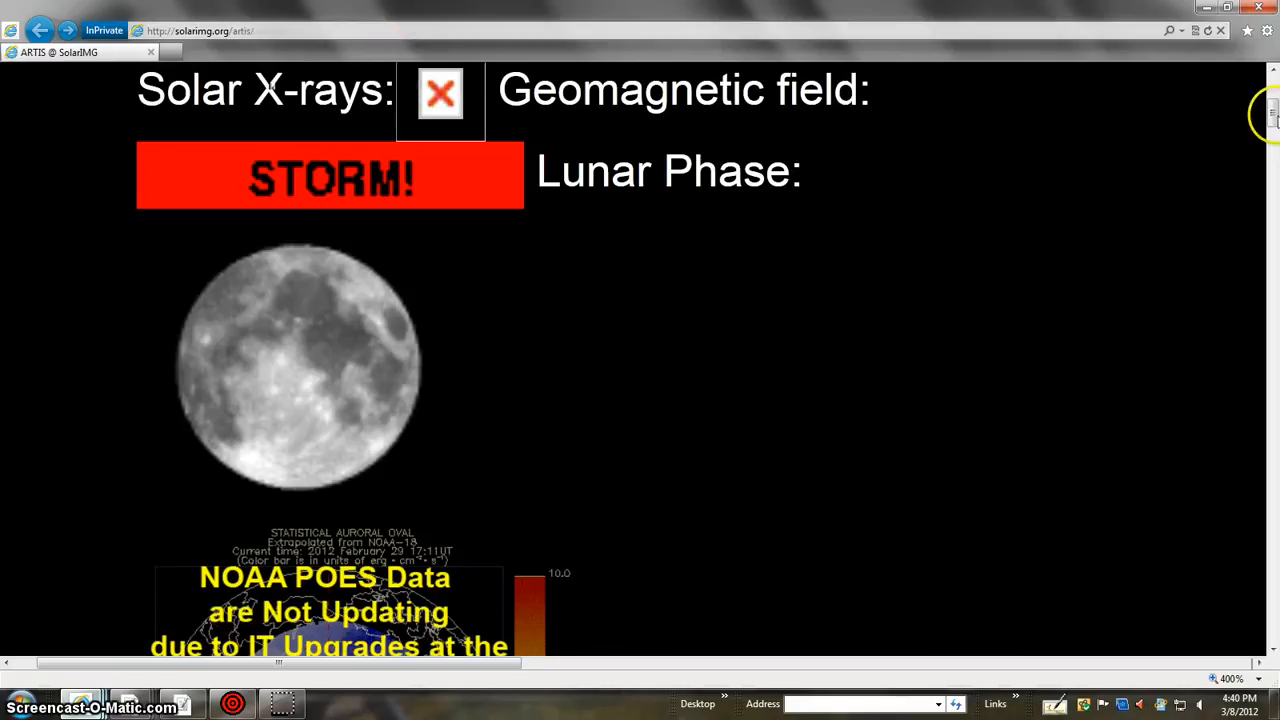
pyautogui.scroll(-3)
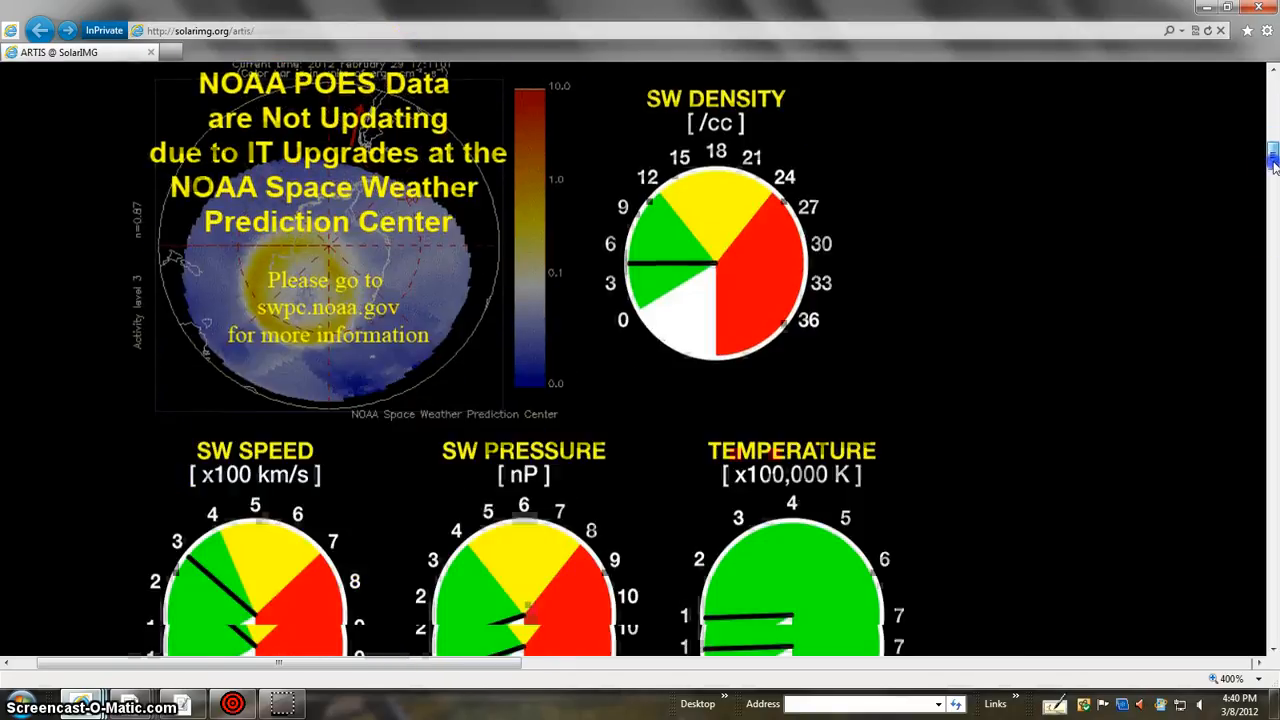
pyautogui.scroll(-3)
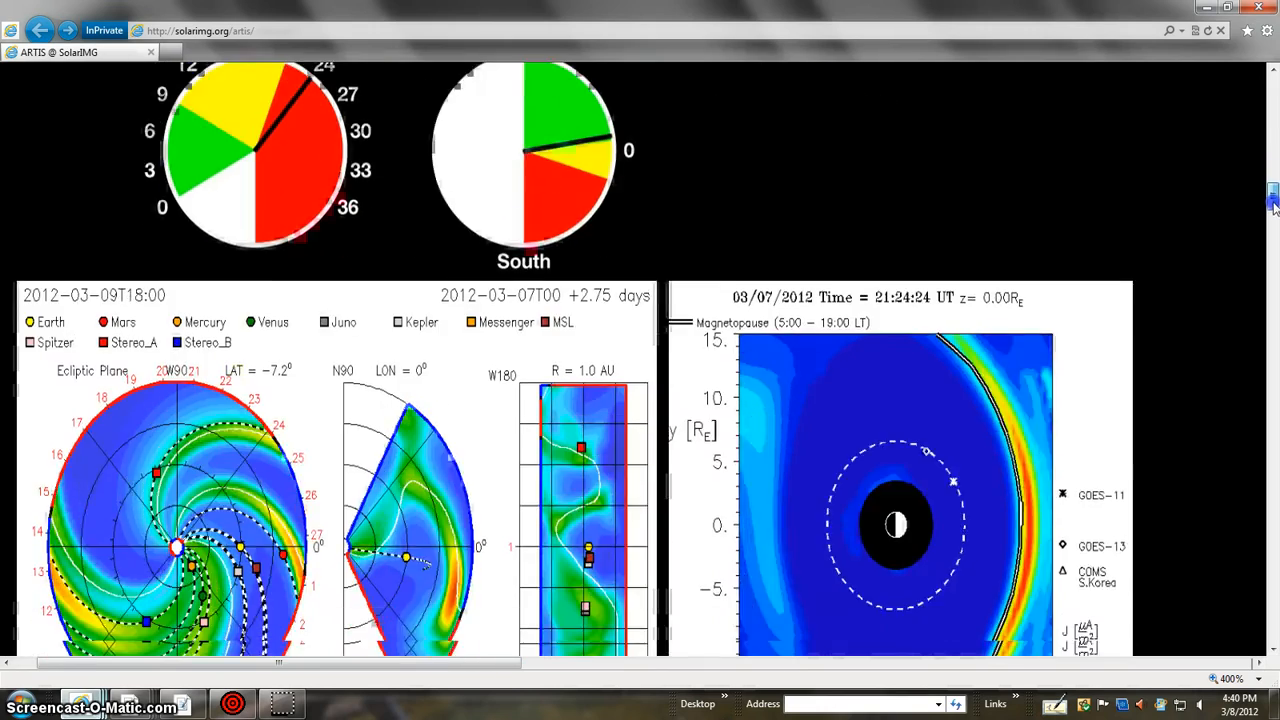
pyautogui.scroll(-3)
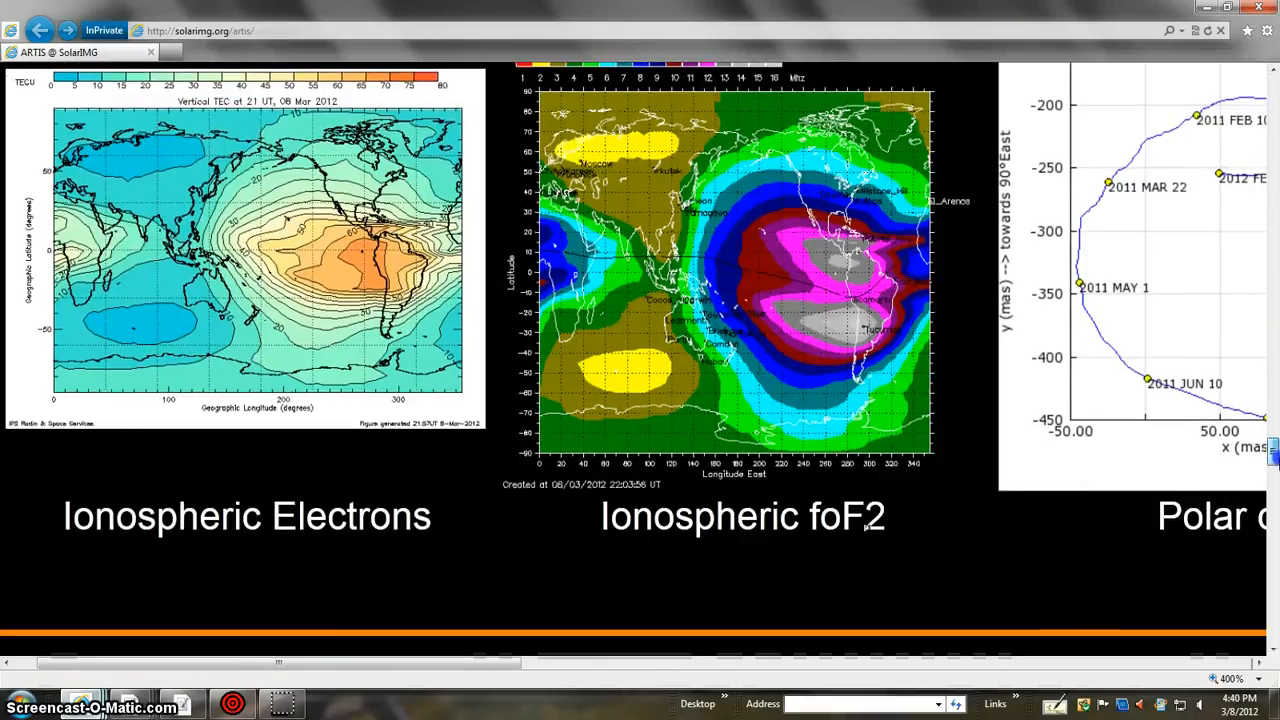
pyautogui.moveTo(464, 664)
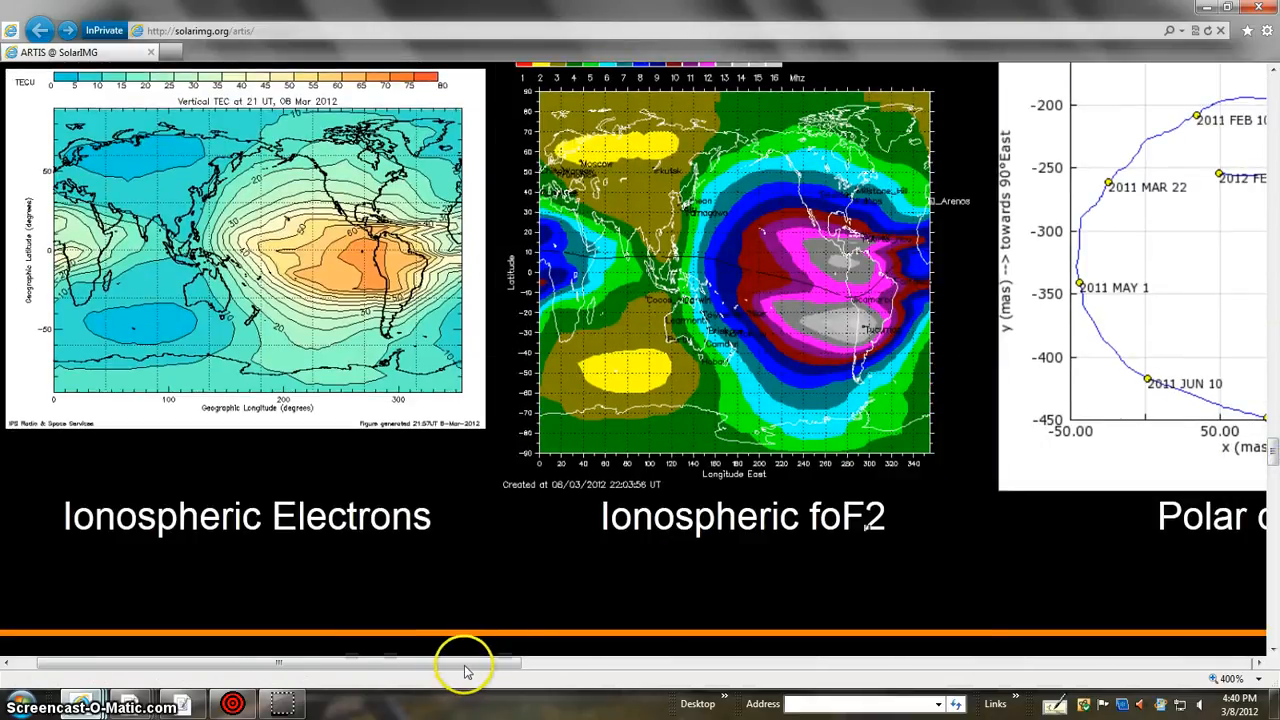
# Pan right to reveal the ionospheric foF2 map and polar drift chart
pyautogui.moveTo(464, 662); pyautogui.dragTo(600, 662)
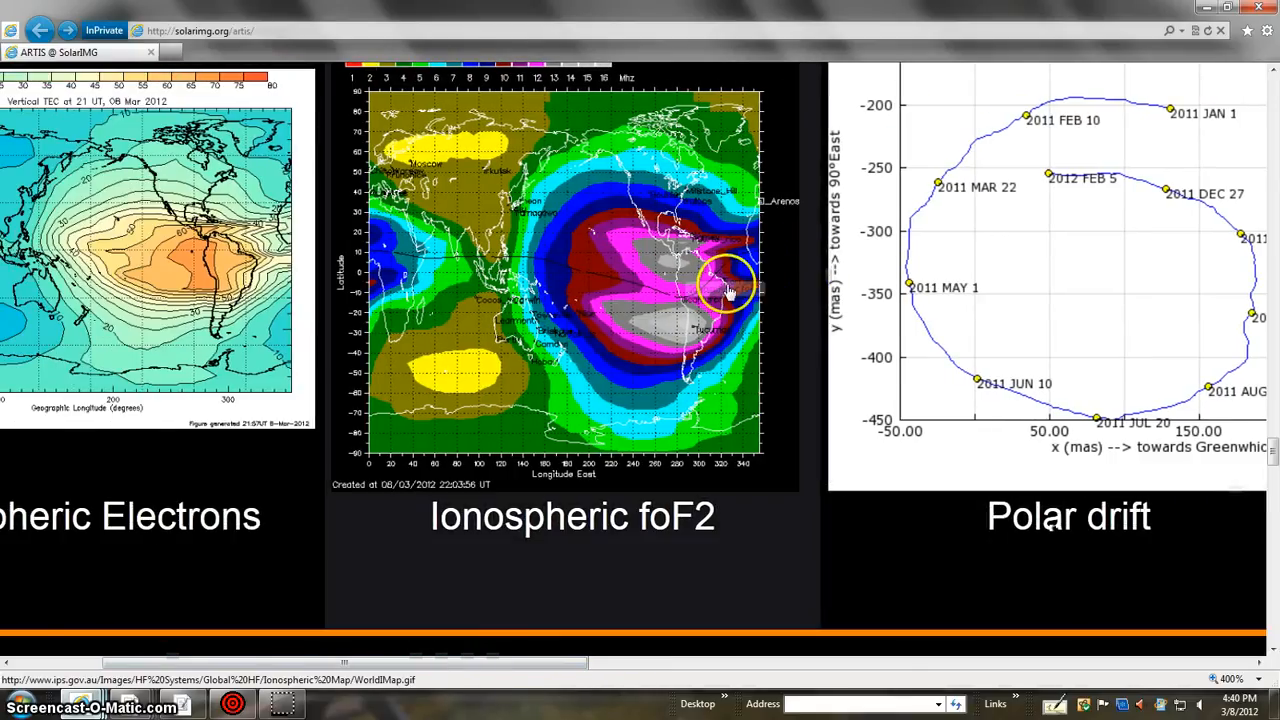
pyautogui.moveTo(750, 260)
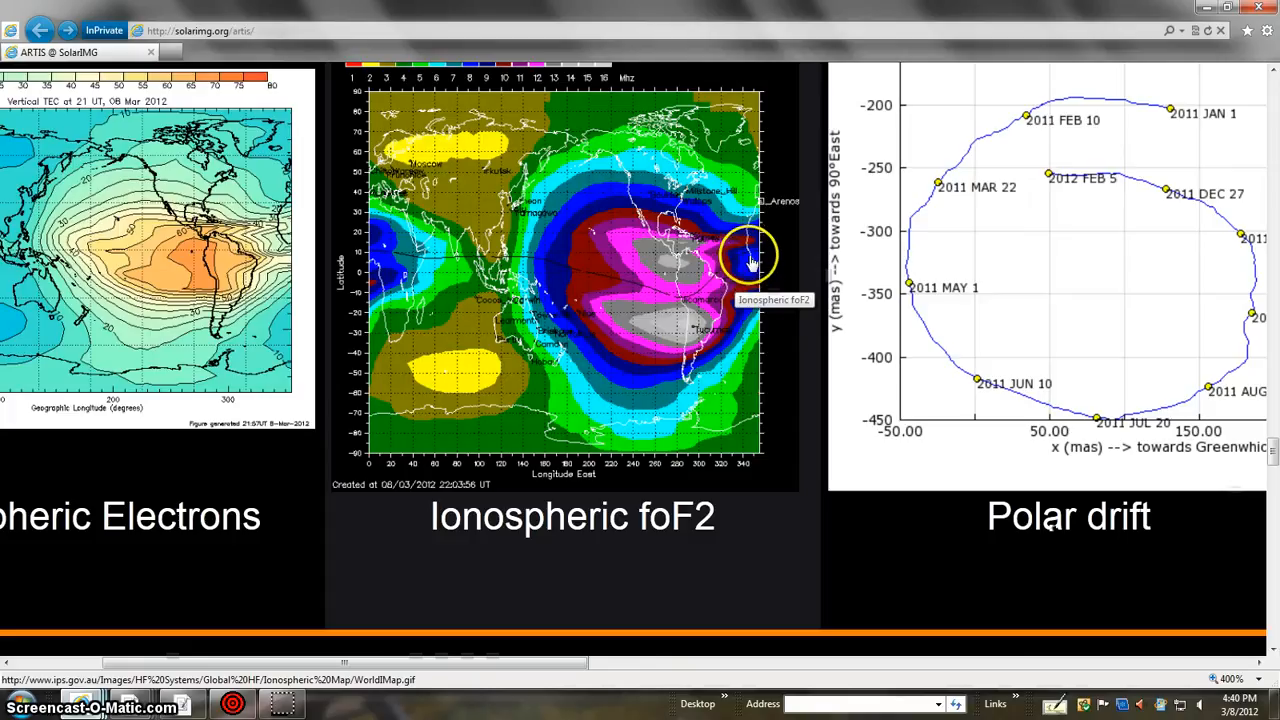
pyautogui.moveTo(736, 264)
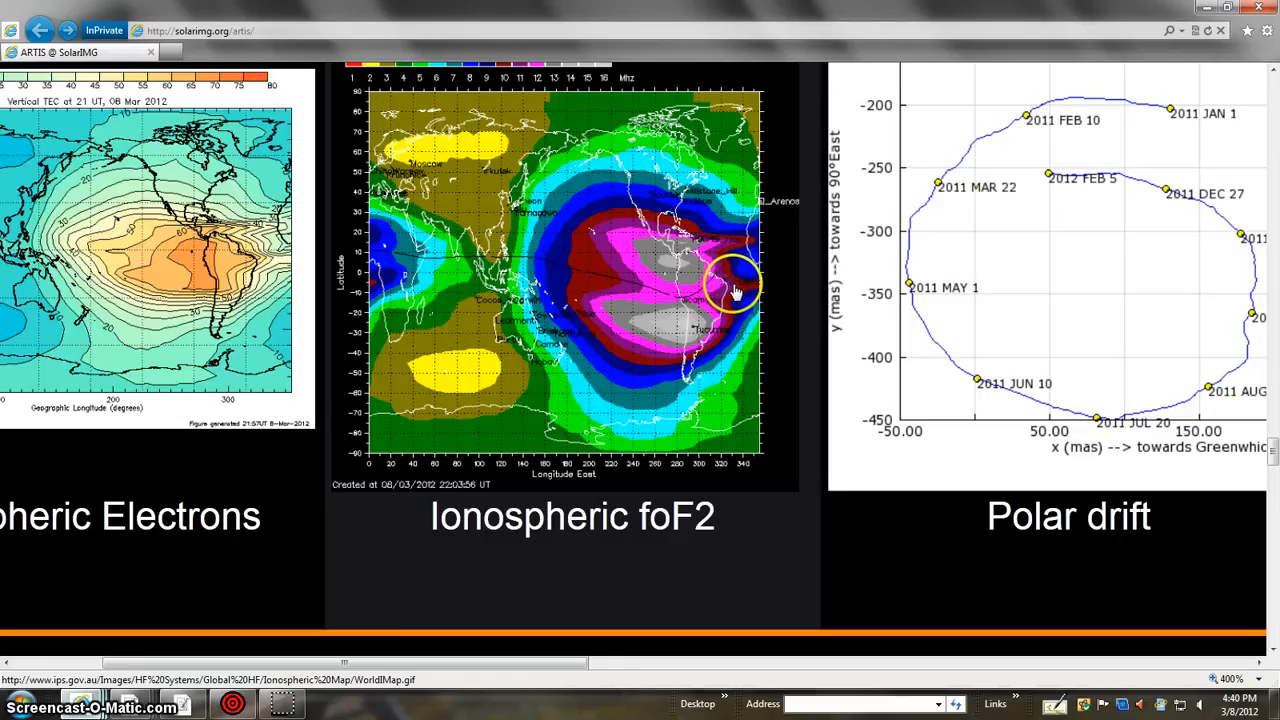
pyautogui.moveTo(752, 288)
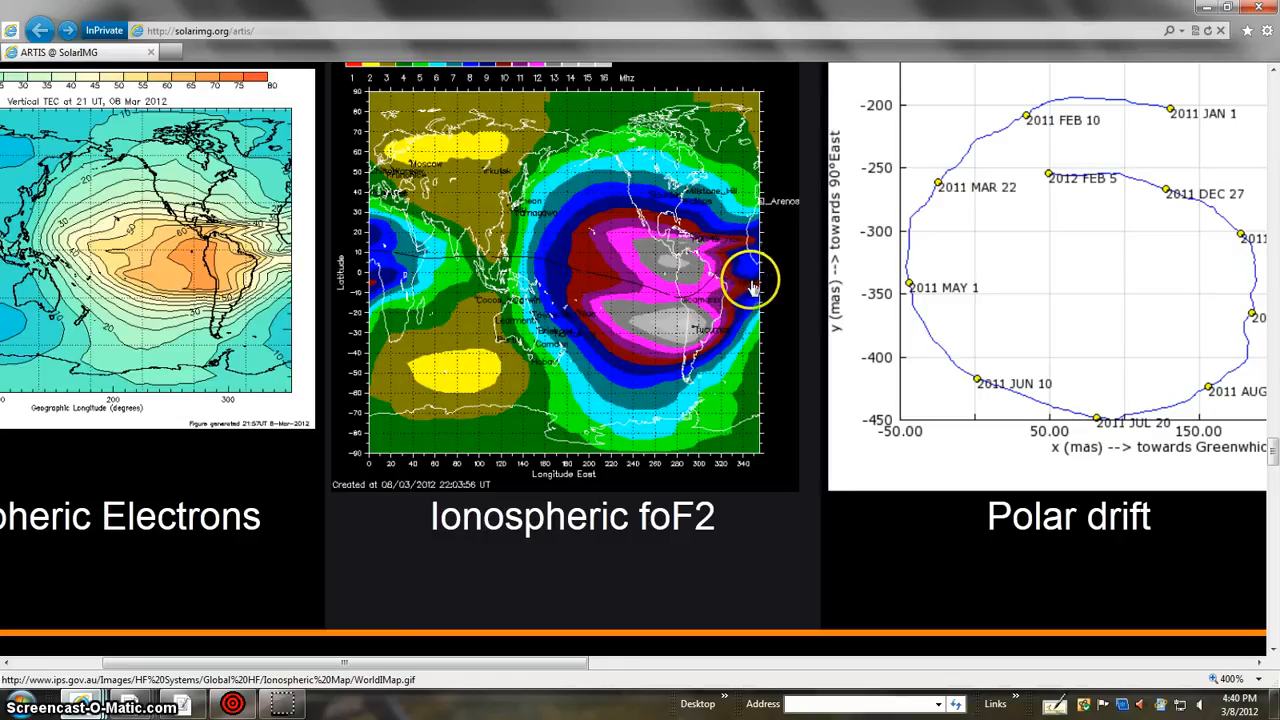
pyautogui.moveTo(720, 280)
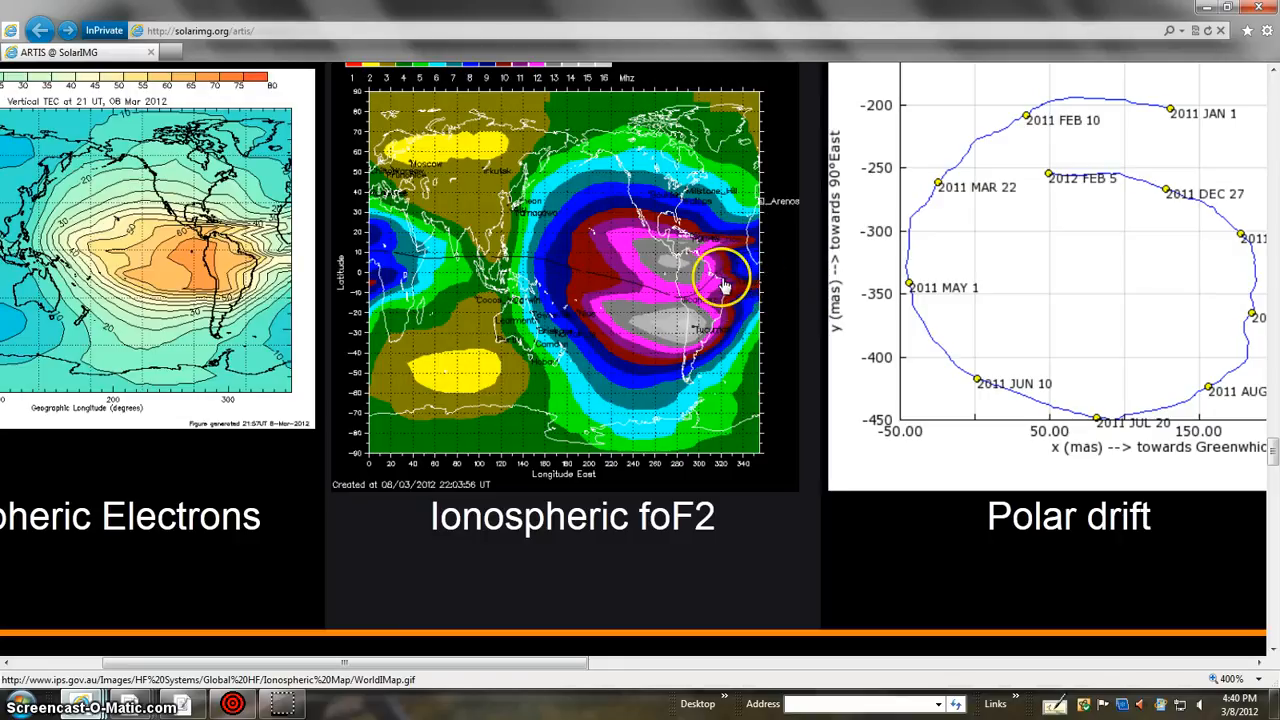
pyautogui.moveTo(704, 260)
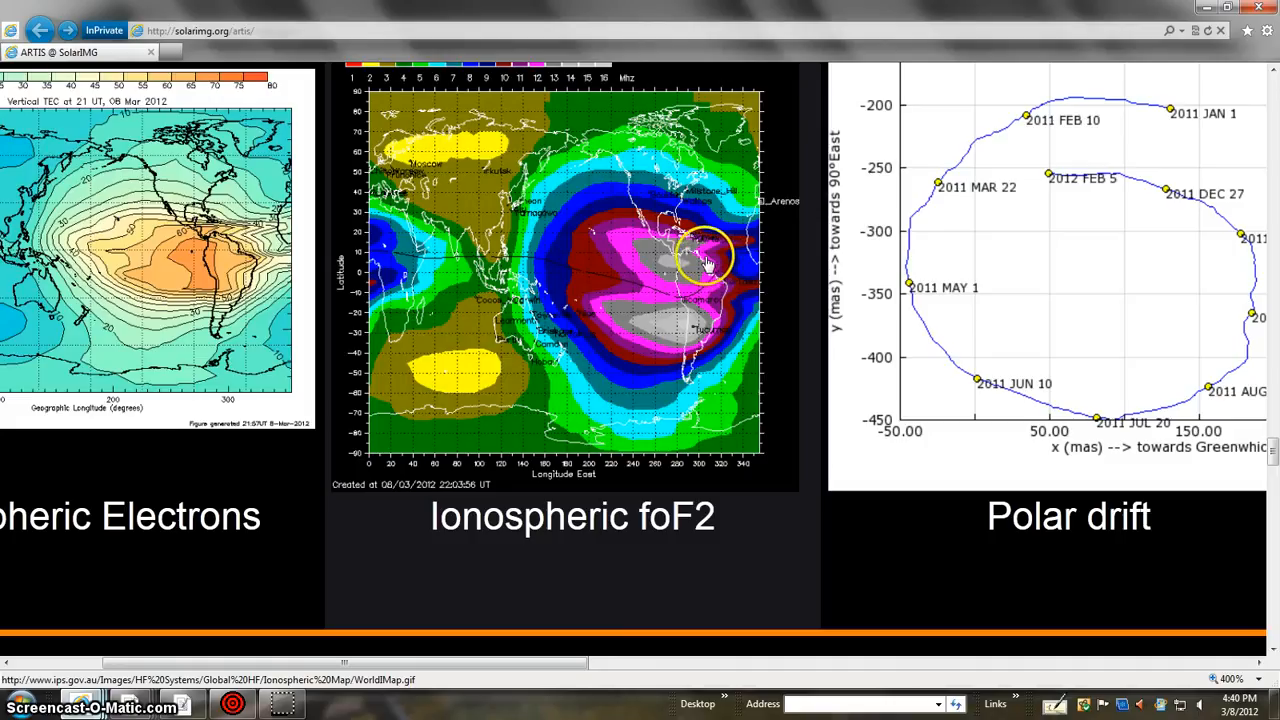
pyautogui.moveTo(568, 482)
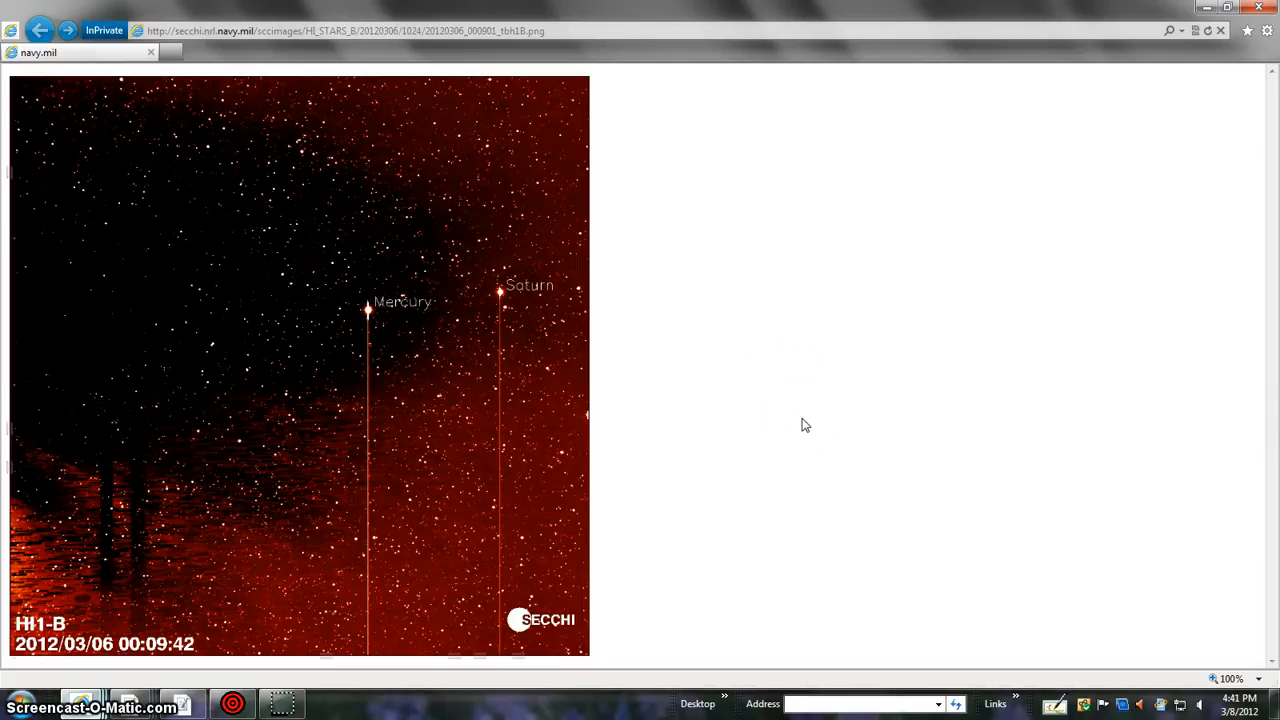
pyautogui.moveTo(1264, 48)
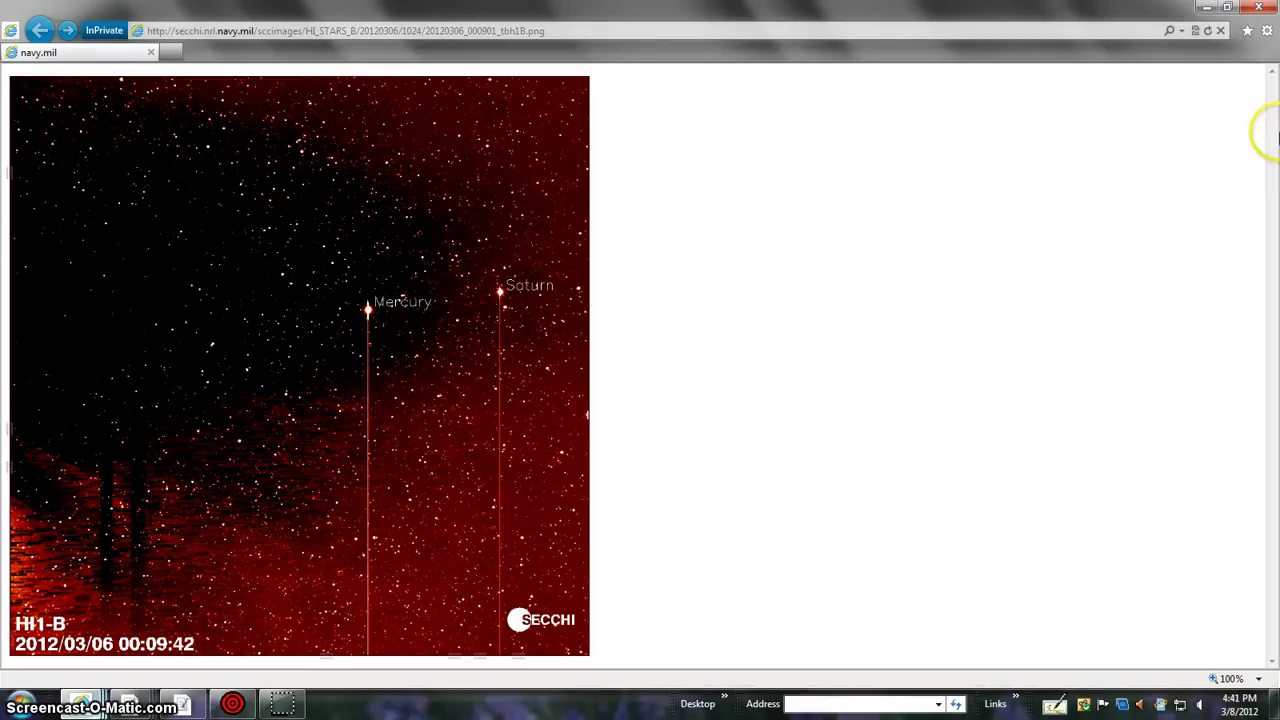
pyautogui.moveTo(100, 472)
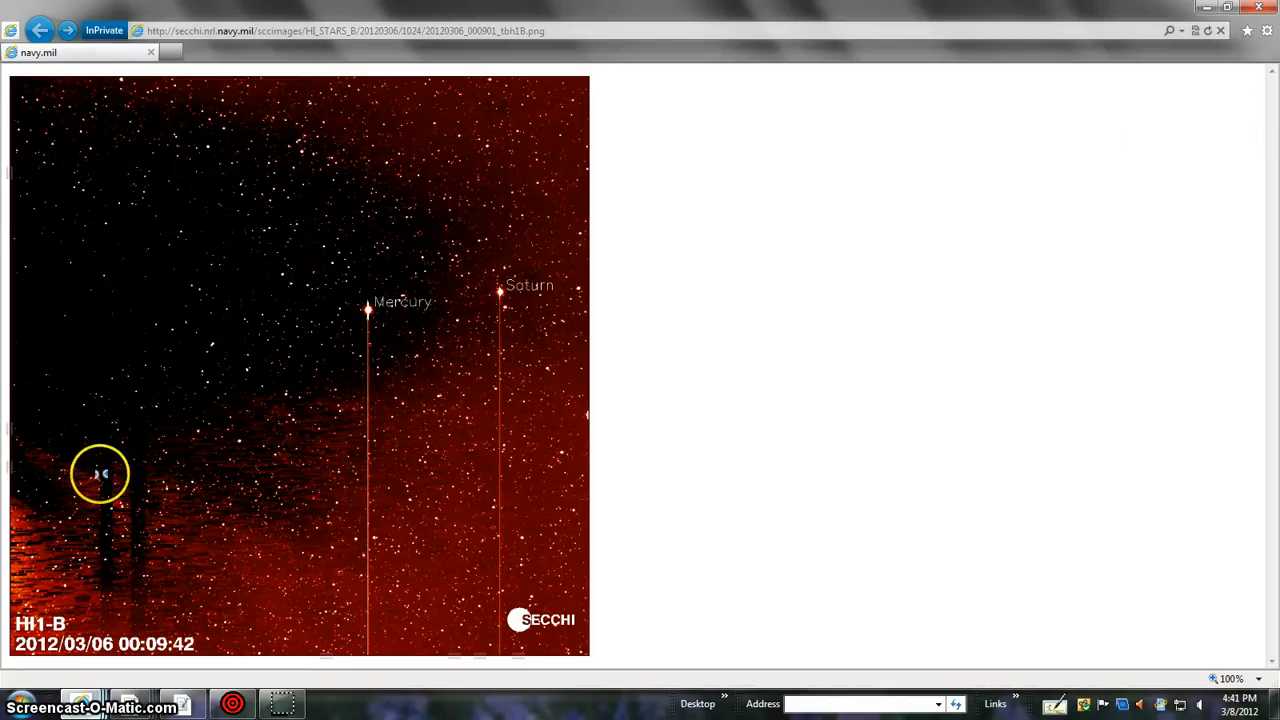
pyautogui.moveTo(268, 464)
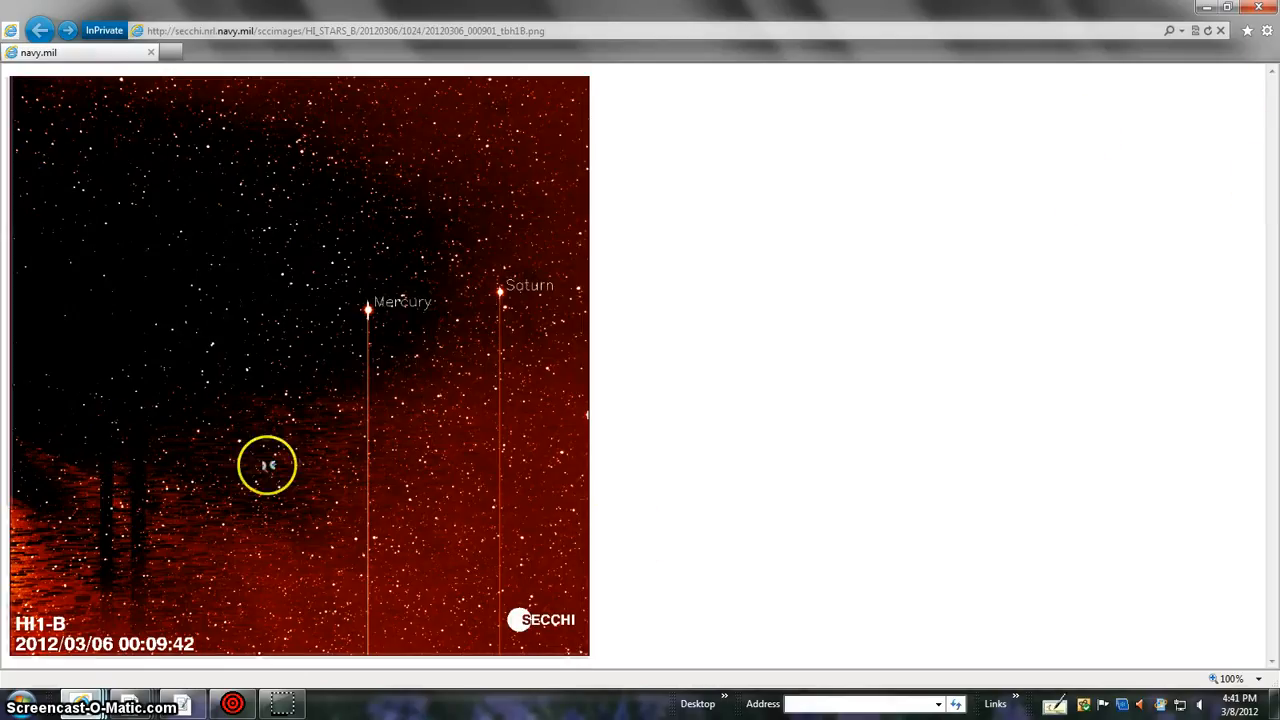
pyautogui.moveTo(1160, 532)
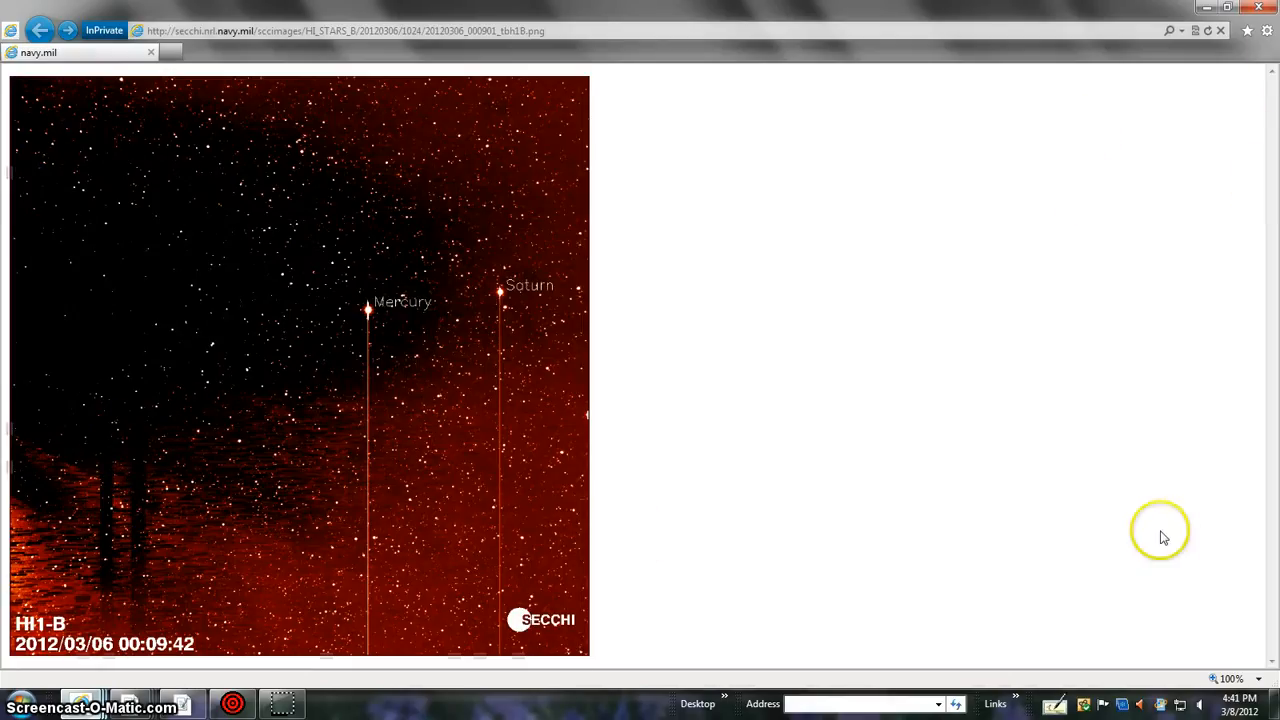
pyautogui.moveTo(304, 704)
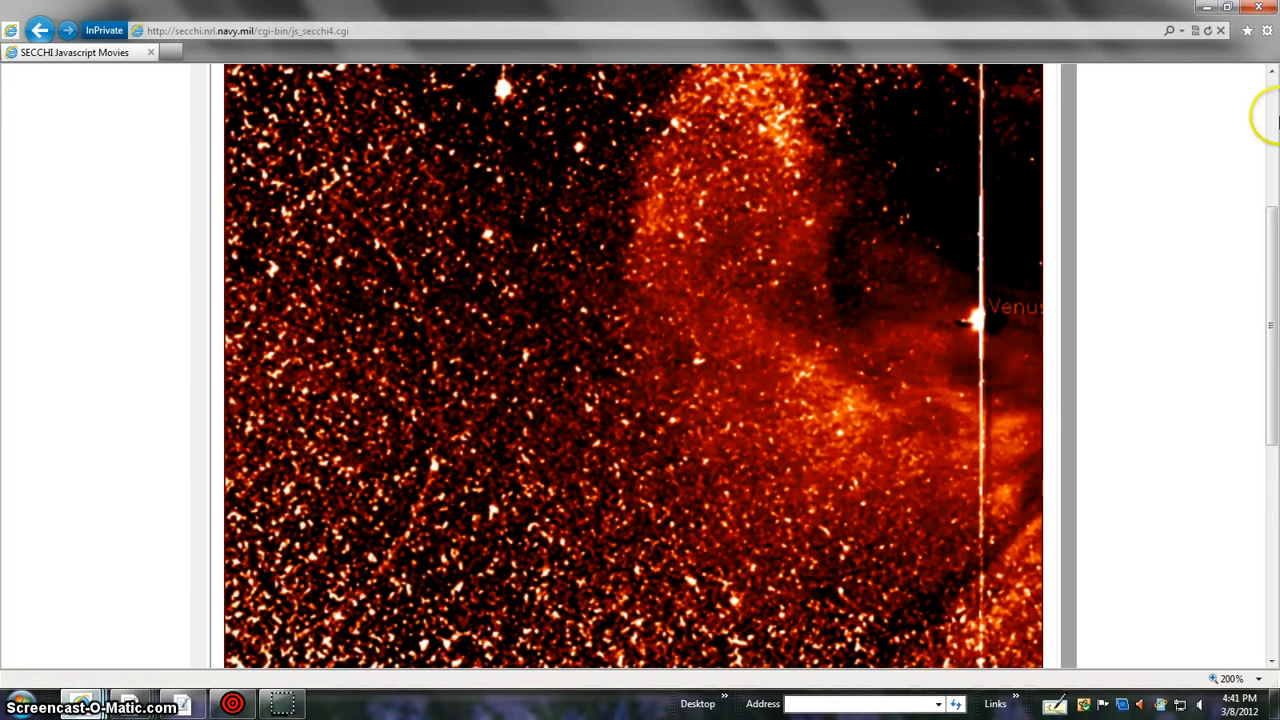
# Scroll the magnified HI2-A star field to the Mars and Earth labels
pyautogui.scroll(-3)
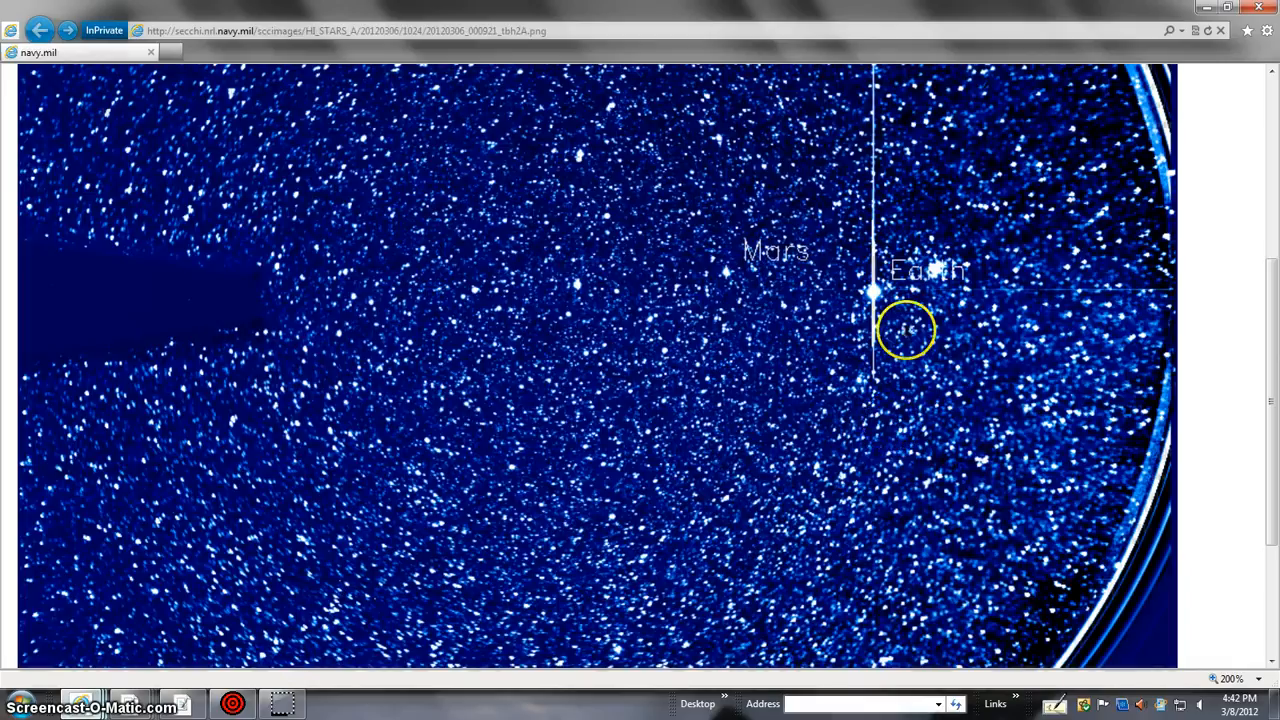
pyautogui.moveTo(796, 710)
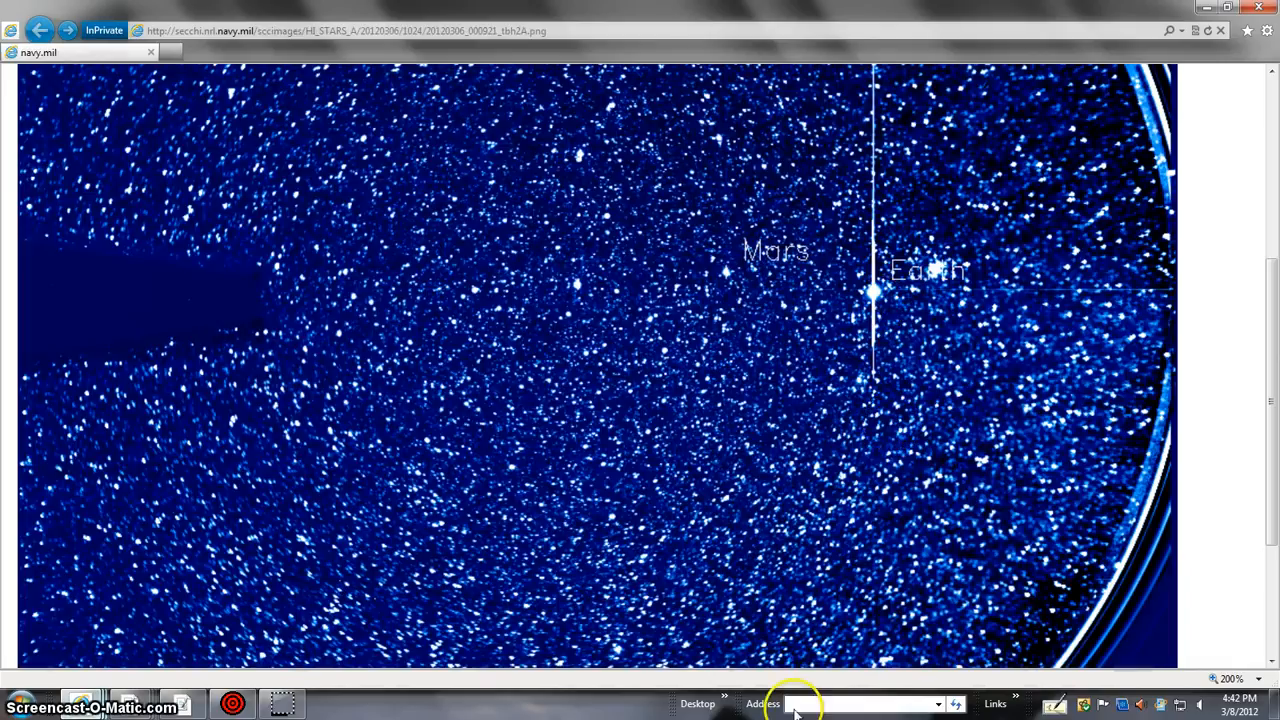
pyautogui.moveTo(290, 700)
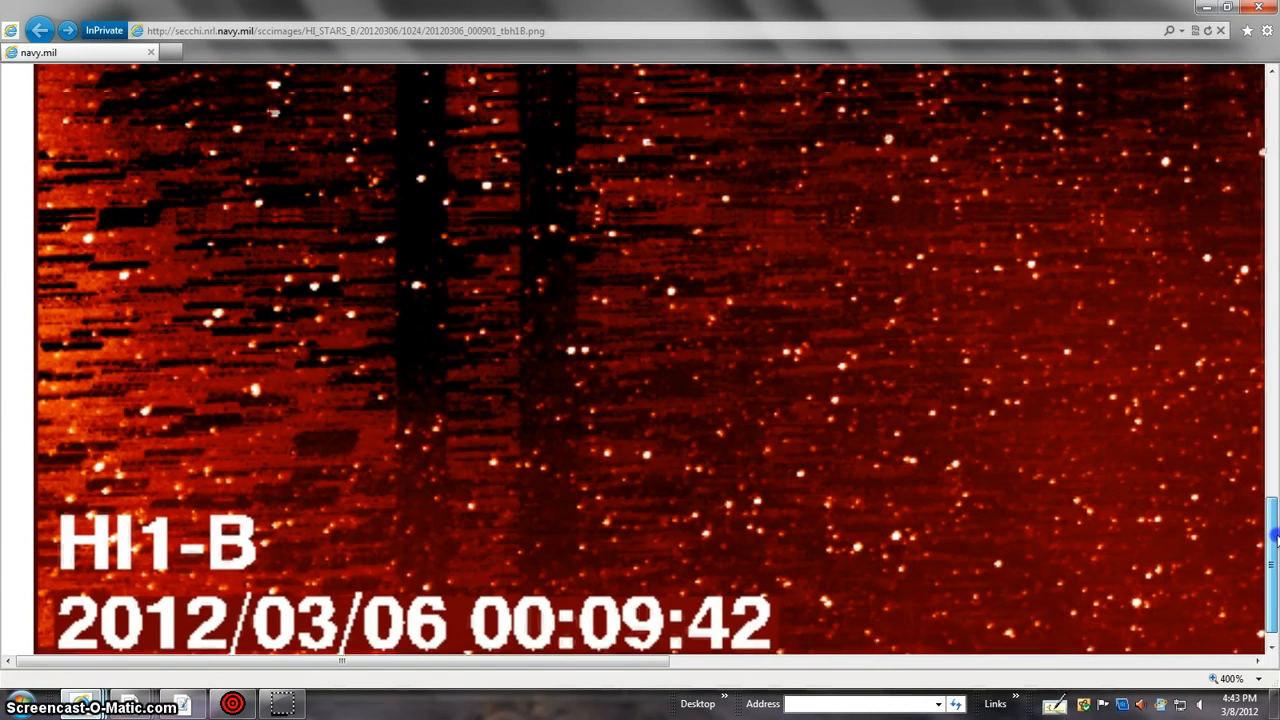
# Scroll the magnified HI1-B star field to the Mercury and Saturn labels, then reach the browser zoom options
pyautogui.scroll(3)
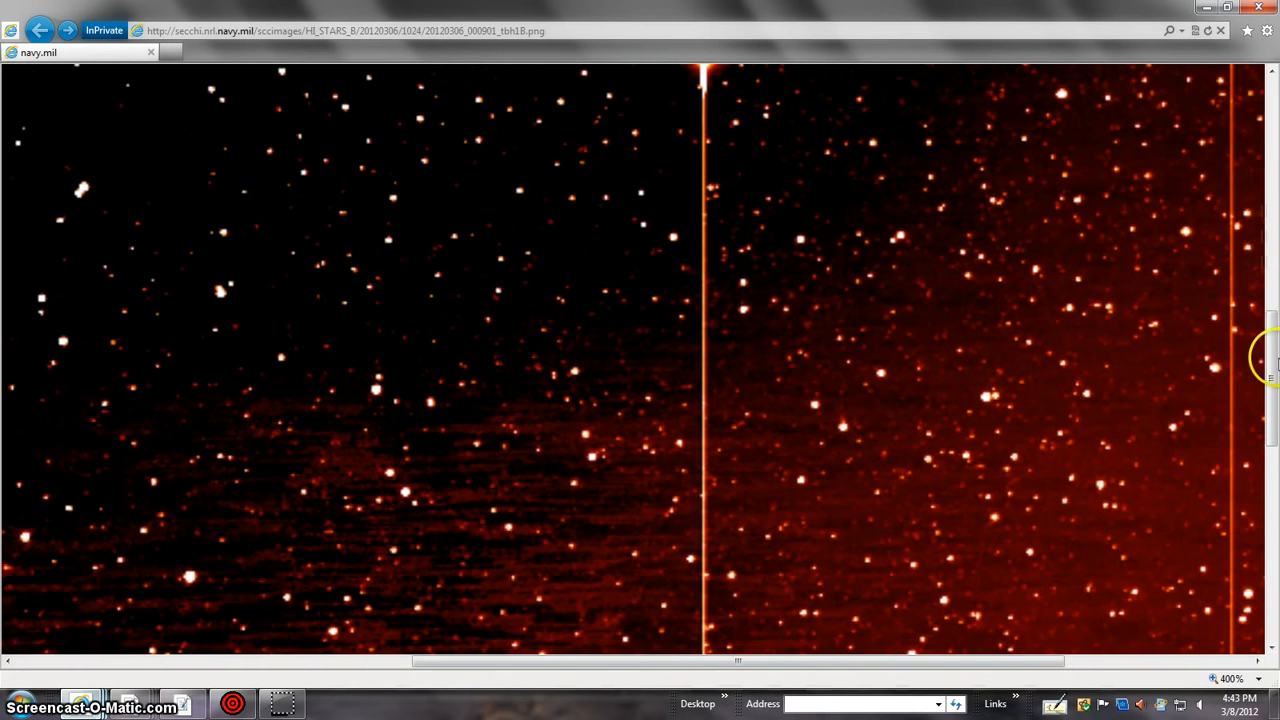
pyautogui.scroll(-3)
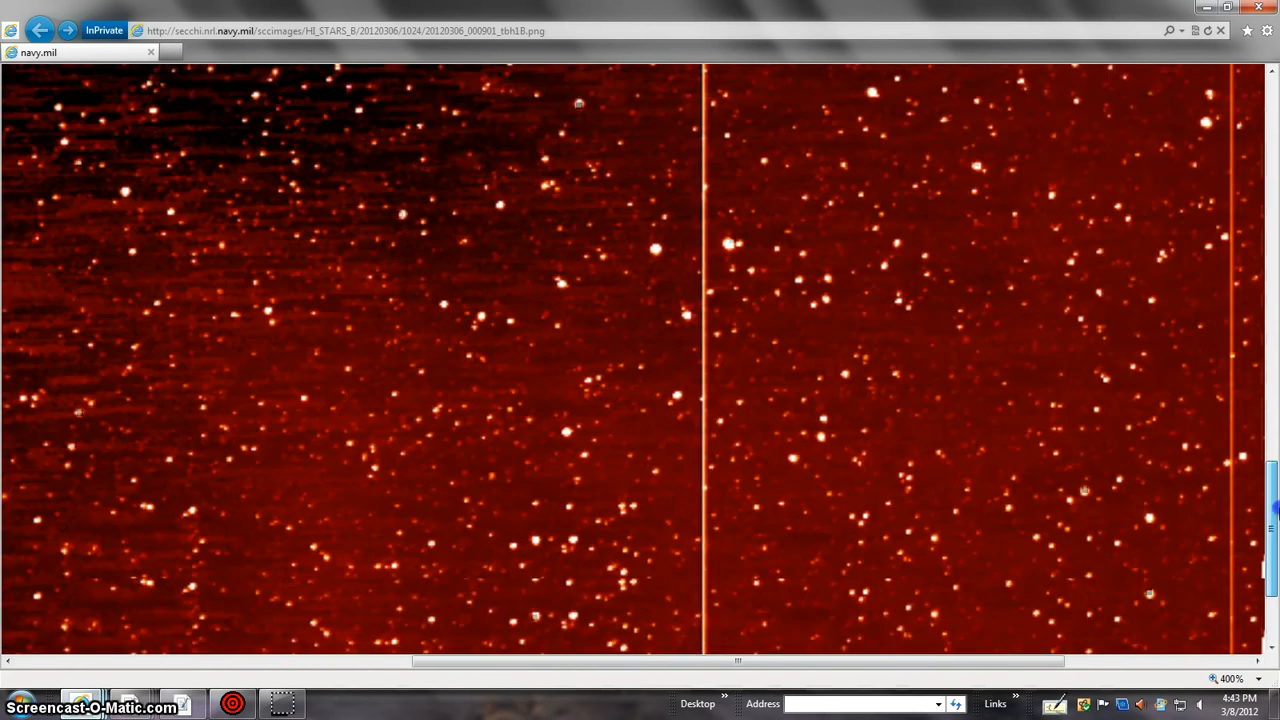
pyautogui.scroll(3)
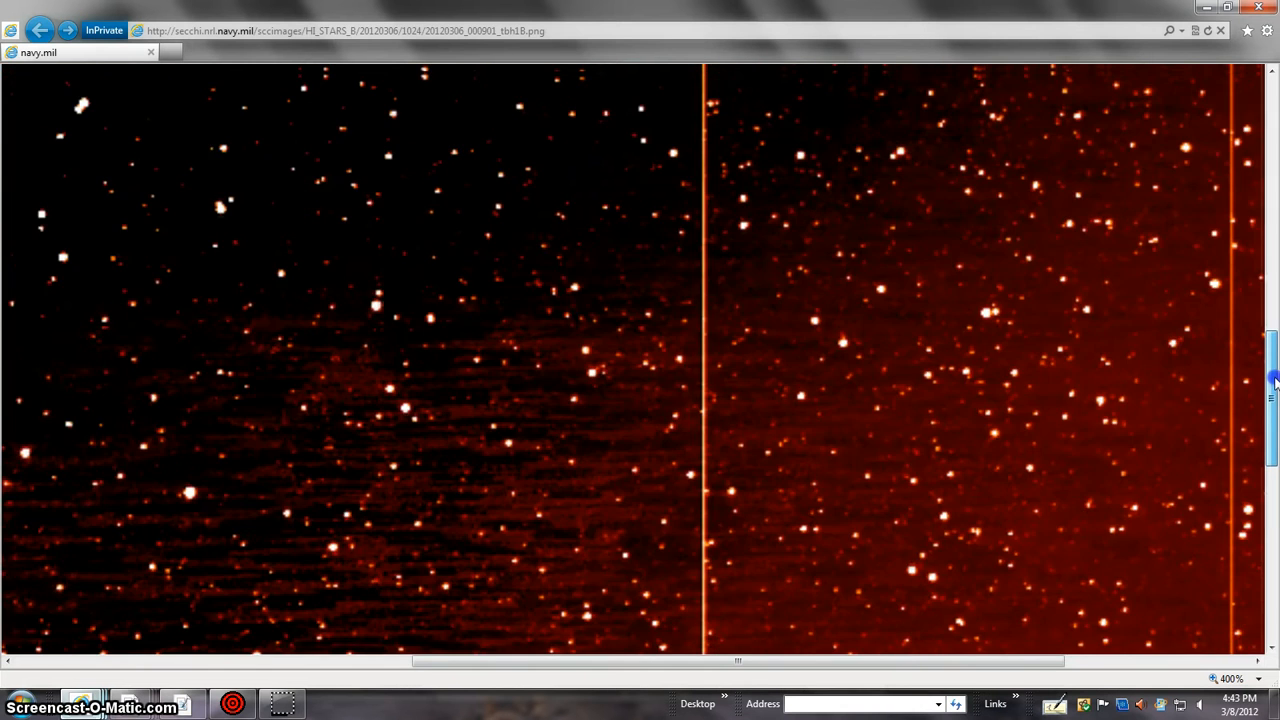
pyautogui.scroll(3)
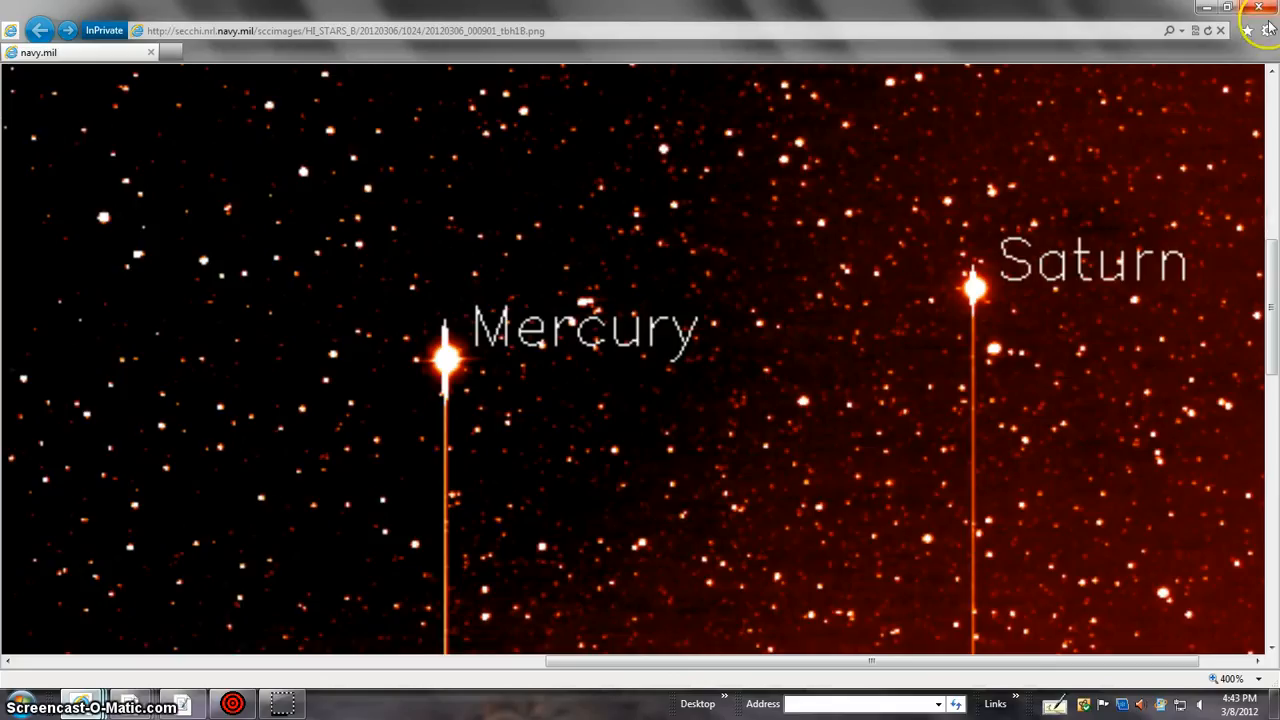
pyautogui.click(1248, 30)
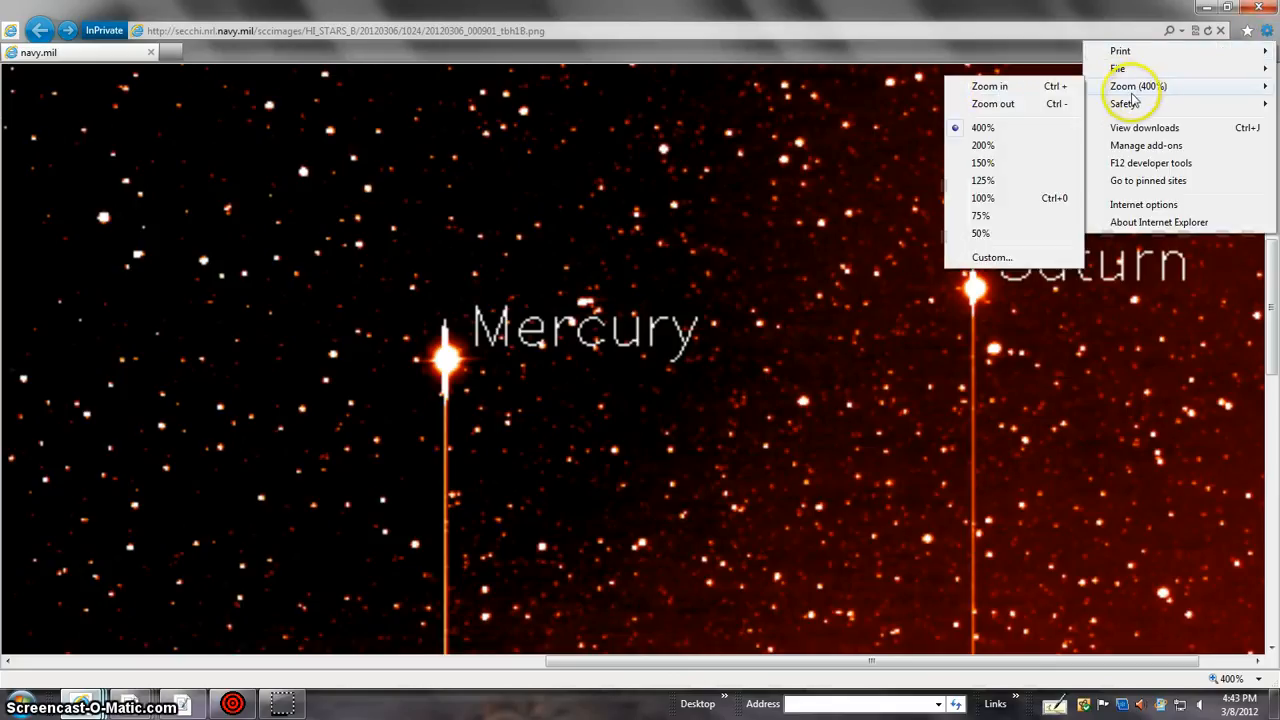
# Reset the HI1-B image to 100% so the whole frame with Mercury and Saturn shows
pyautogui.click(982, 198)
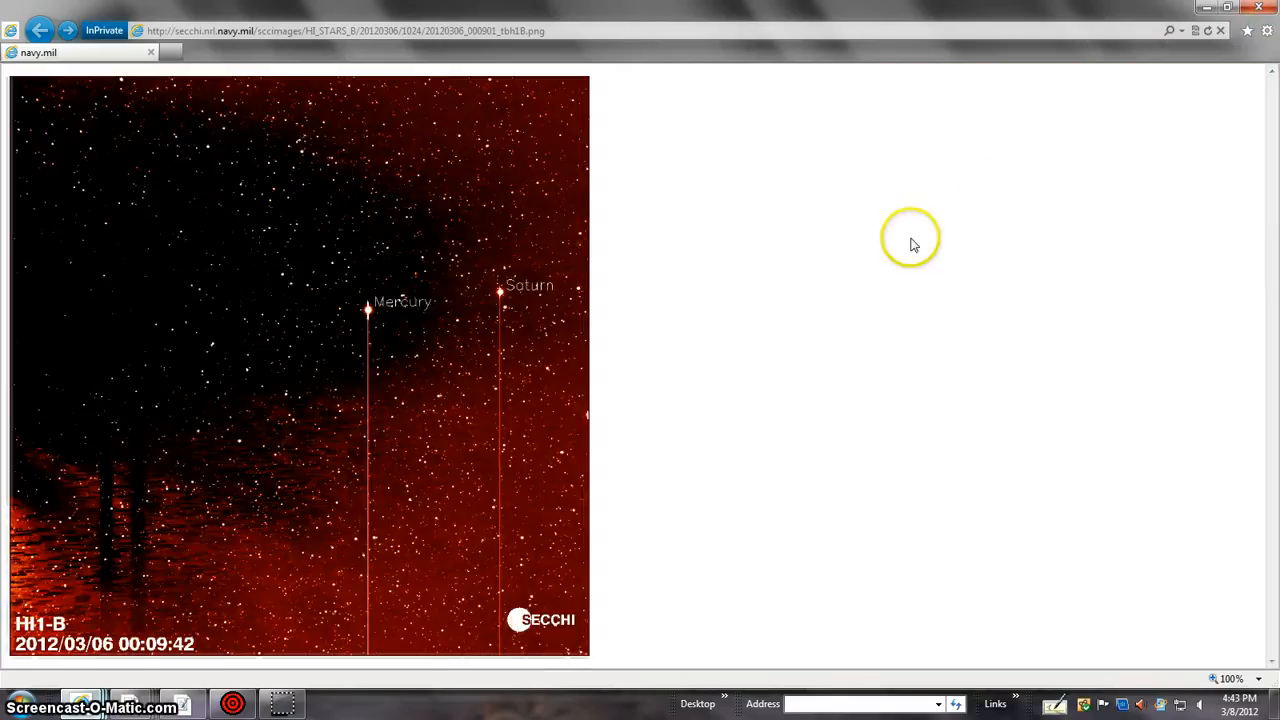
pyautogui.moveTo(270, 508)
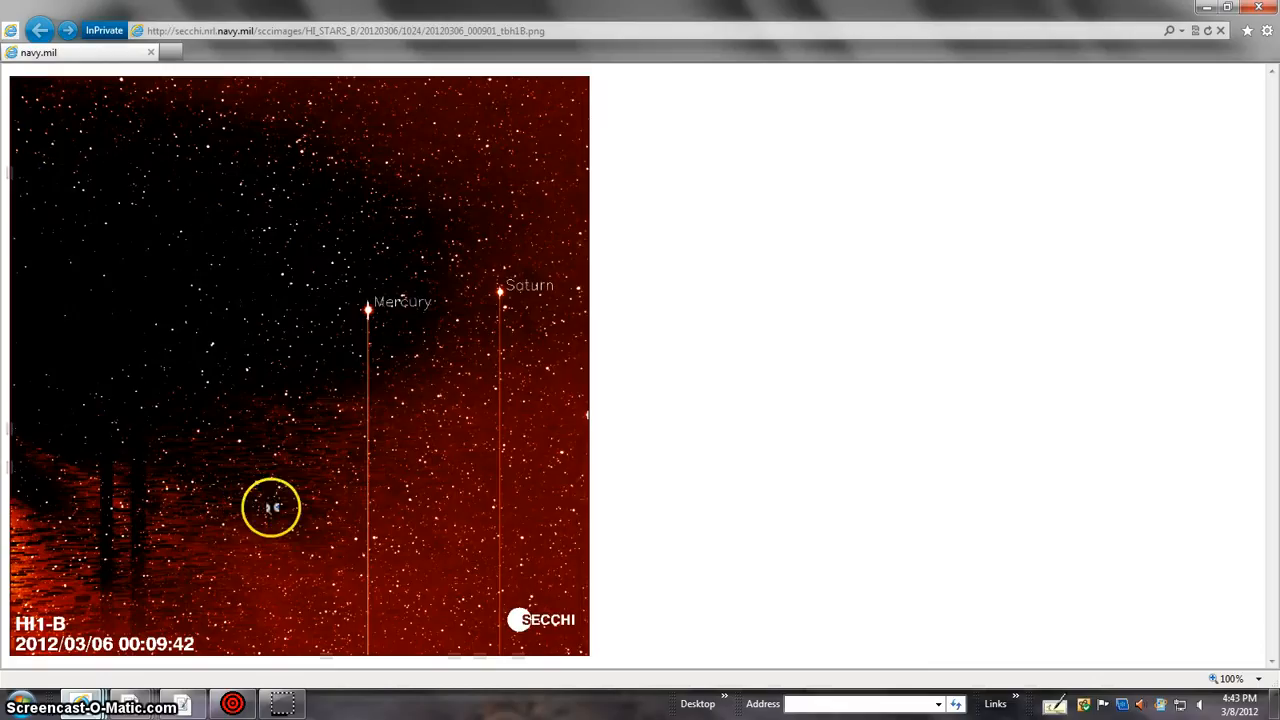
pyautogui.moveTo(1276, 360)
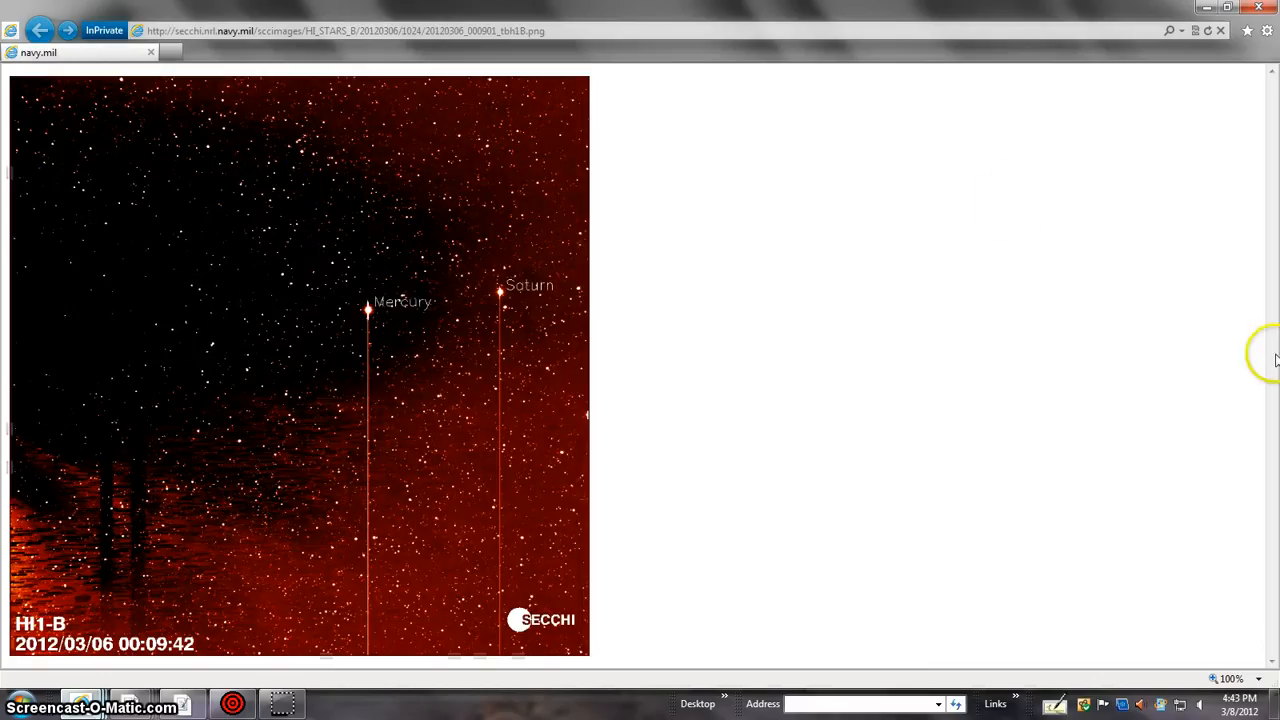
pyautogui.moveTo(856, 618)
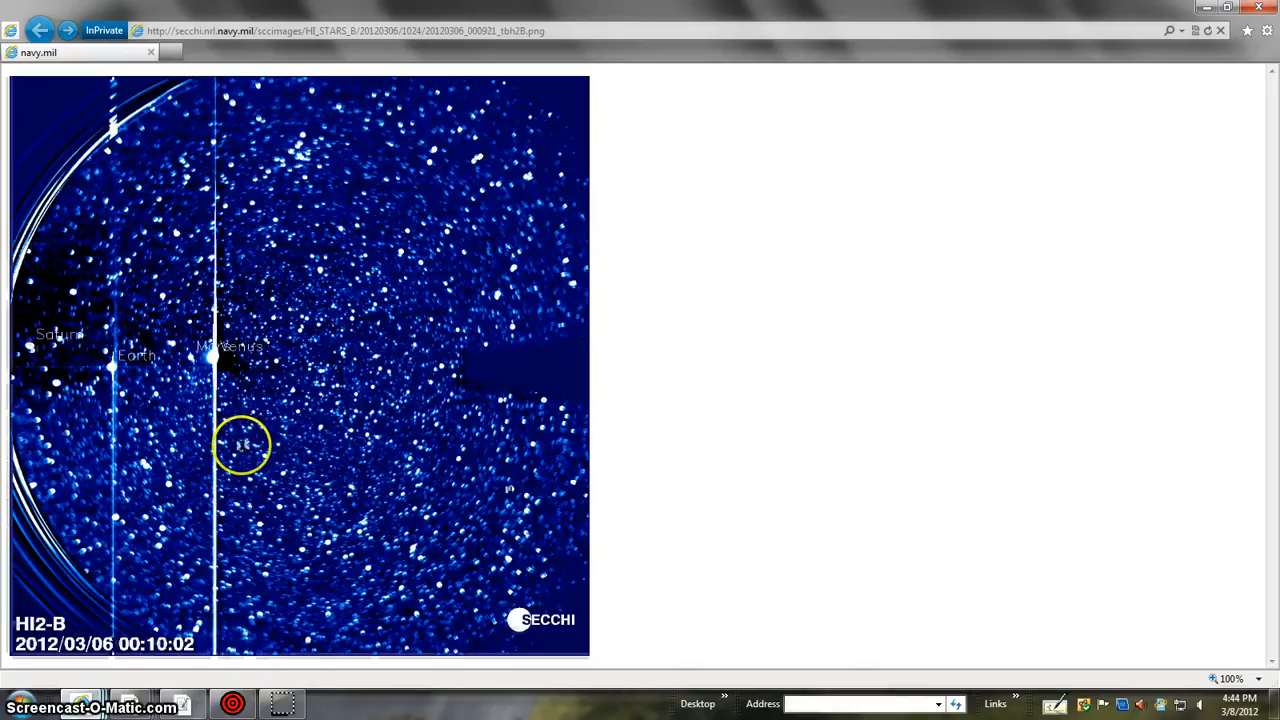
pyautogui.moveTo(168, 670)
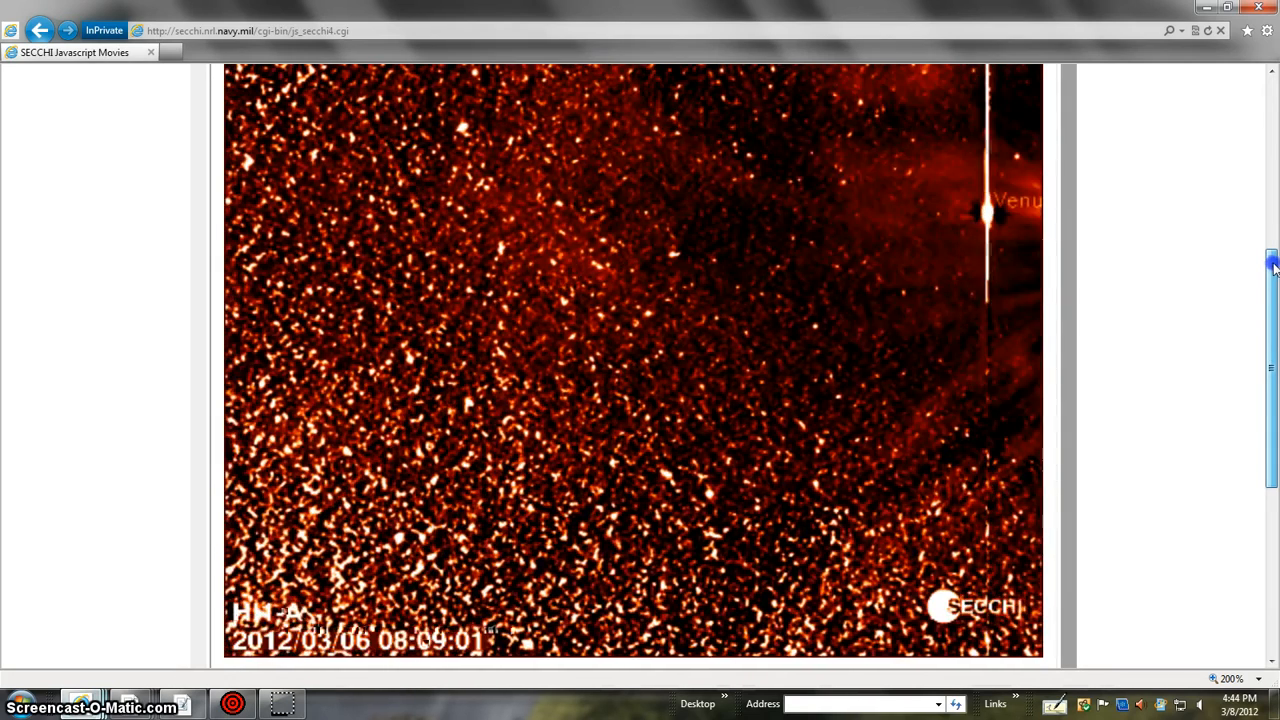
# View the blue HI2-B star field labelling Saturn, Earth and Venus, scrolling to inspect stars
pyautogui.click(1272, 204)
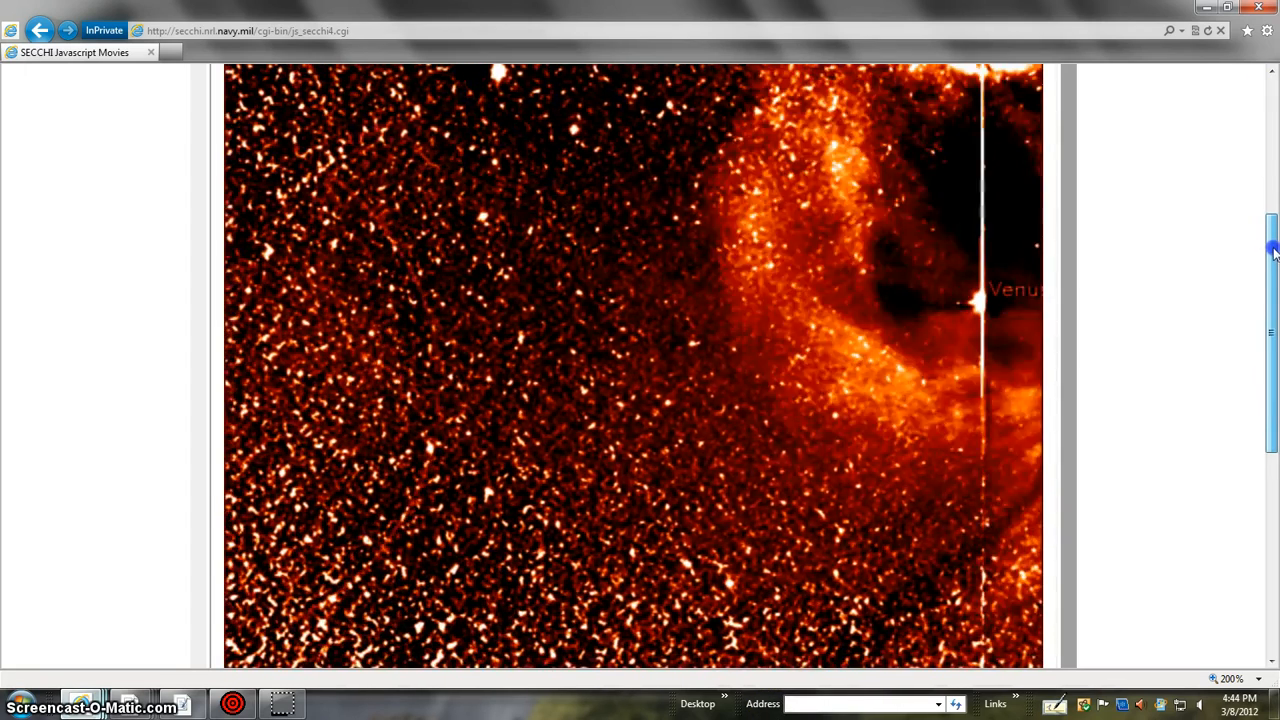
pyautogui.scroll(-3)
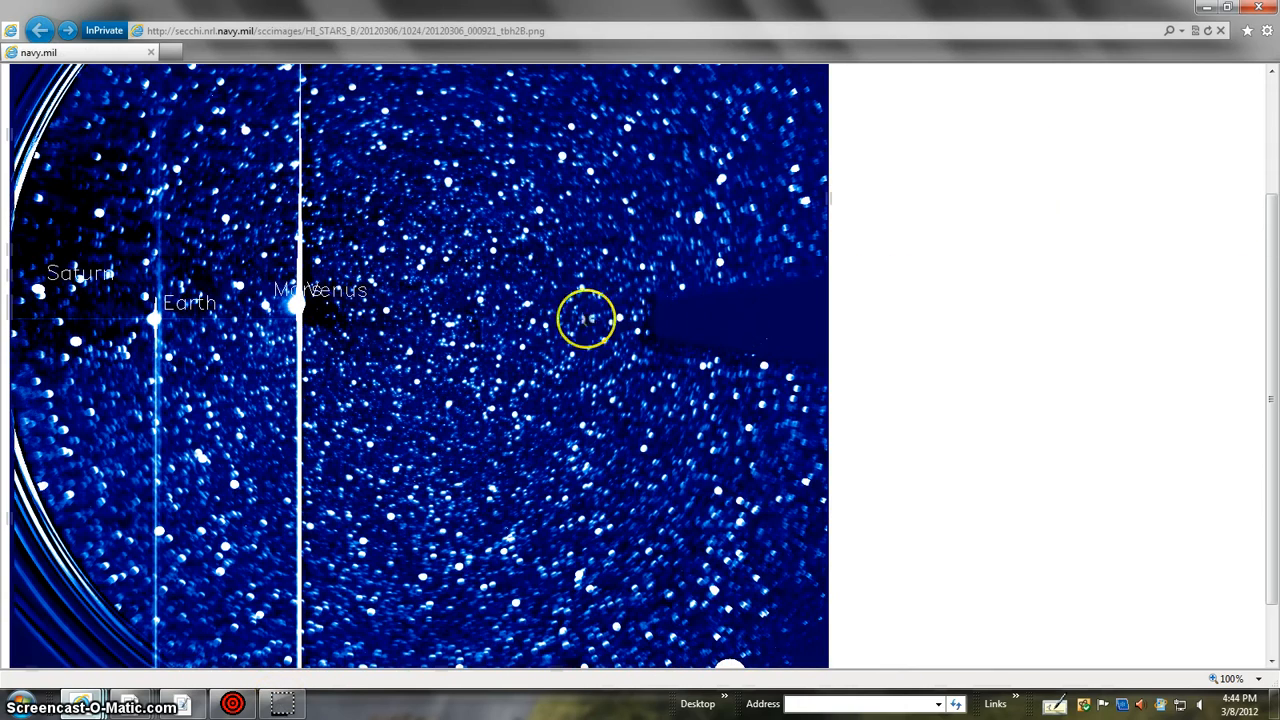
pyautogui.moveTo(700, 328)
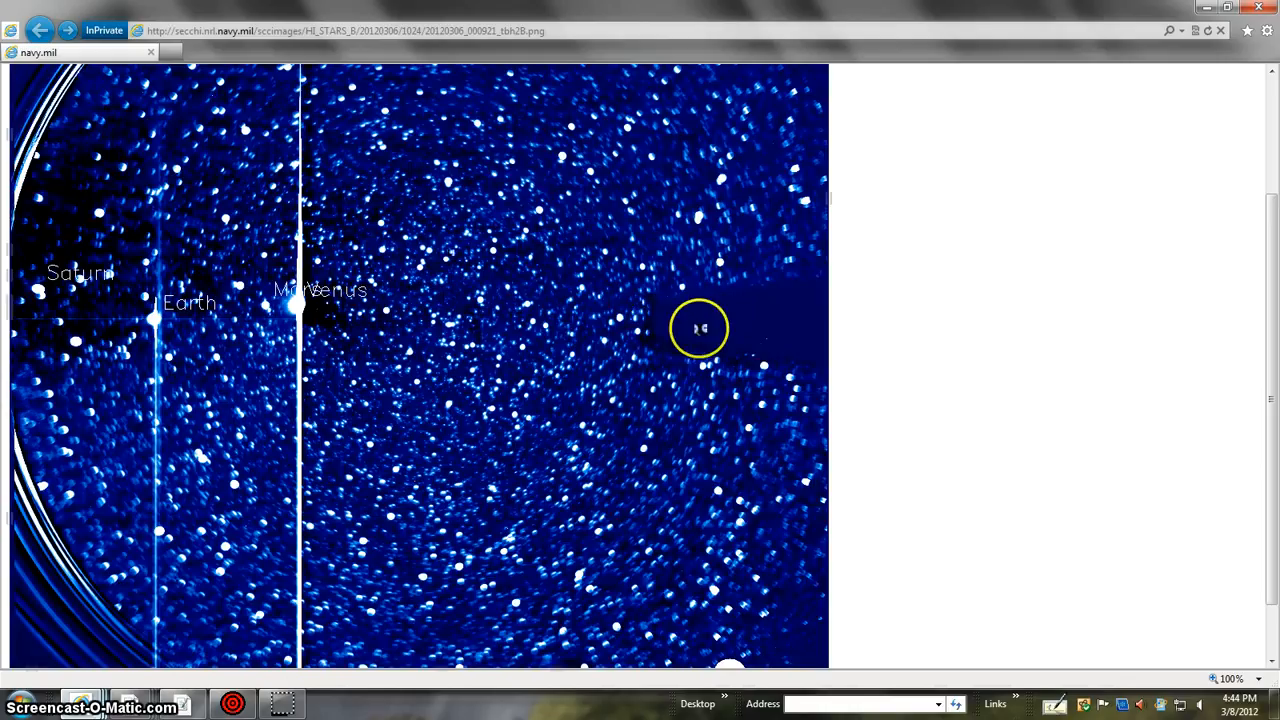
pyautogui.moveTo(370, 296)
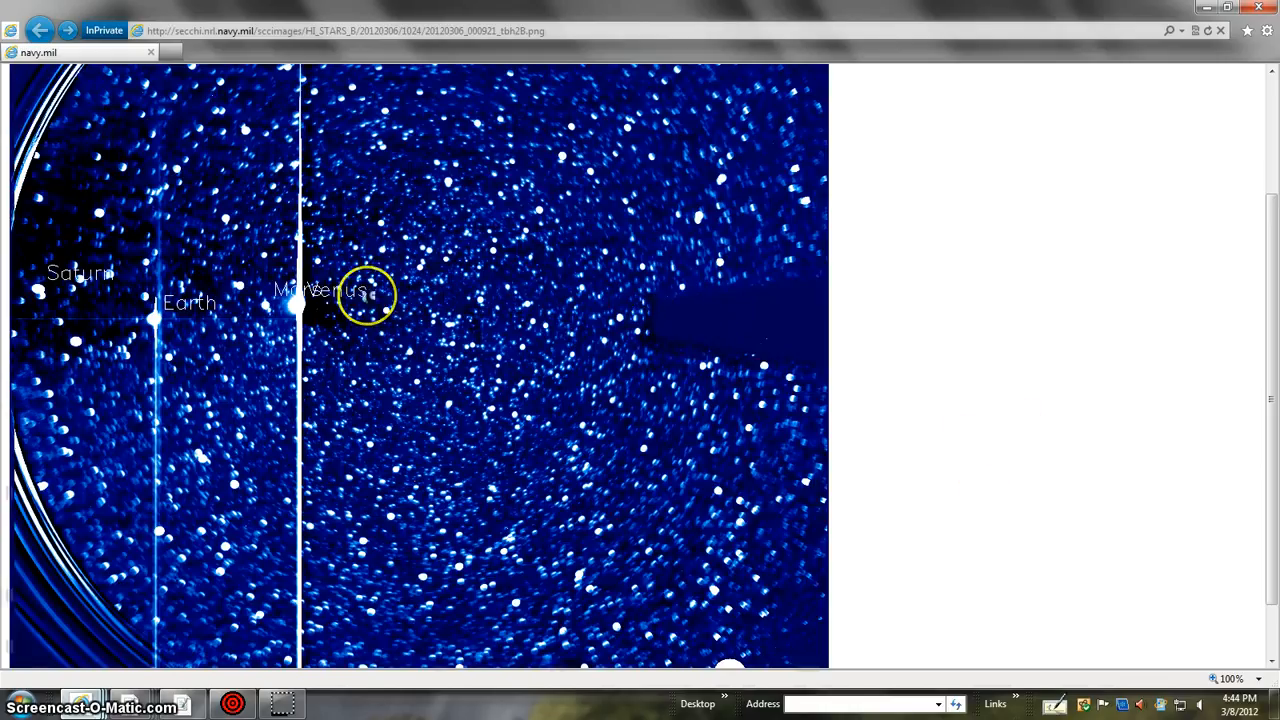
pyautogui.moveTo(756, 318)
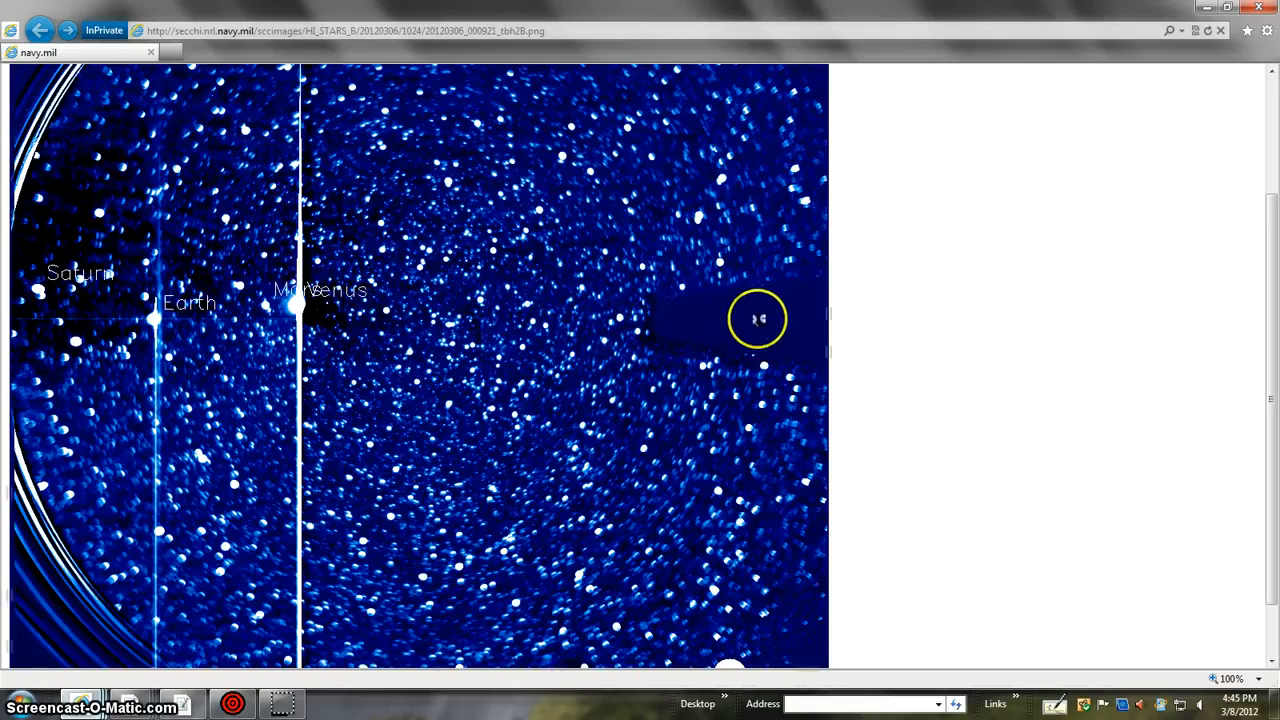
pyautogui.moveTo(432, 428)
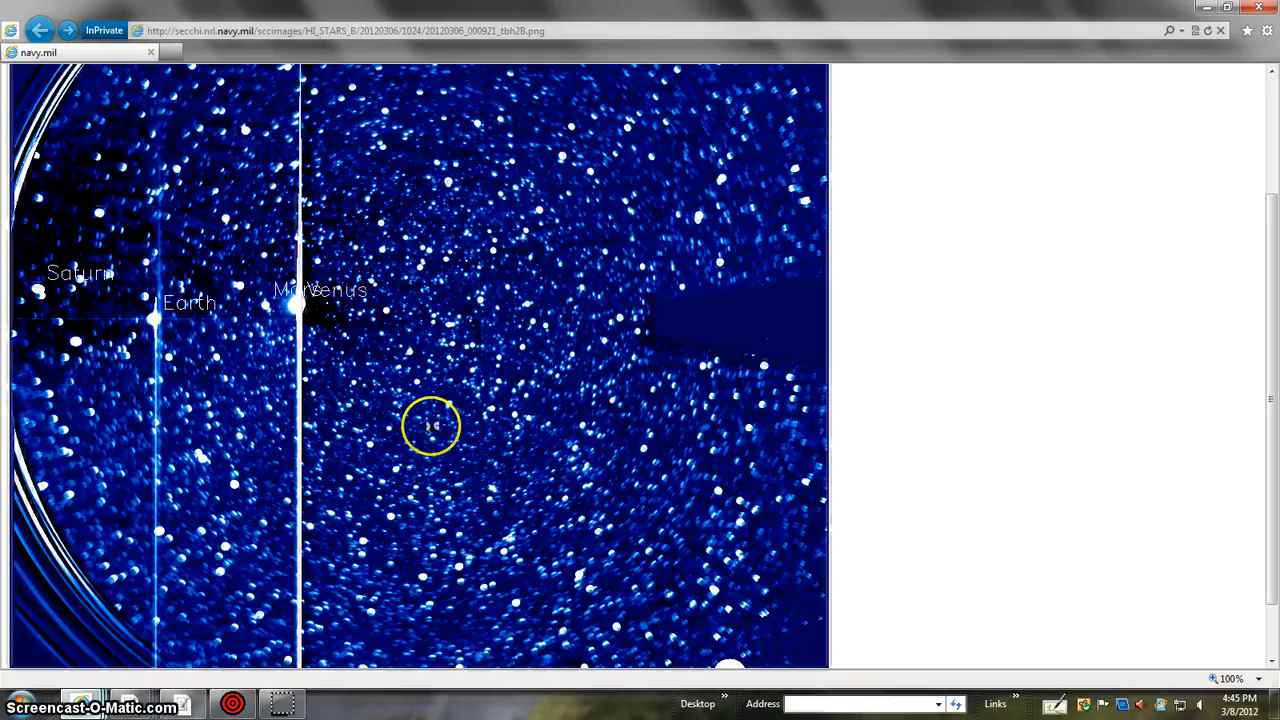
pyautogui.moveTo(212, 300)
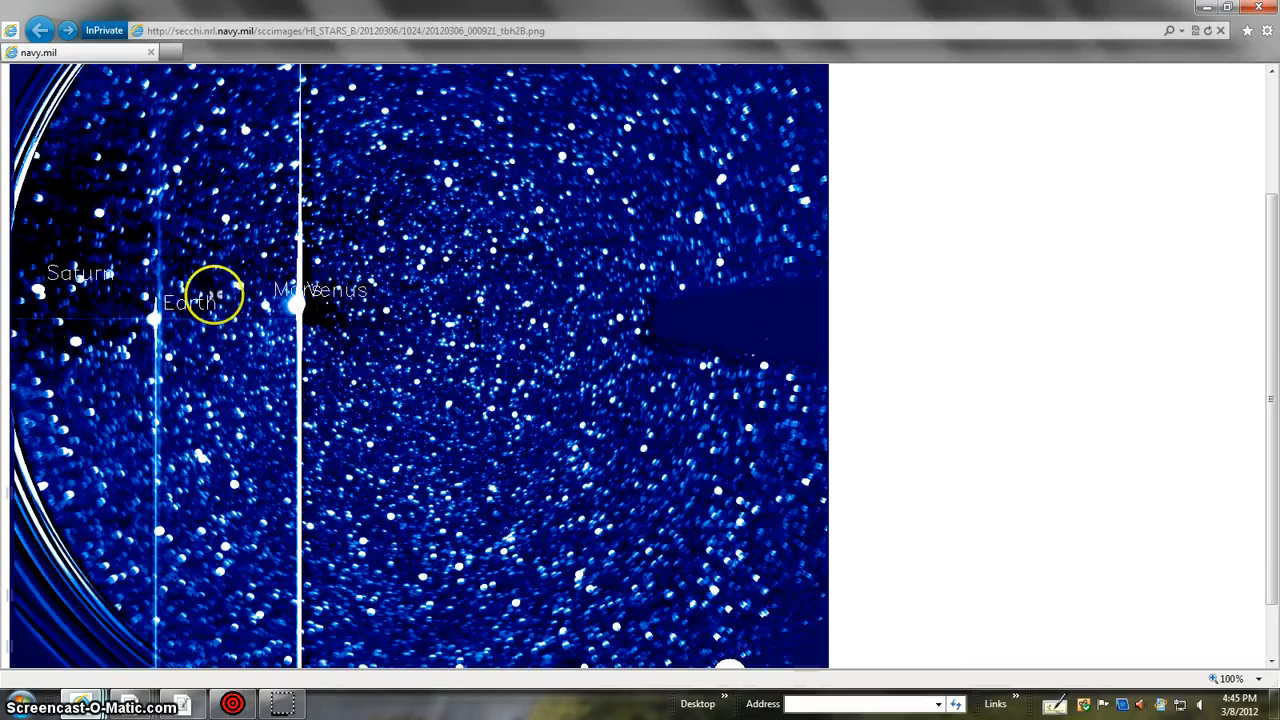
pyautogui.moveTo(1244, 152)
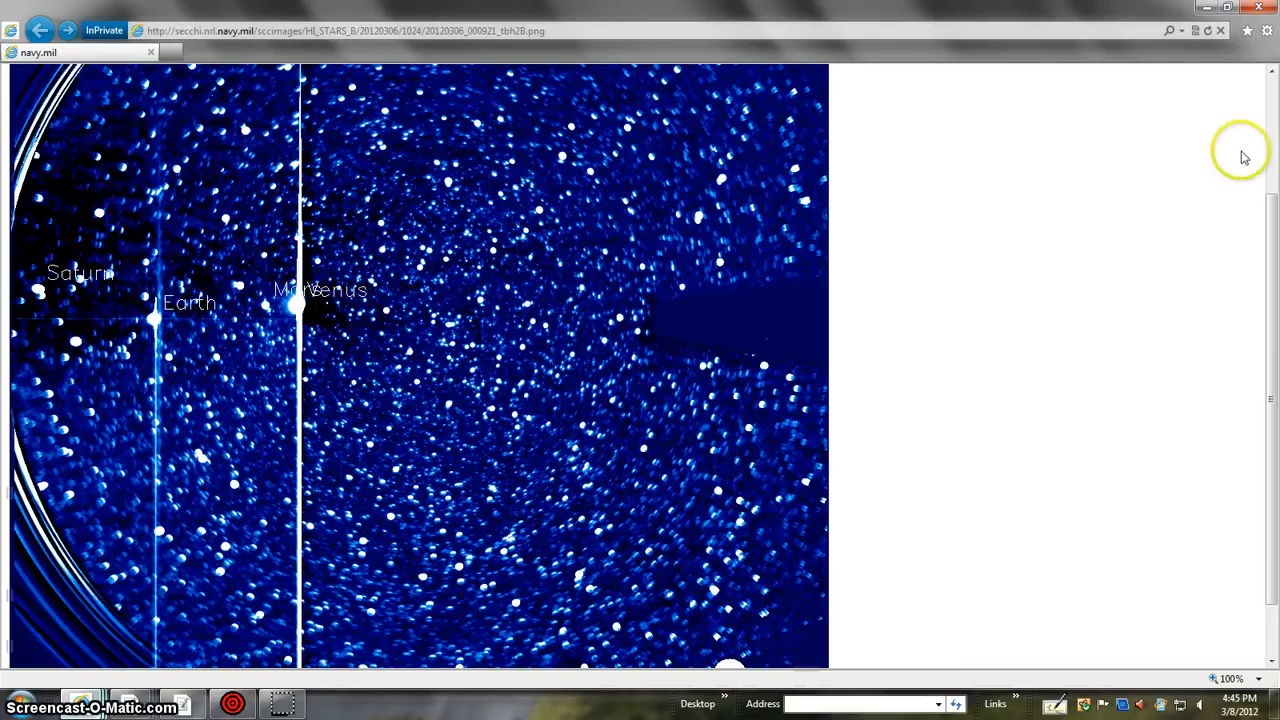
pyautogui.moveTo(148, 164)
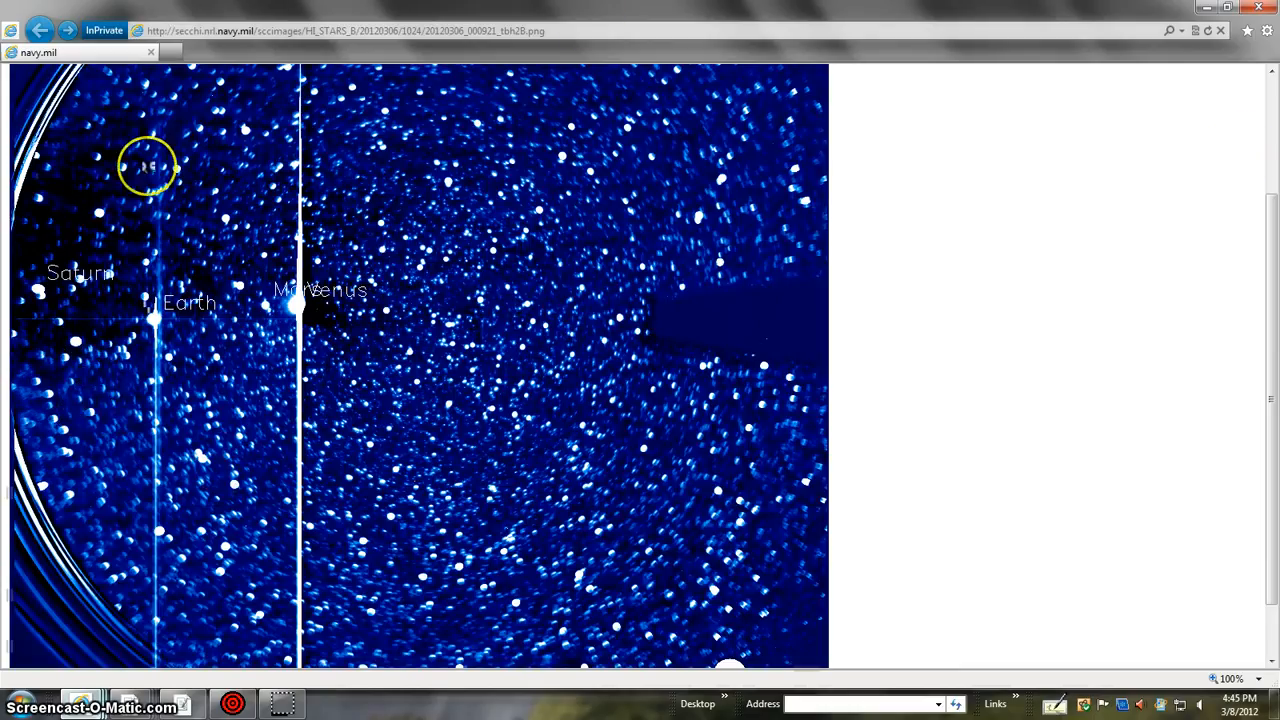
pyautogui.moveTo(270, 516)
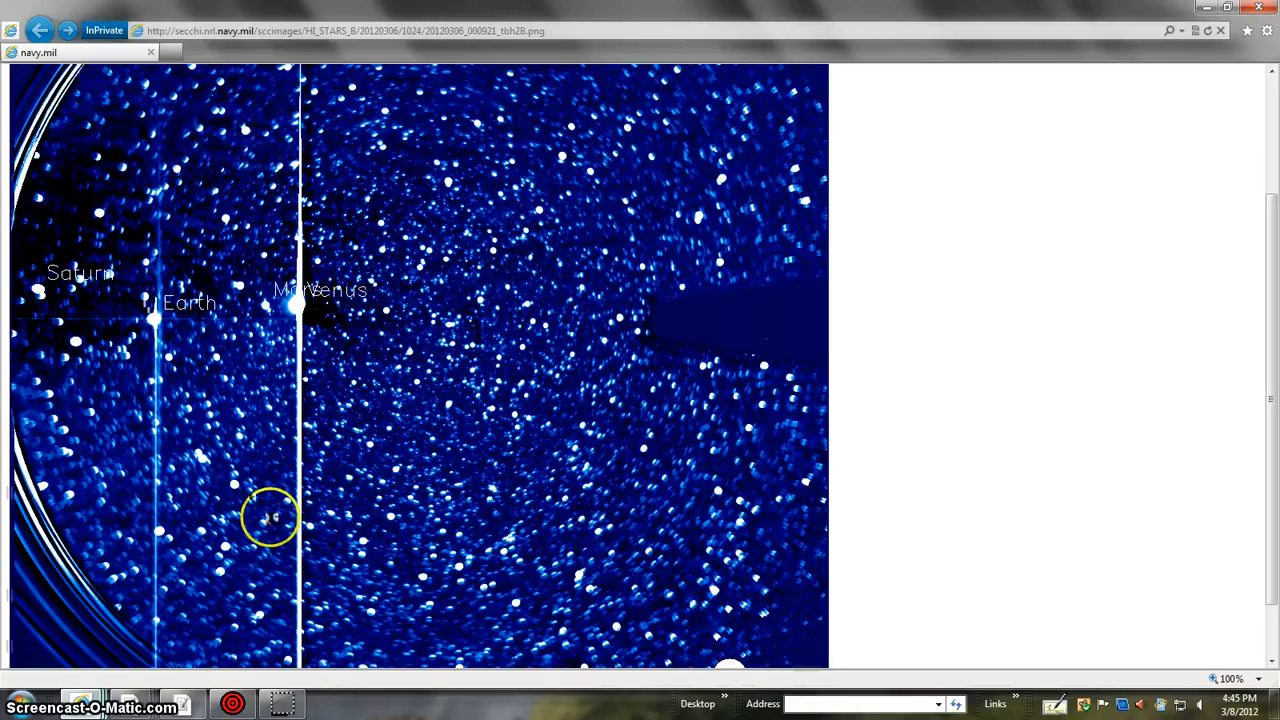
pyautogui.moveTo(180, 330)
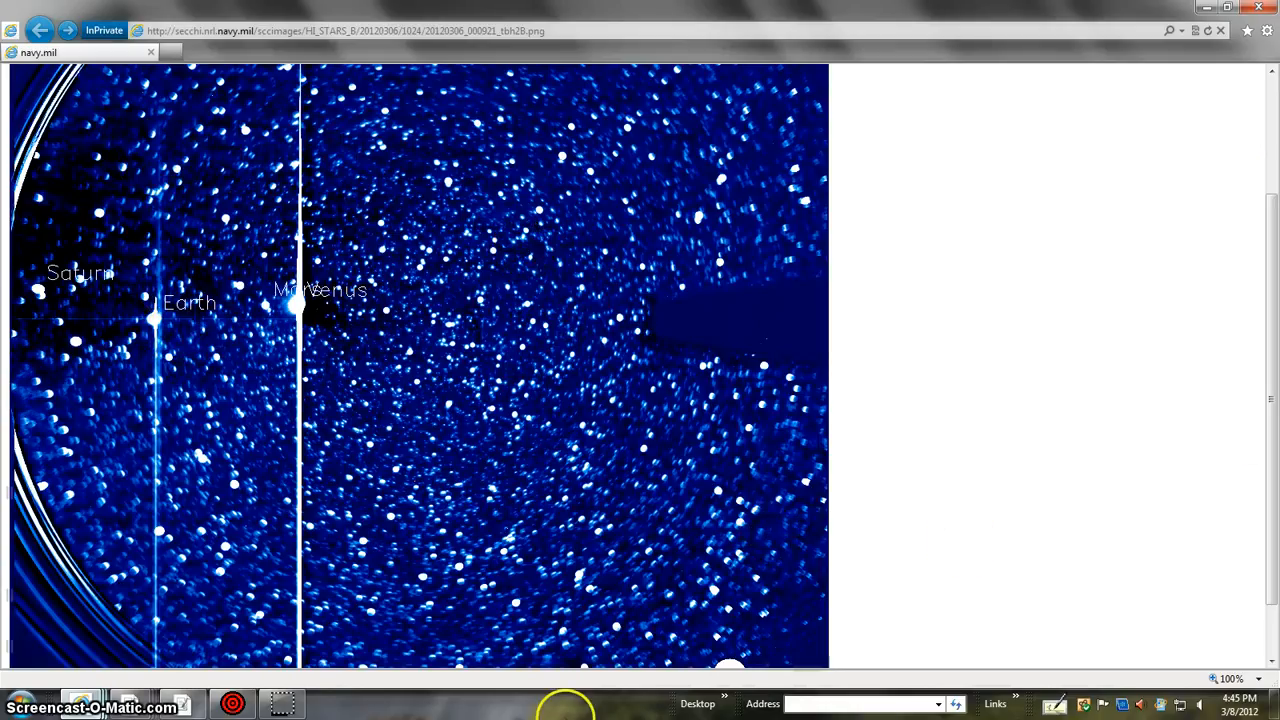
pyautogui.moveTo(820, 90)
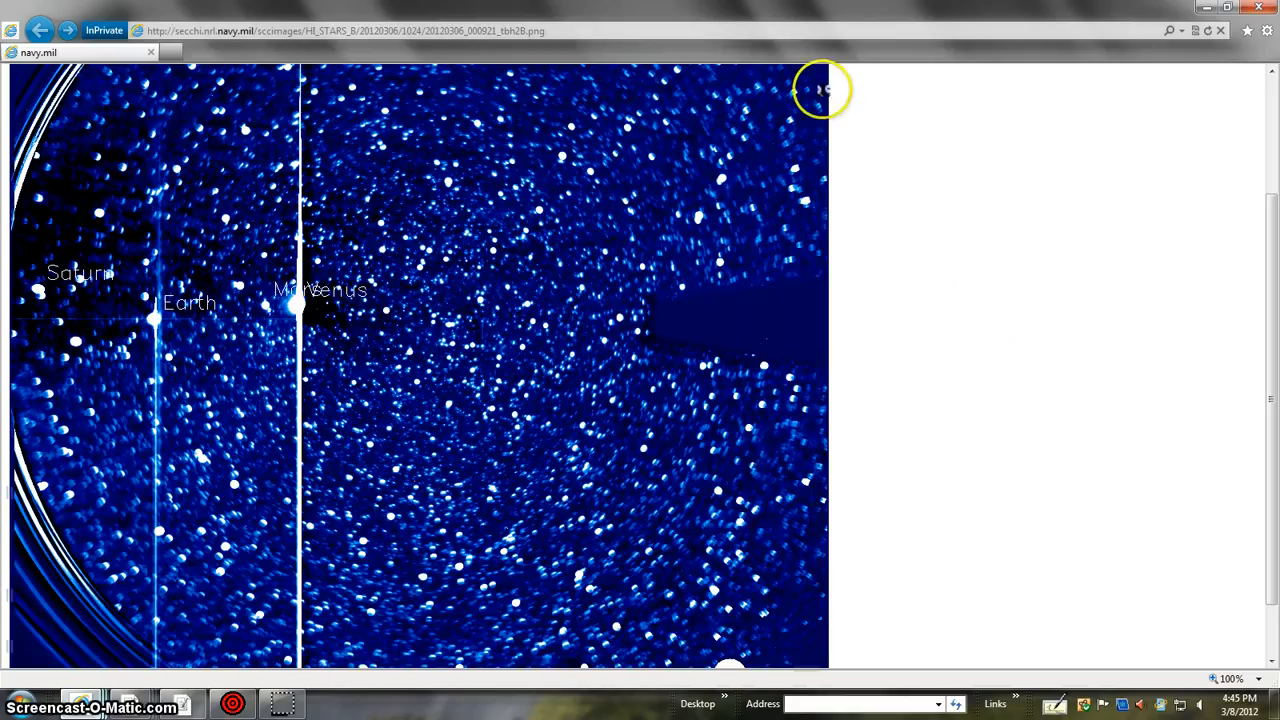
pyautogui.moveTo(680, 612)
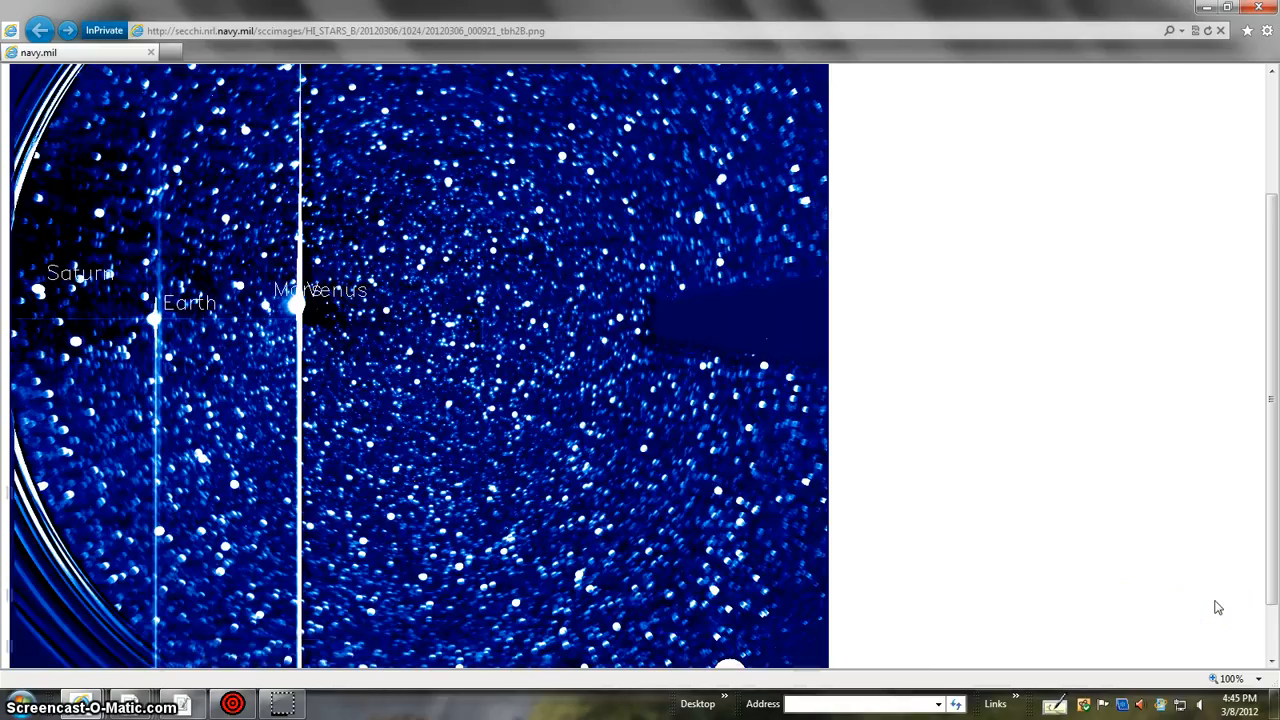
pyautogui.click(284, 700)
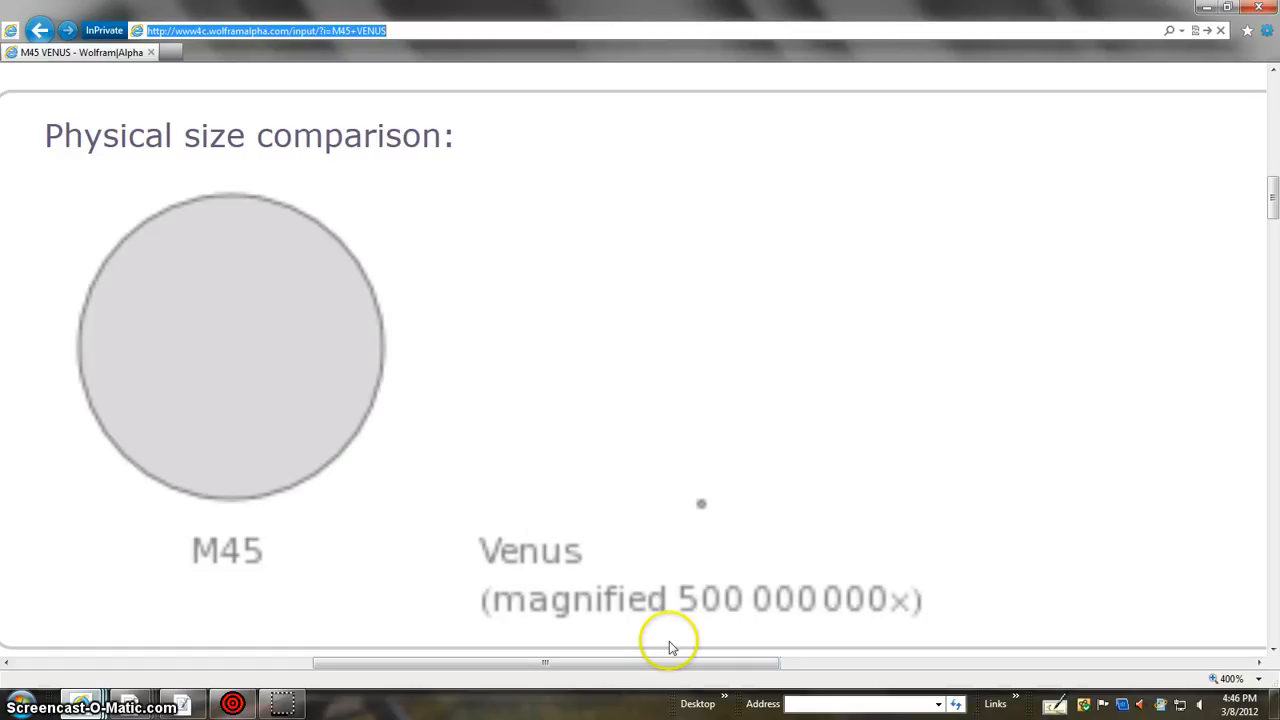
pyautogui.moveTo(844, 656)
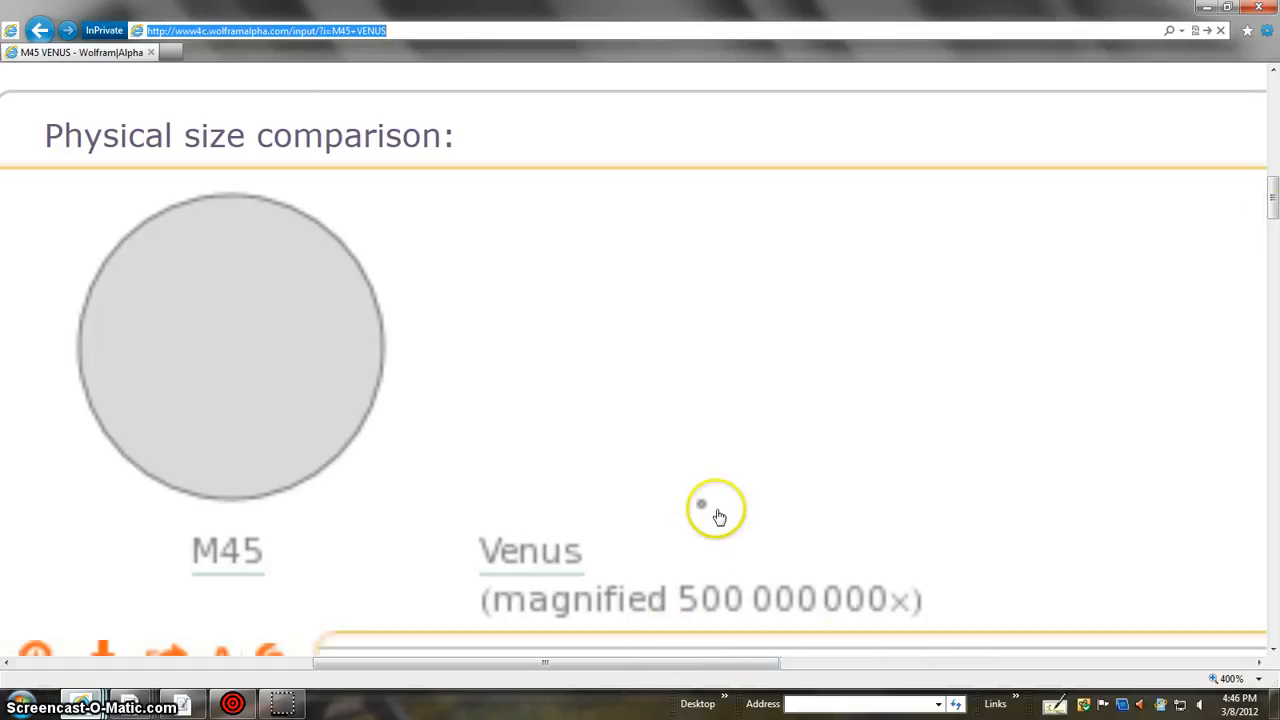
pyautogui.moveTo(316, 700)
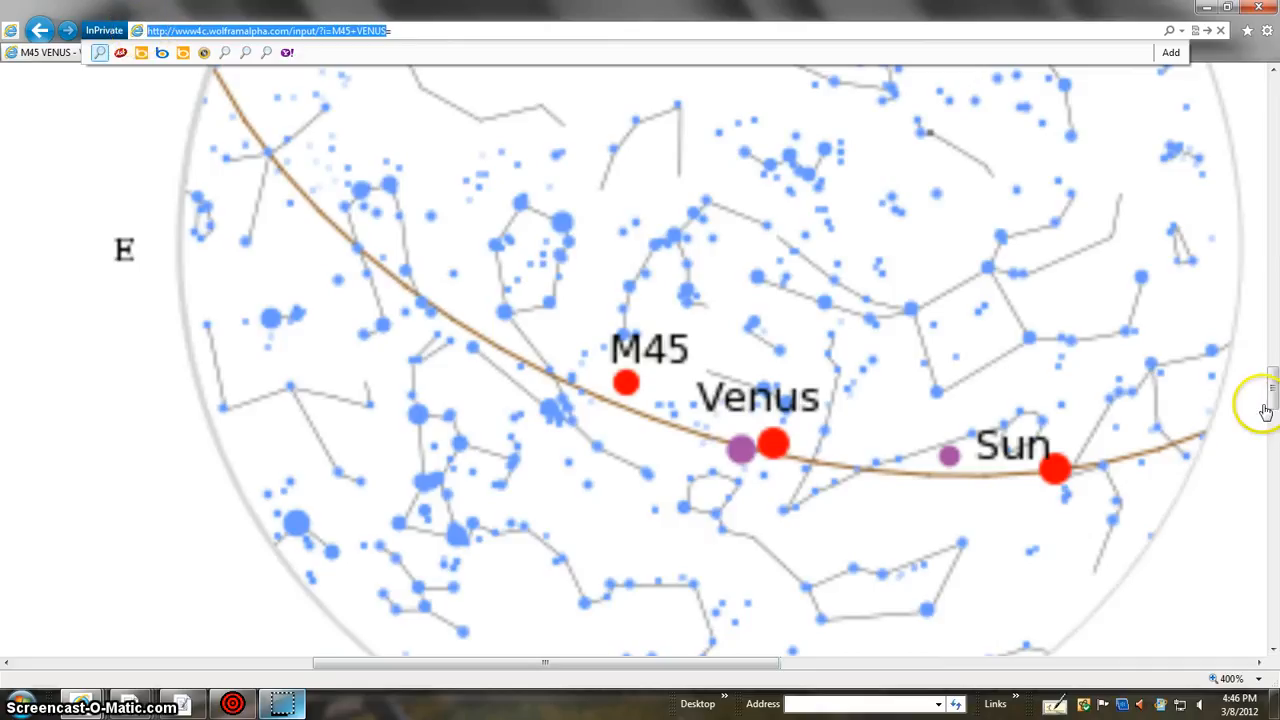
pyautogui.moveTo(1040, 584)
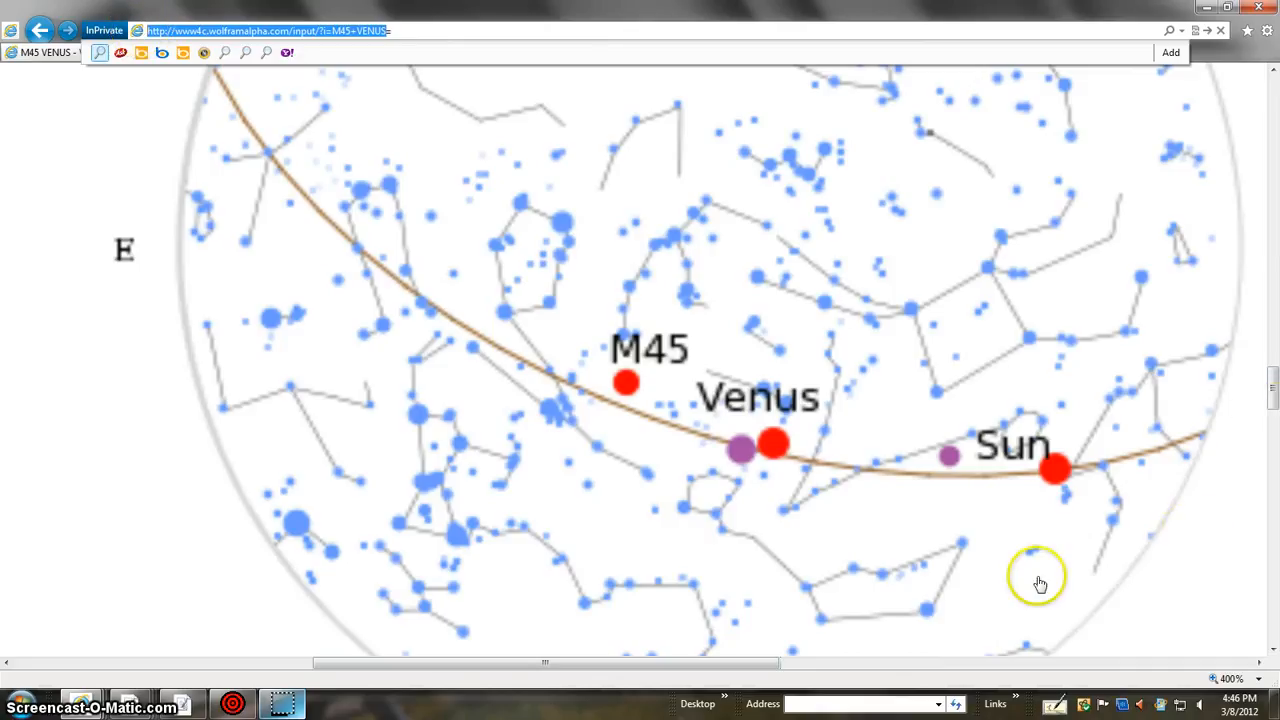
pyautogui.moveTo(630, 420)
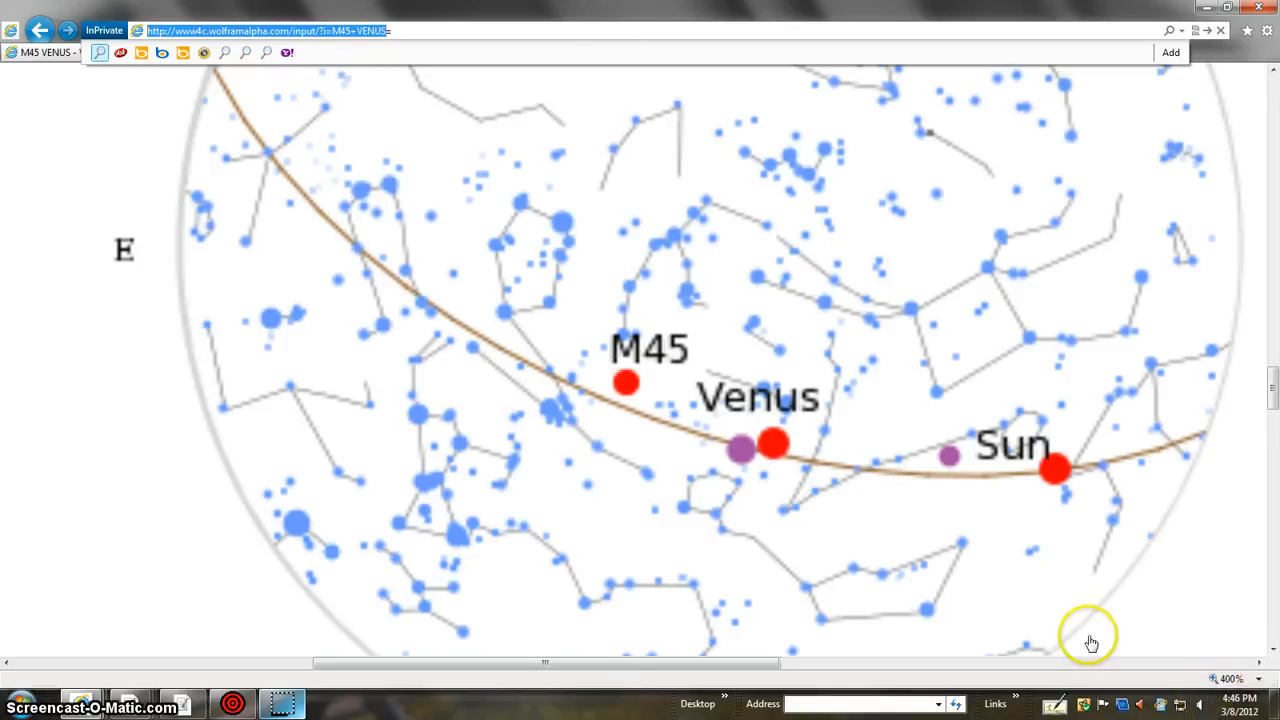
pyautogui.moveTo(1028, 528)
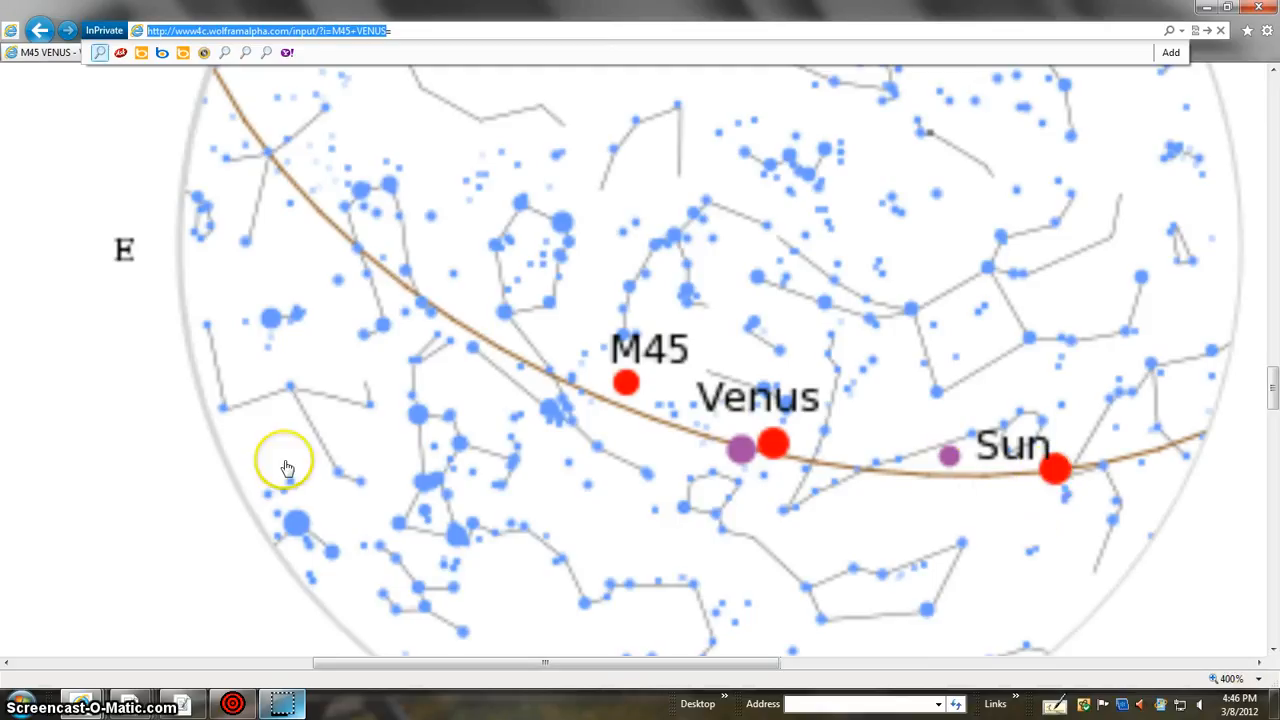
pyautogui.moveTo(952, 464)
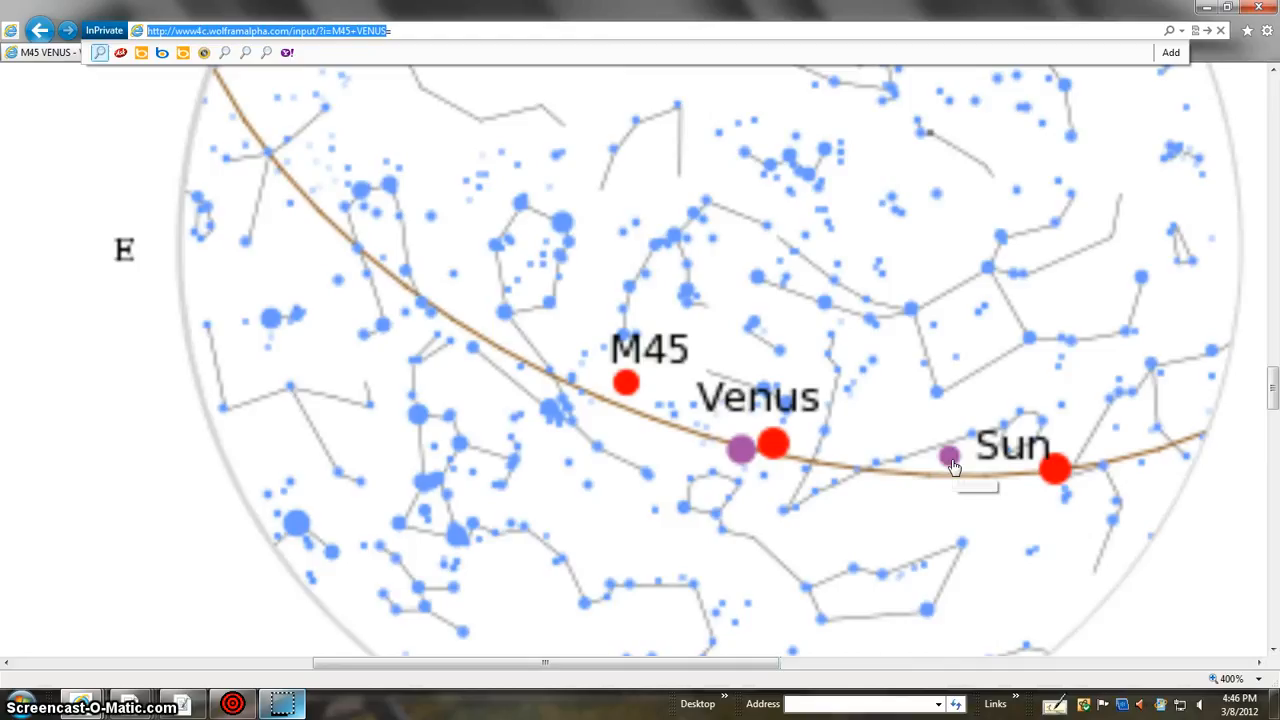
pyautogui.moveTo(948, 456)
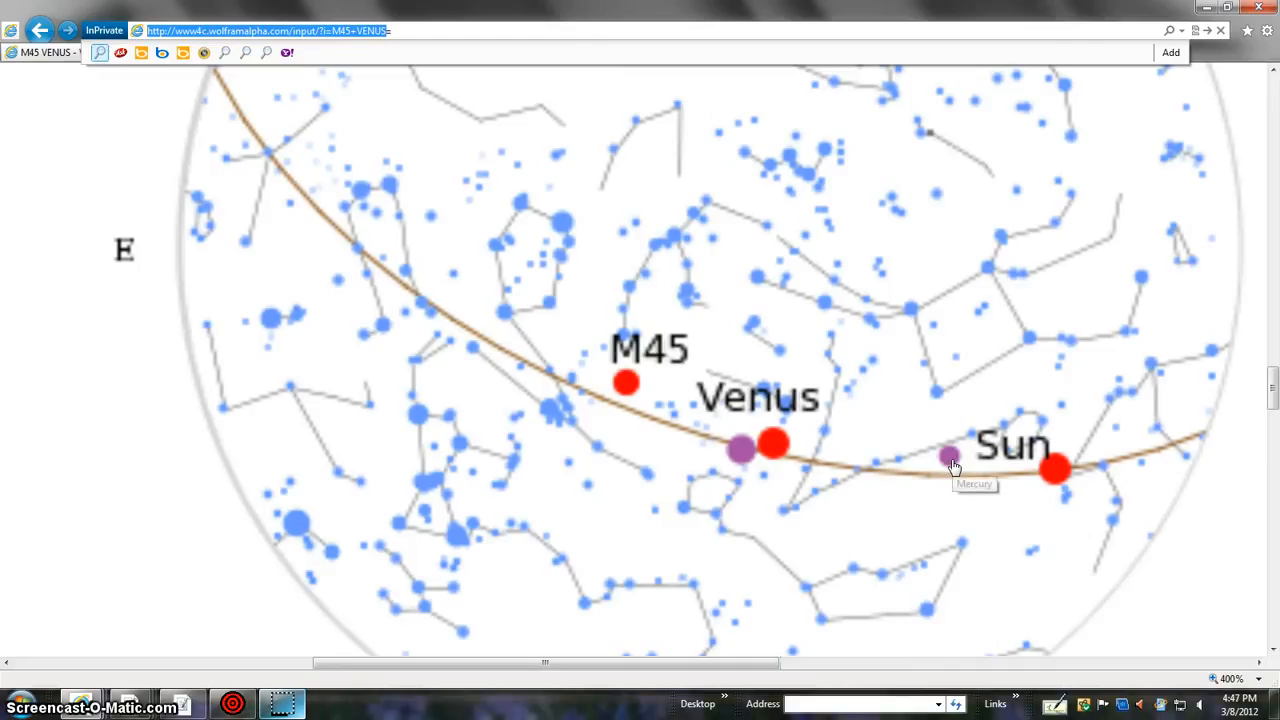
pyautogui.moveTo(950, 460)
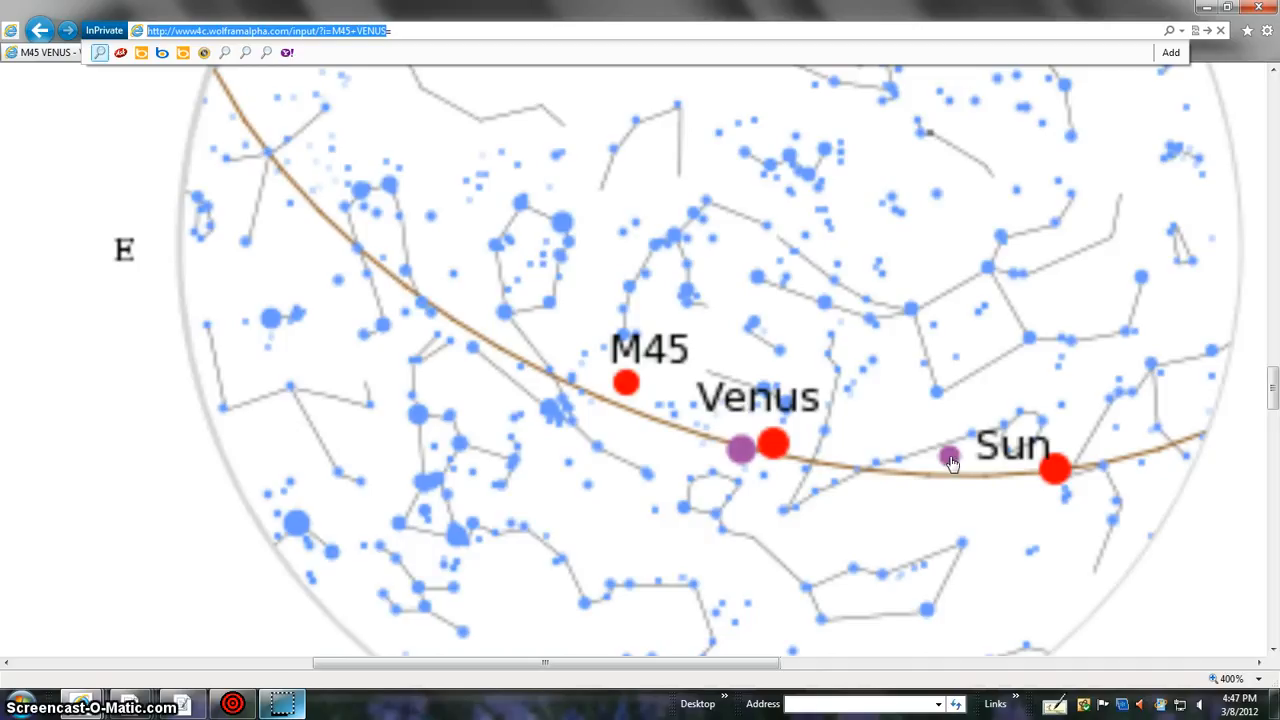
pyautogui.moveTo(744, 456)
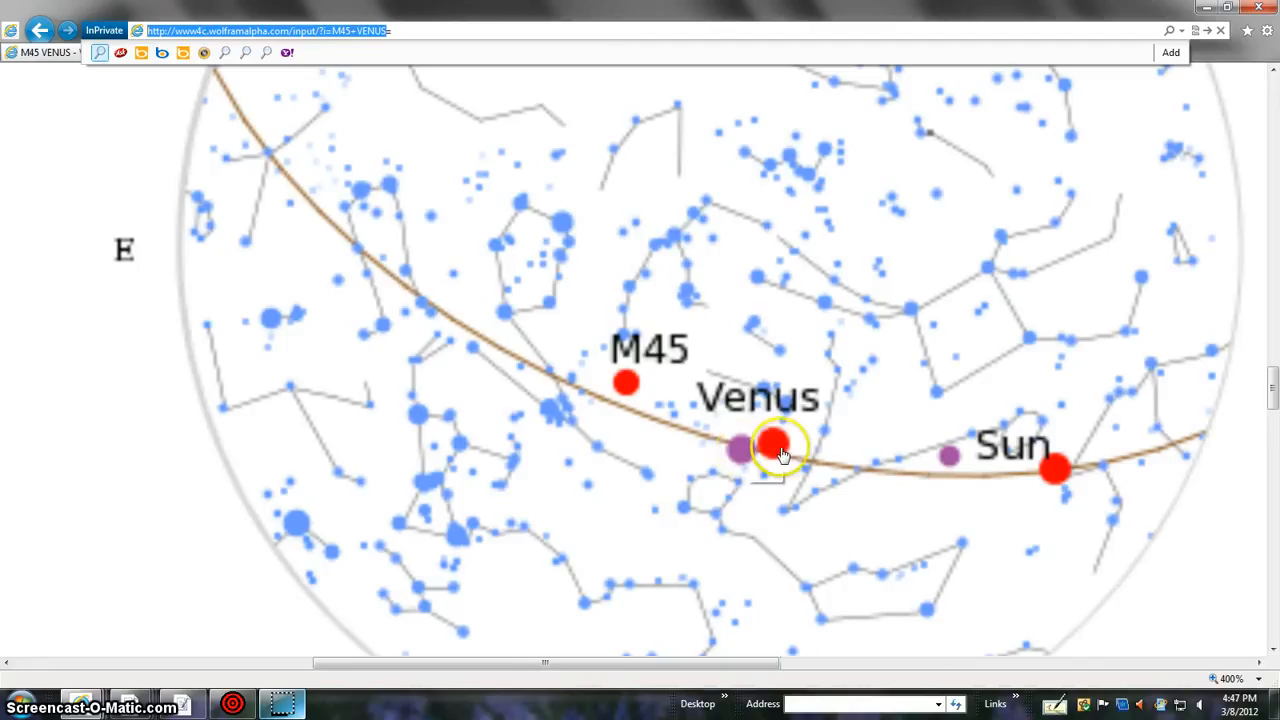
pyautogui.moveTo(748, 464)
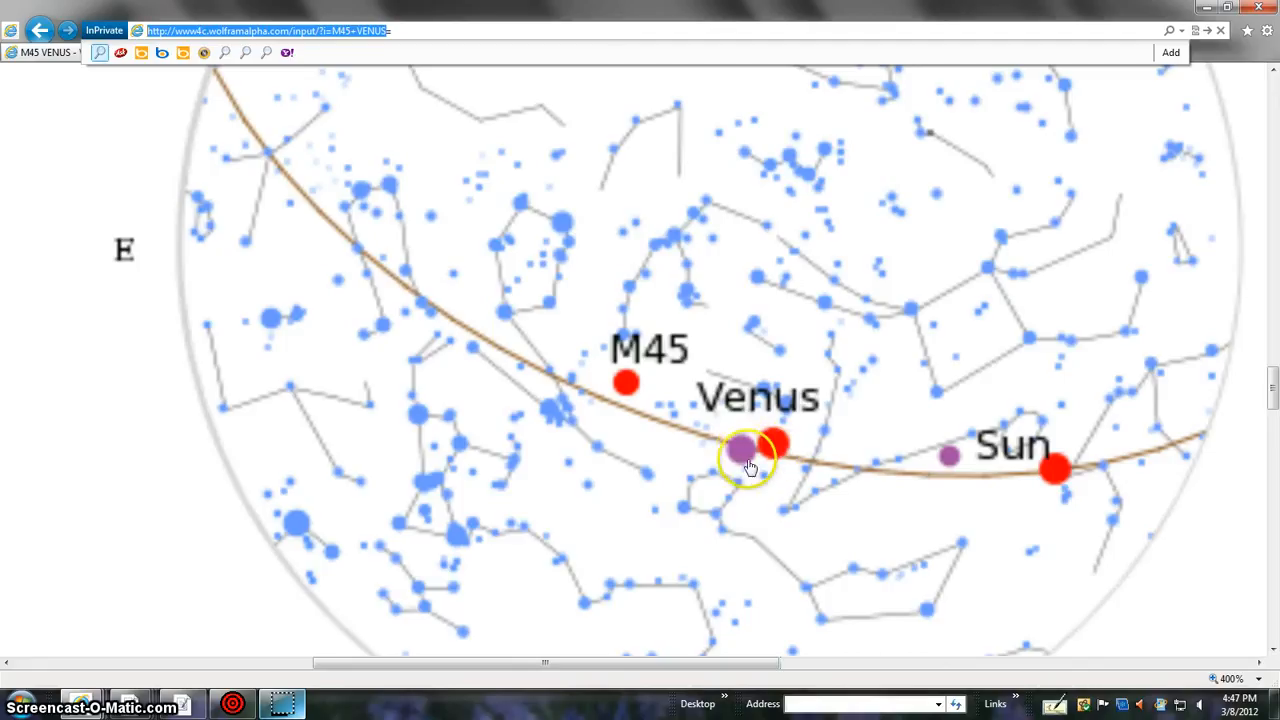
pyautogui.moveTo(1056, 480)
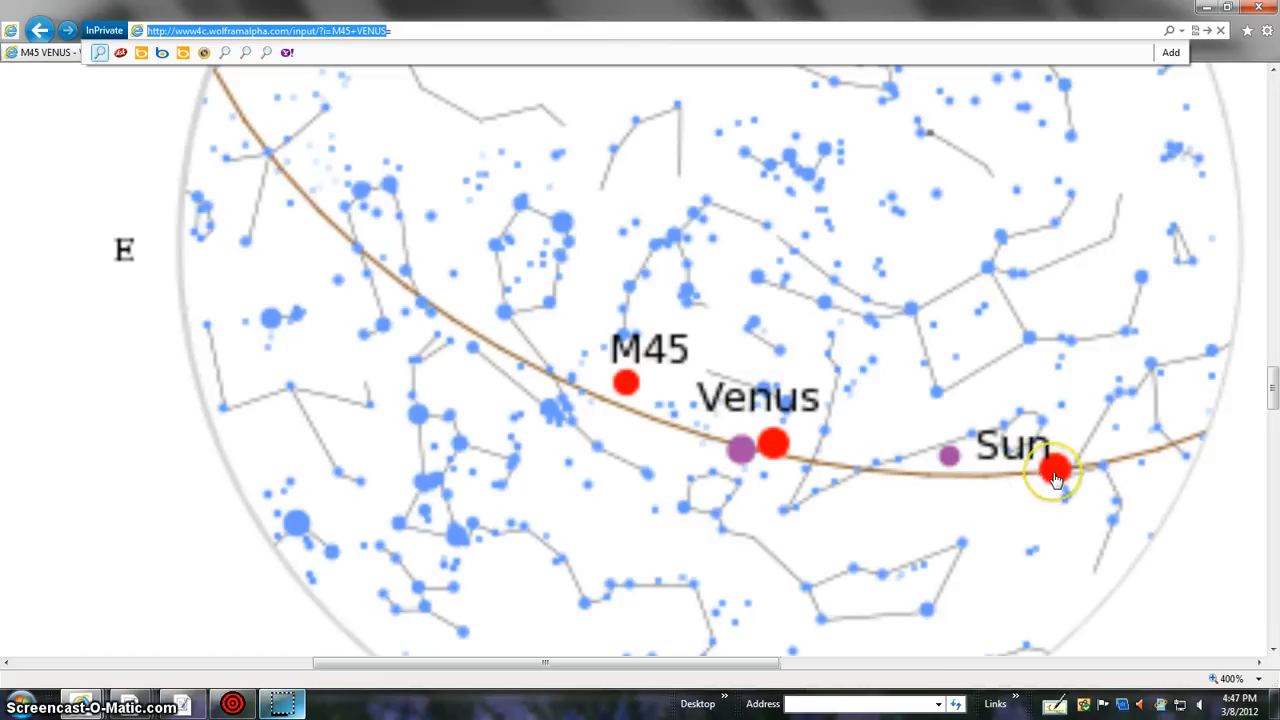
pyautogui.moveTo(784, 472)
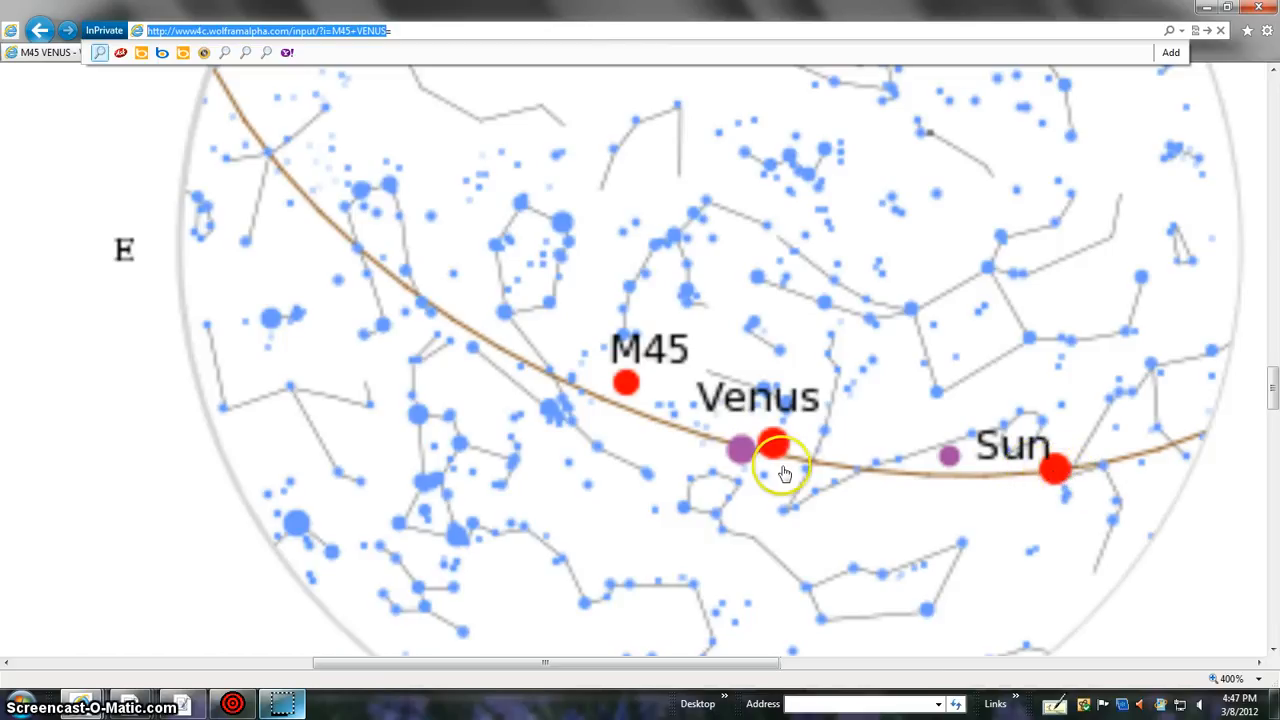
pyautogui.moveTo(808, 460)
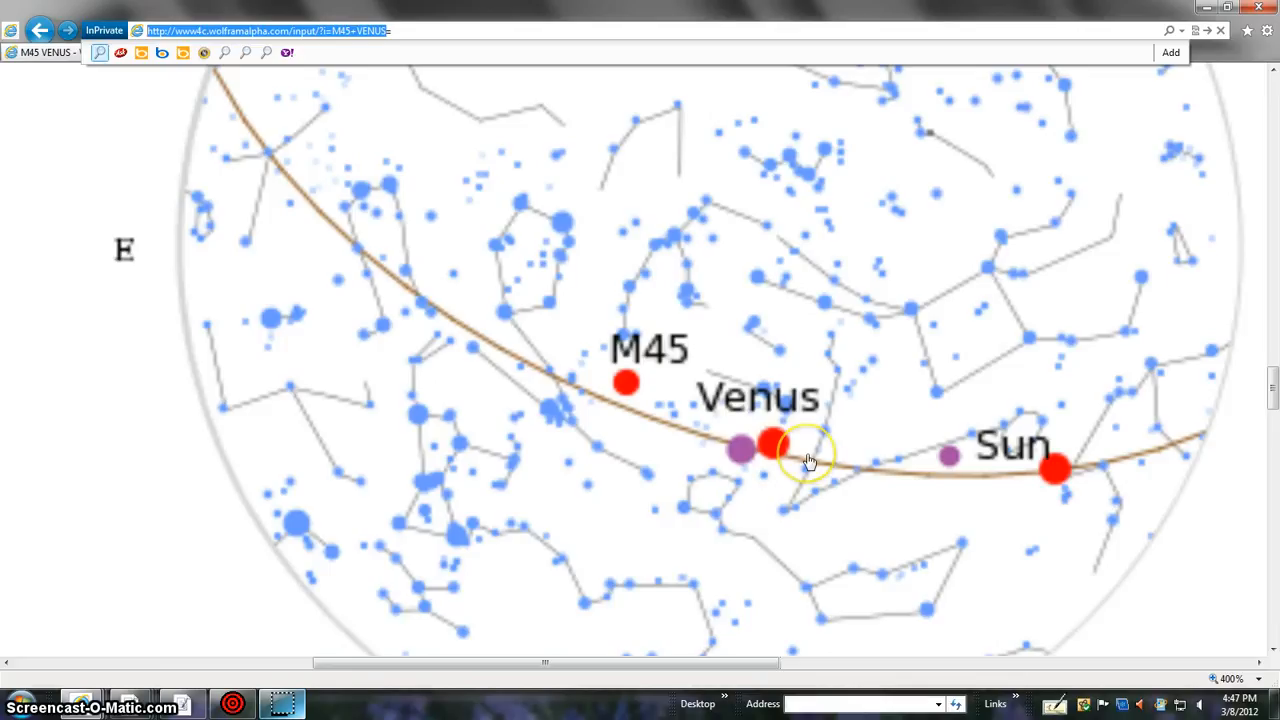
pyautogui.moveTo(776, 450)
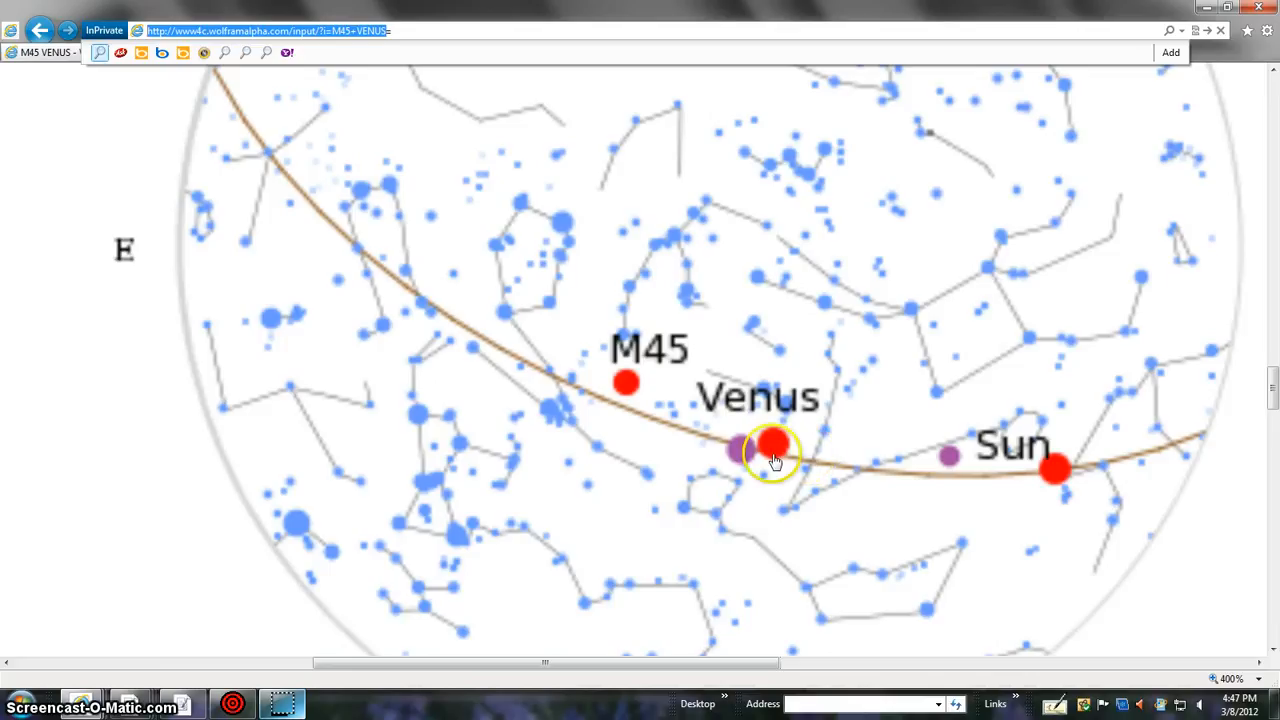
pyautogui.moveTo(776, 450)
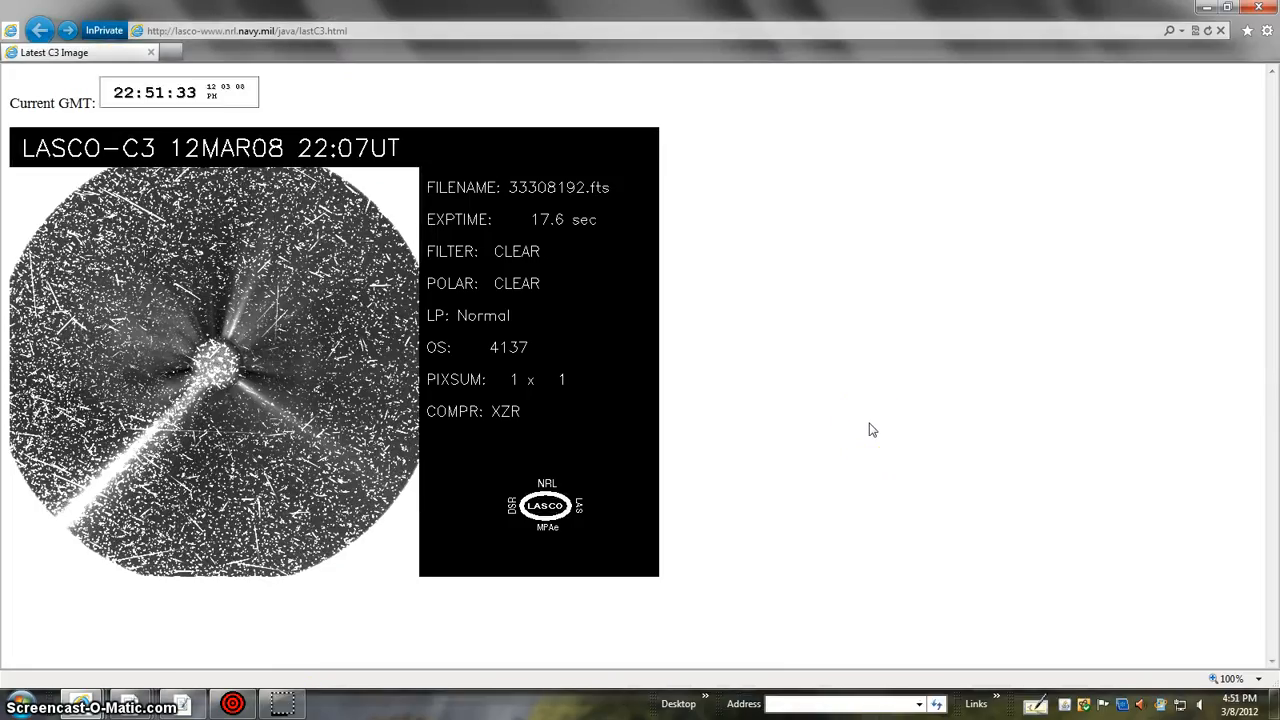
pyautogui.moveTo(1000, 168)
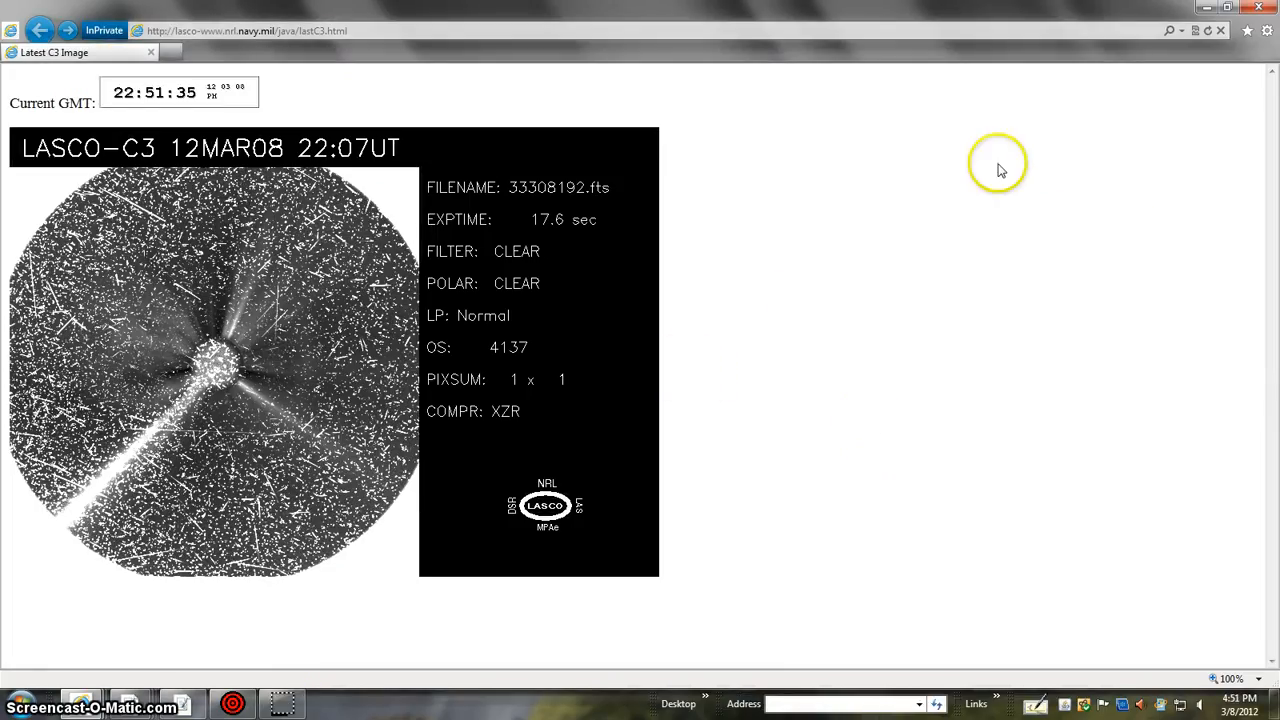
pyautogui.moveTo(1176, 206)
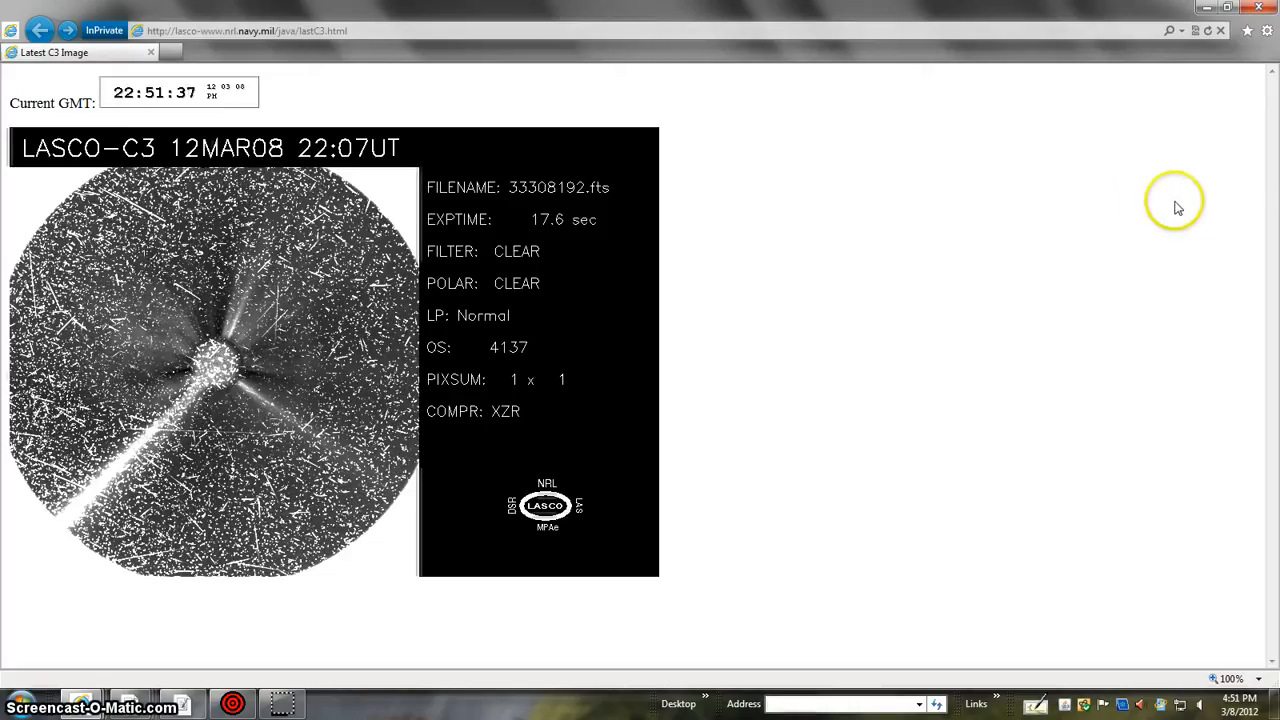
pyautogui.moveTo(1268, 124)
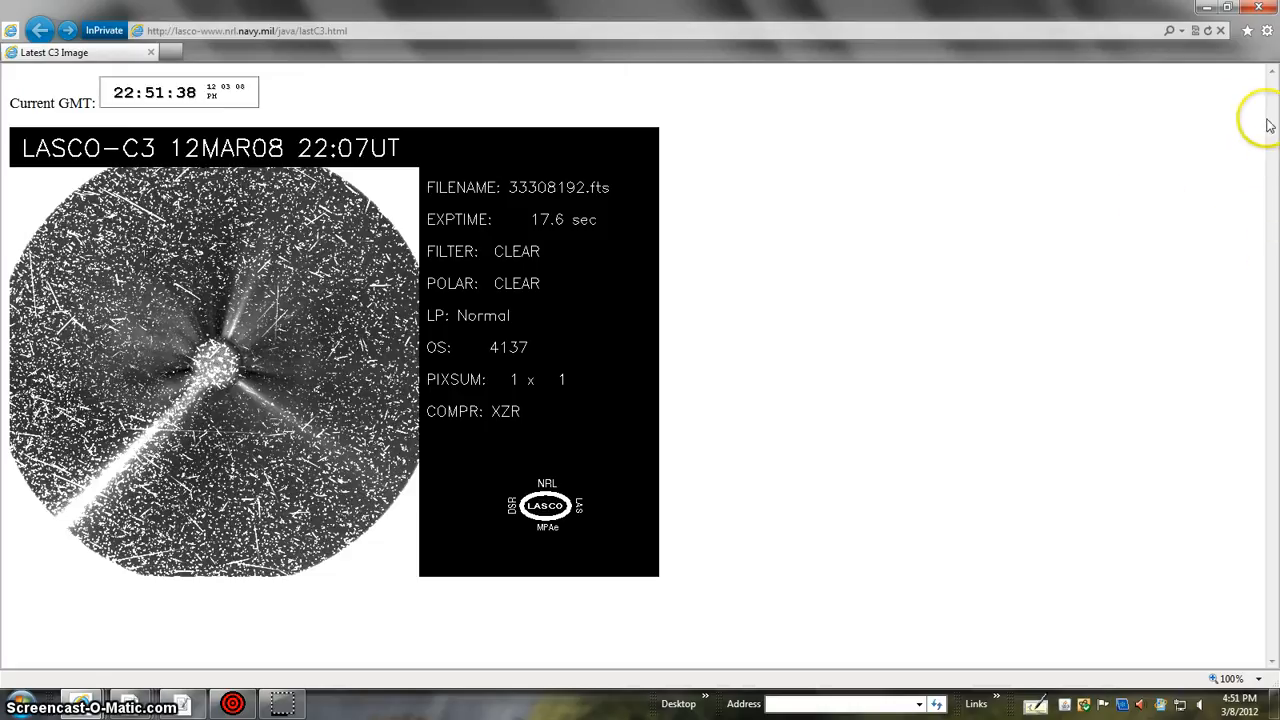
pyautogui.moveTo(1012, 220)
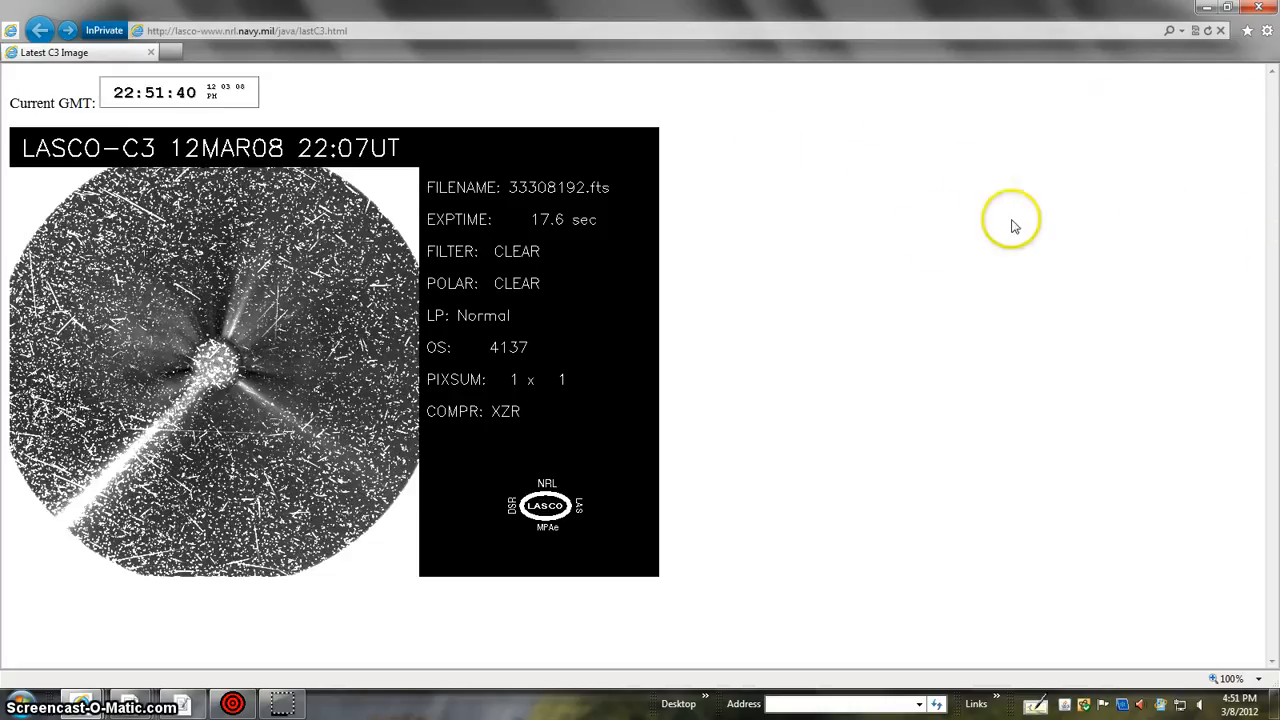
pyautogui.moveTo(1248, 56)
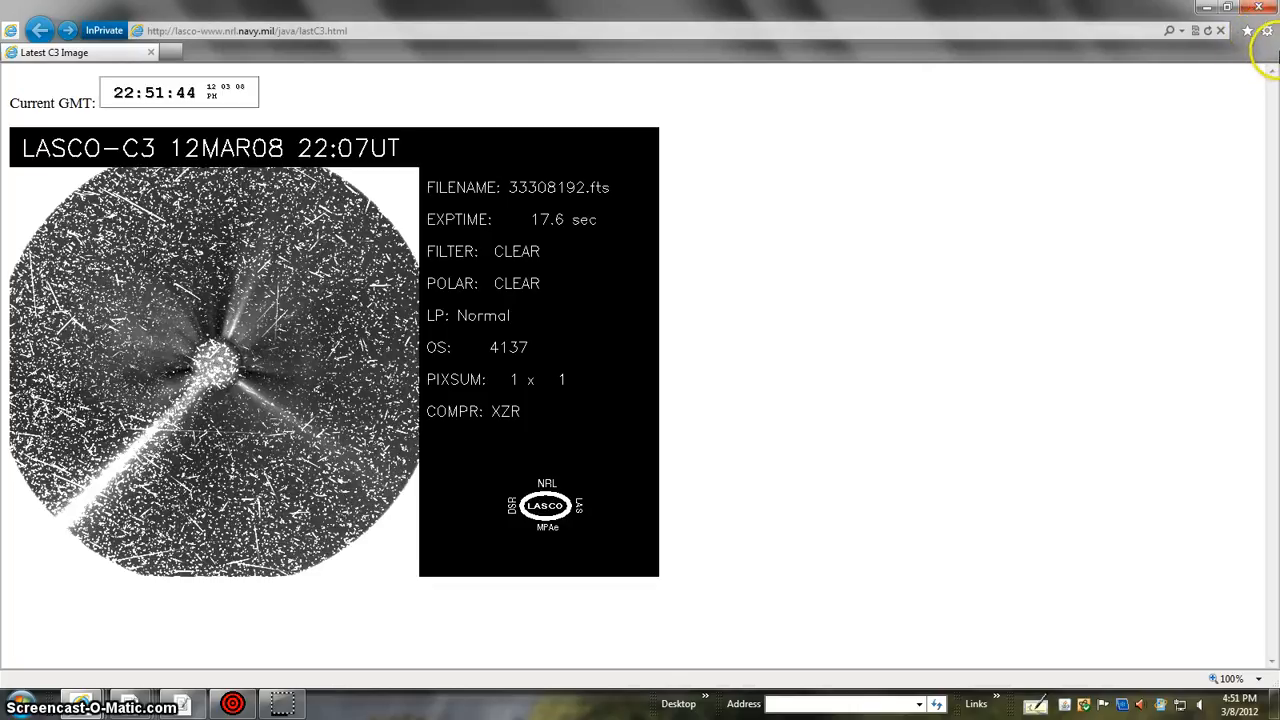
pyautogui.moveTo(1268, 32)
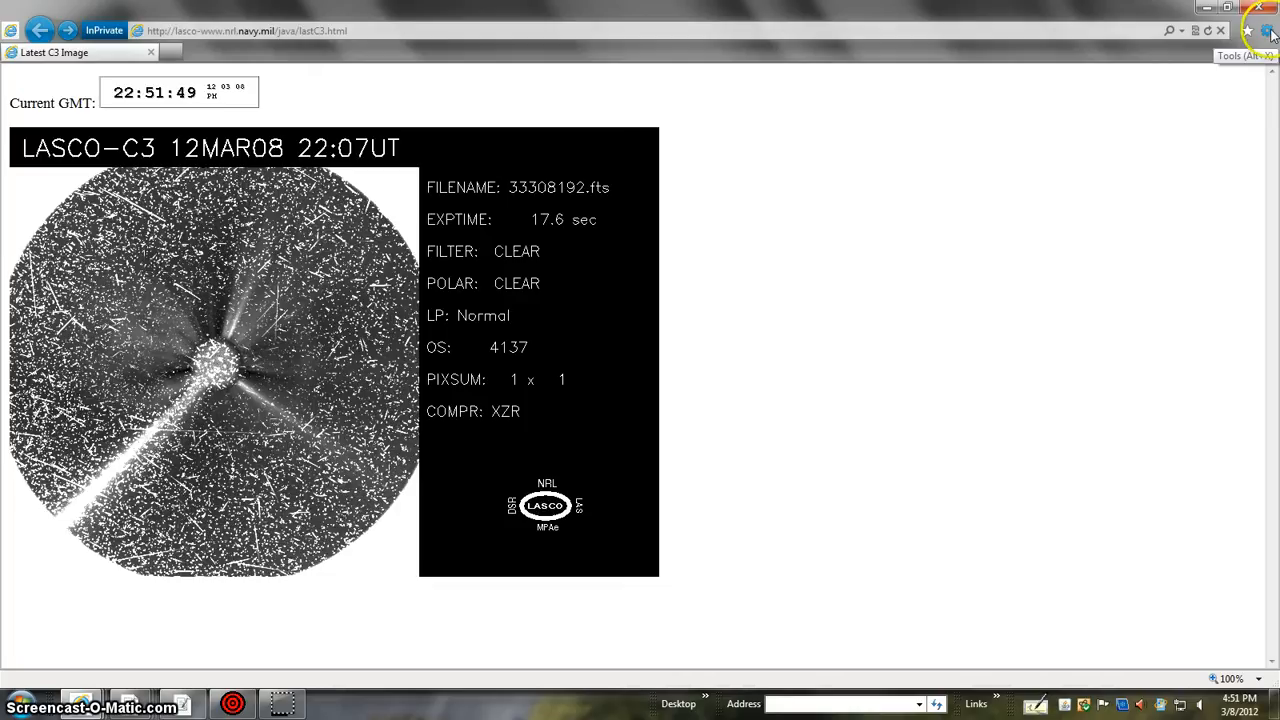
pyautogui.moveTo(980, 462)
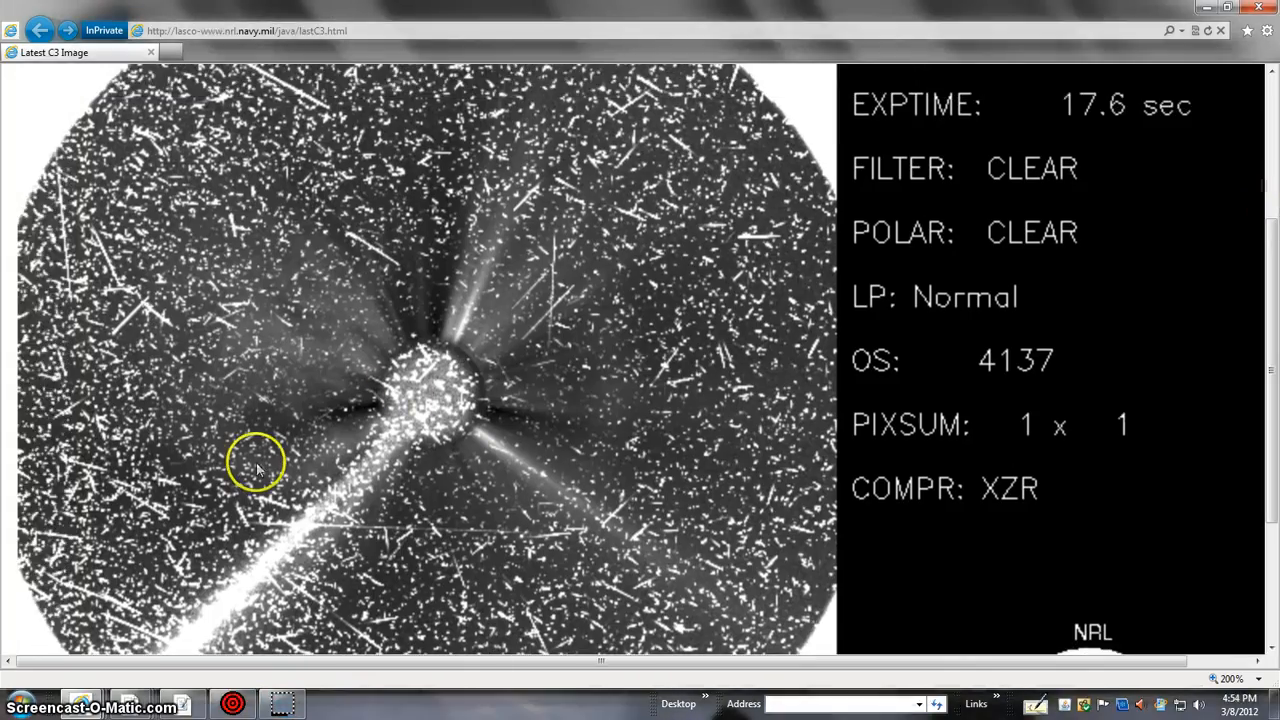
pyautogui.moveTo(300, 452)
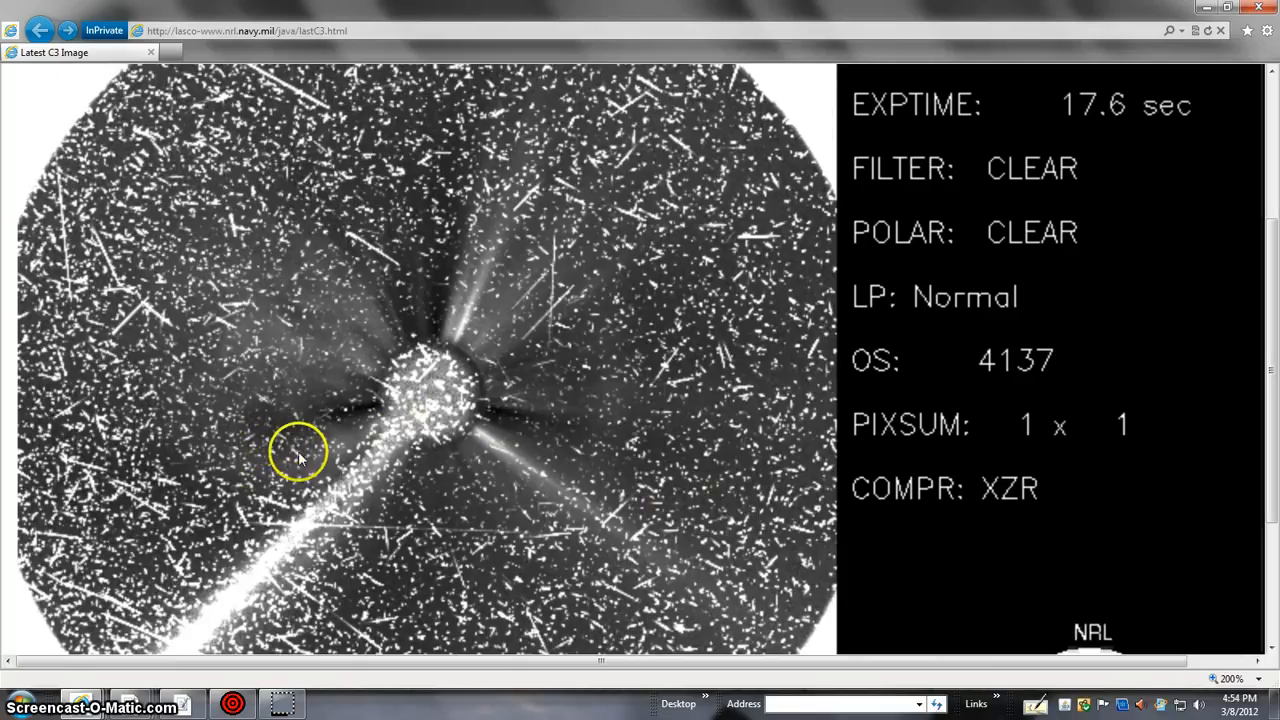
pyautogui.moveTo(268, 508)
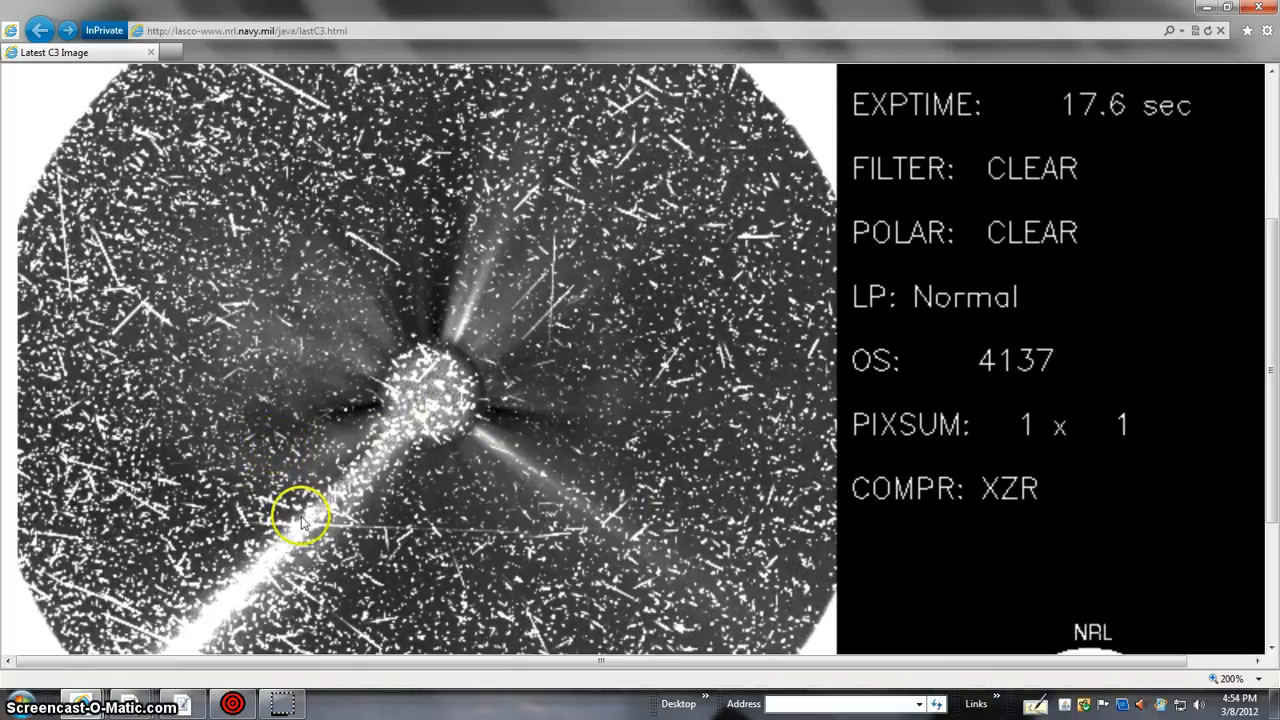
pyautogui.moveTo(856, 570)
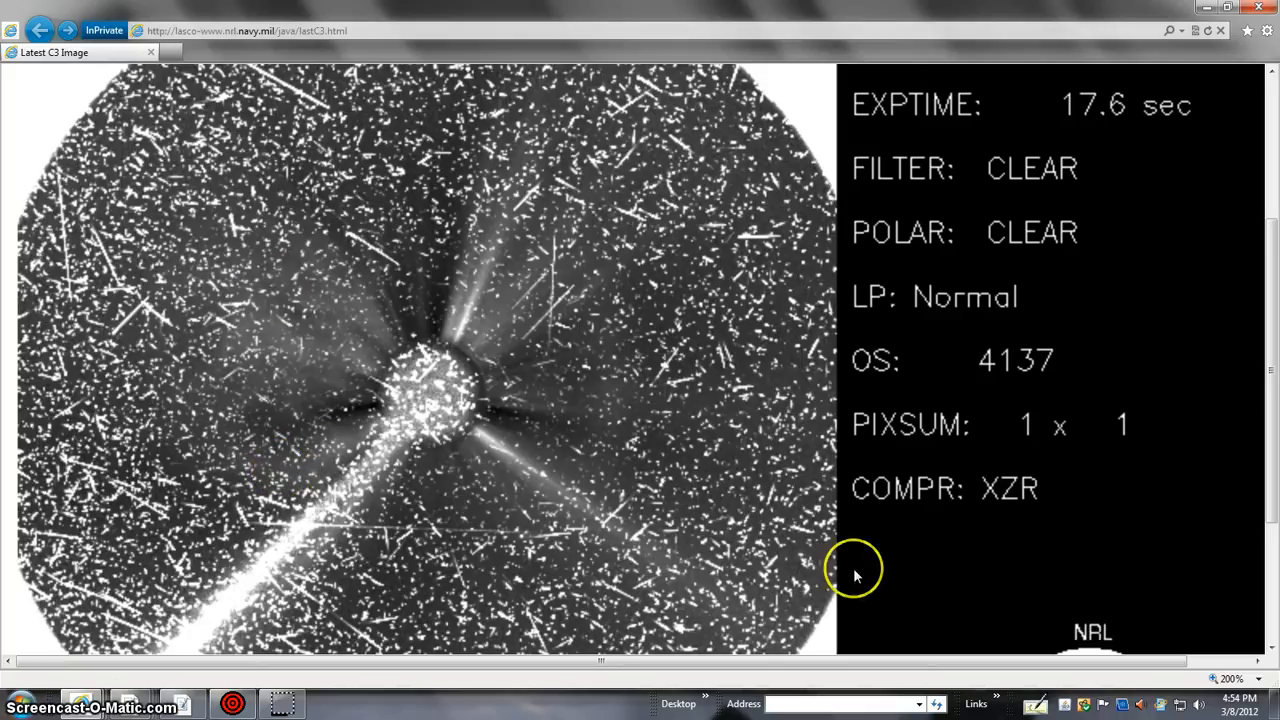
pyautogui.moveTo(284, 700)
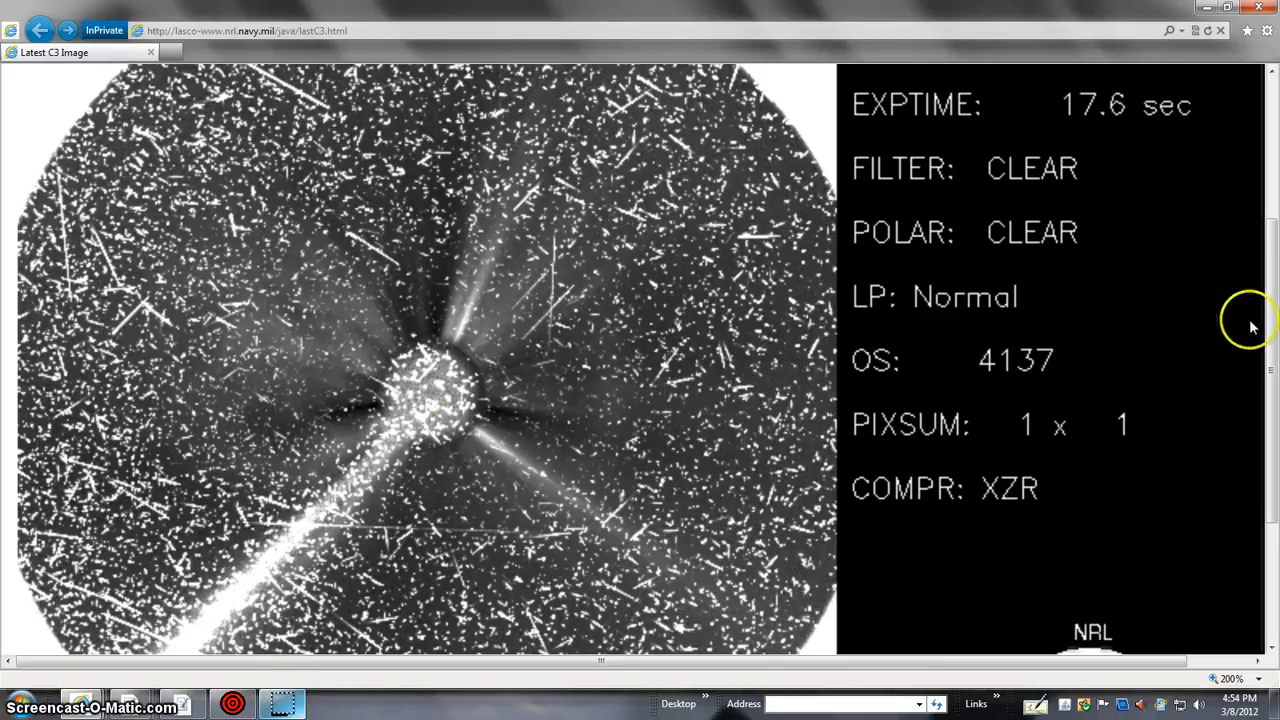
pyautogui.moveTo(400, 600)
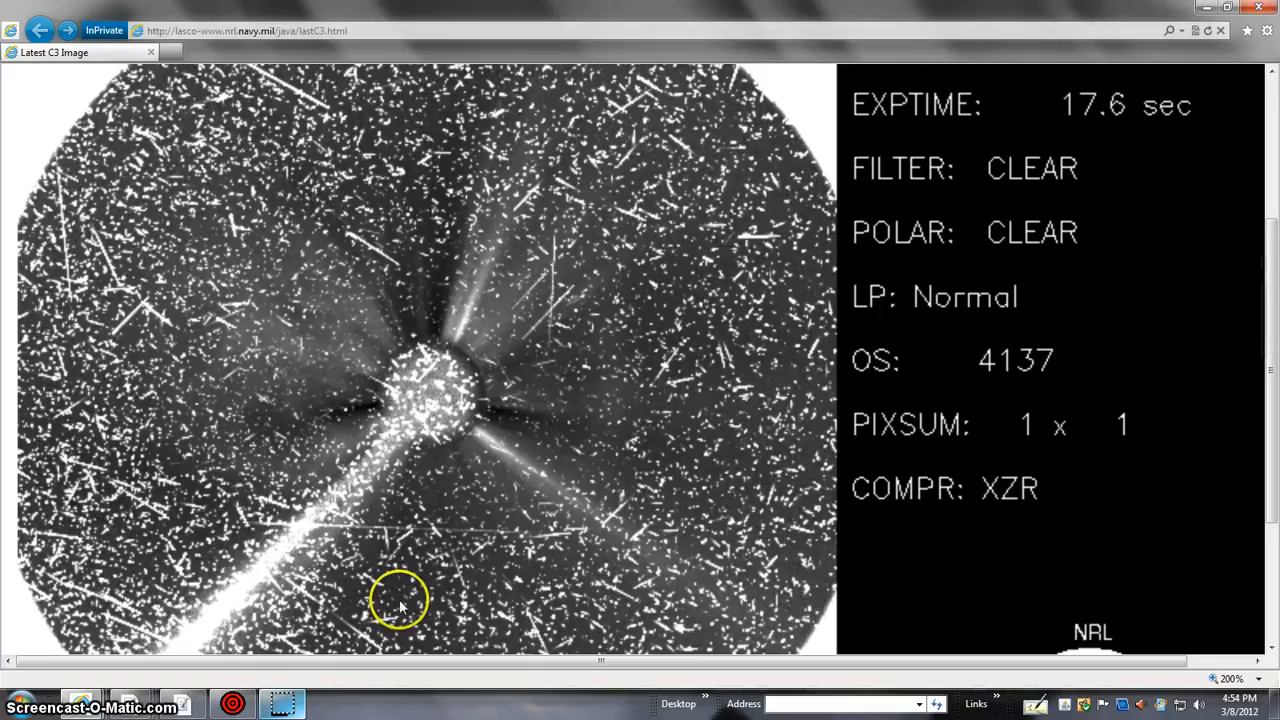